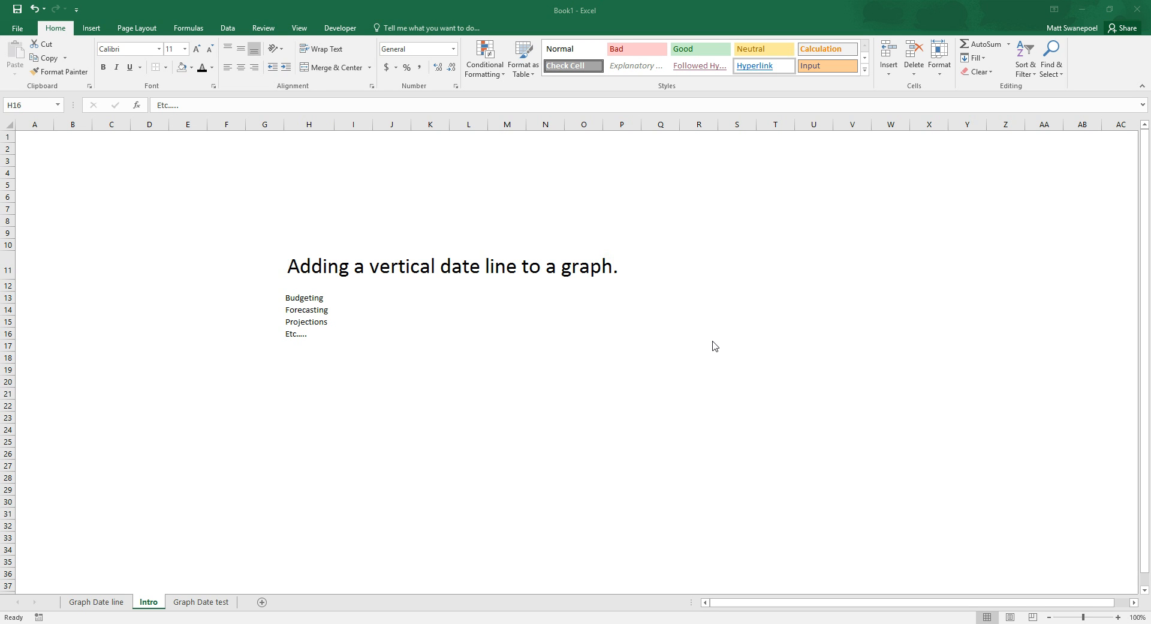
mouse_move(716, 345)
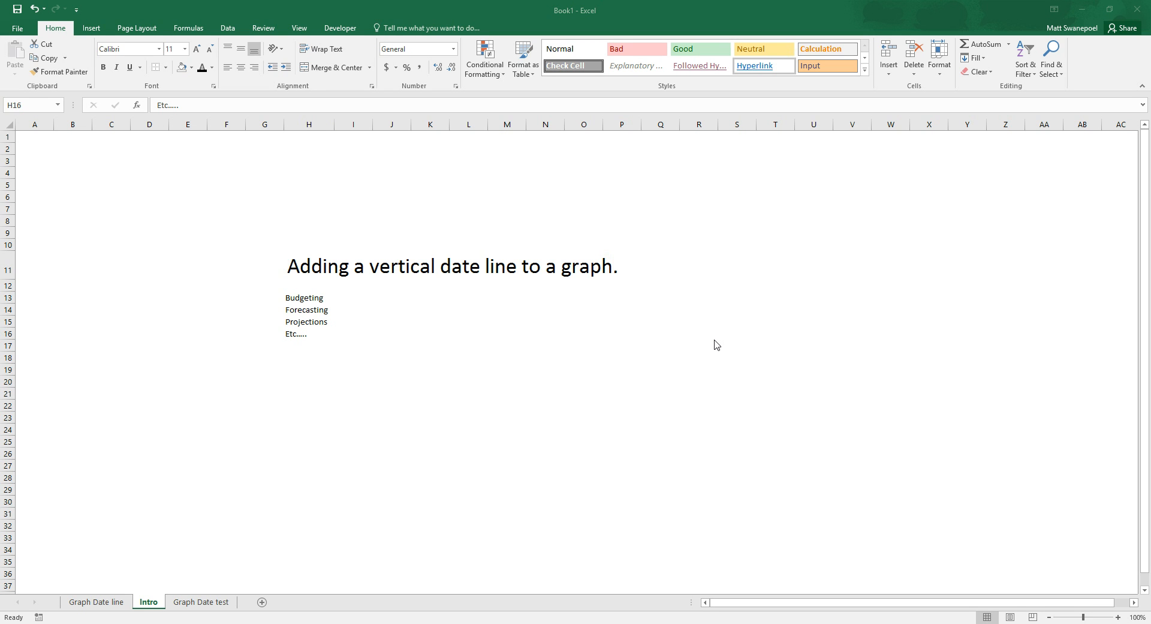
mouse_move(730, 332)
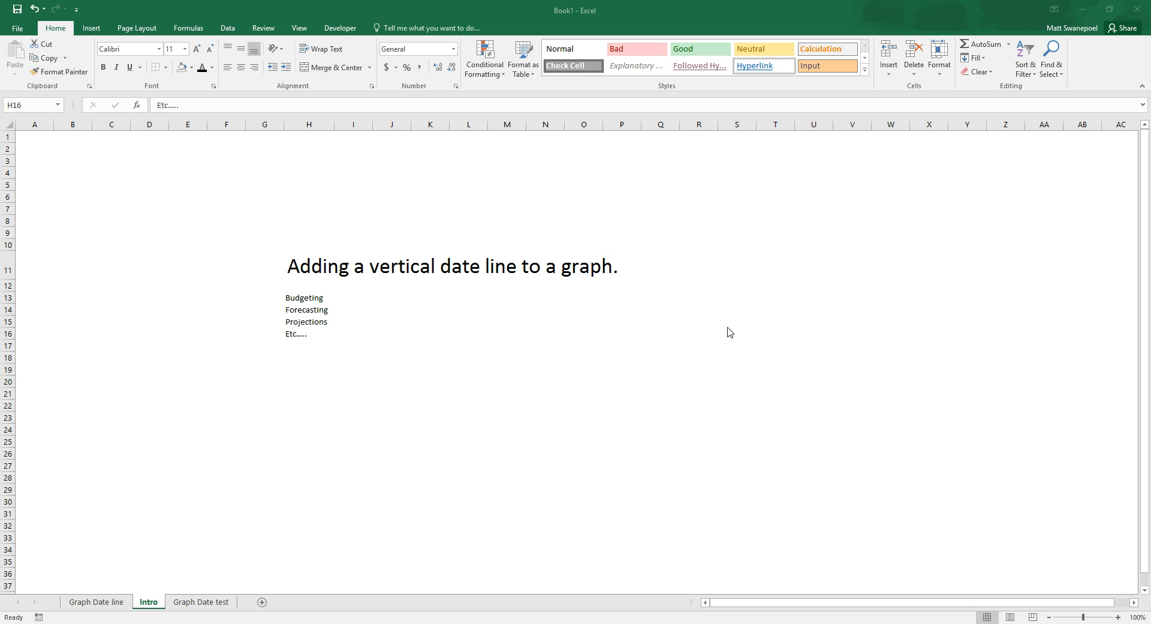
mouse_move(722, 326)
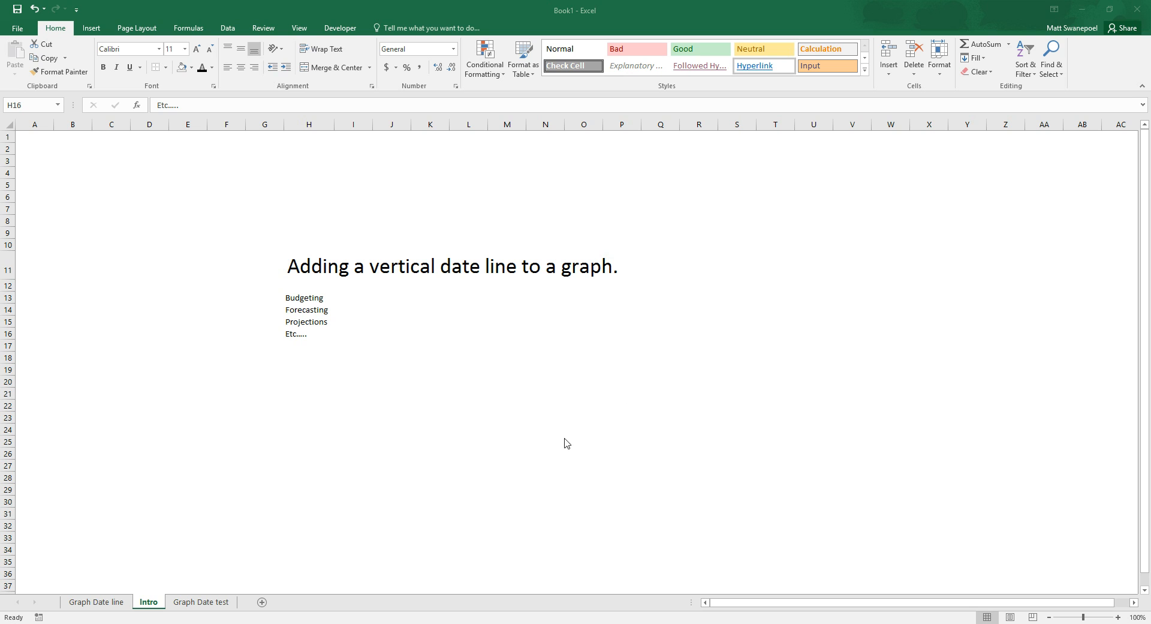
mouse_move(516, 198)
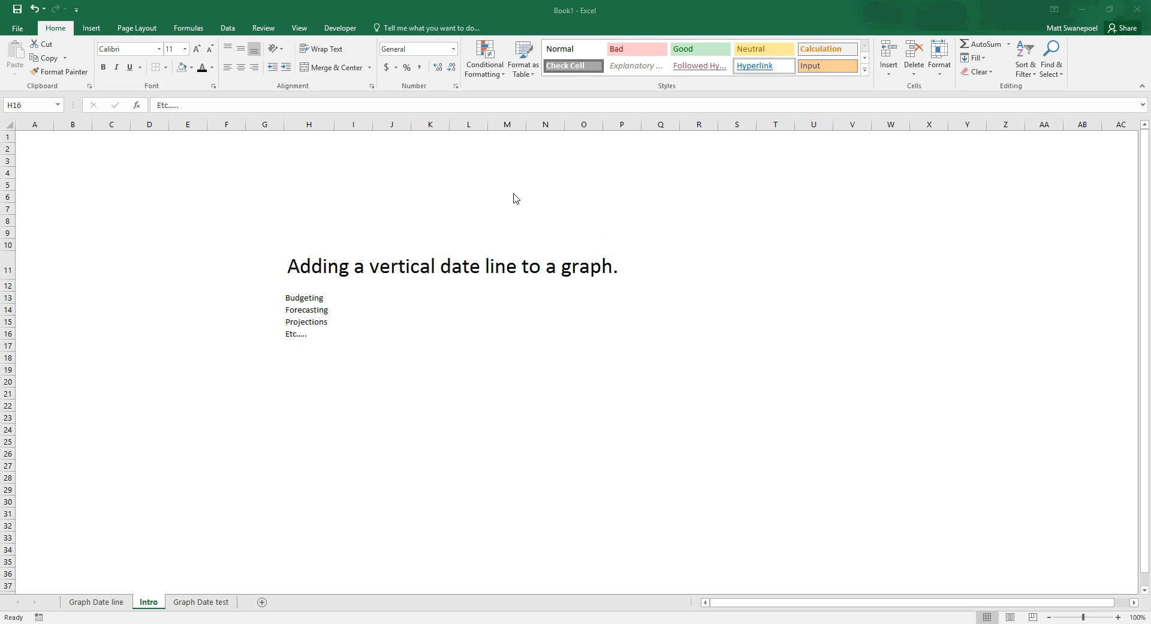
mouse_move(511, 206)
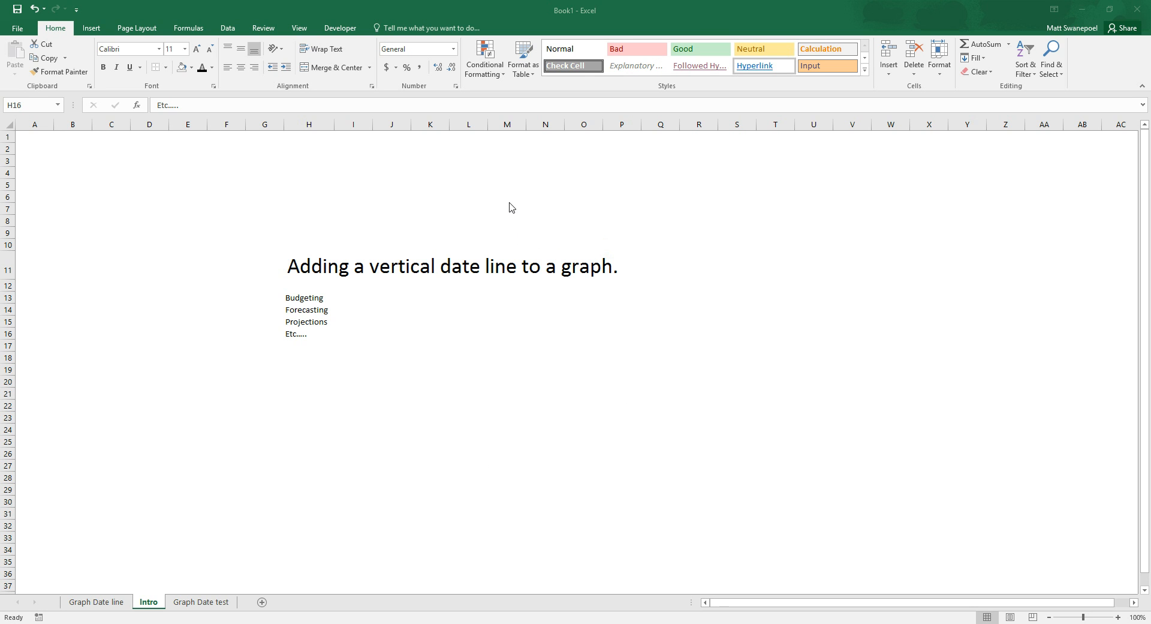
mouse_move(499, 261)
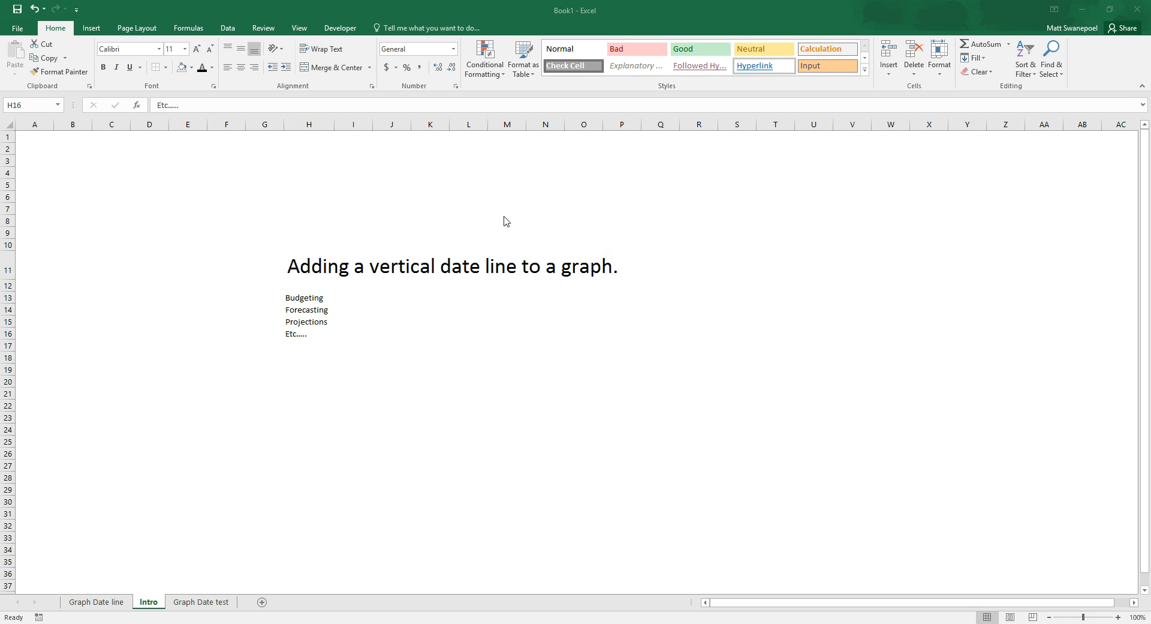
mouse_move(411, 368)
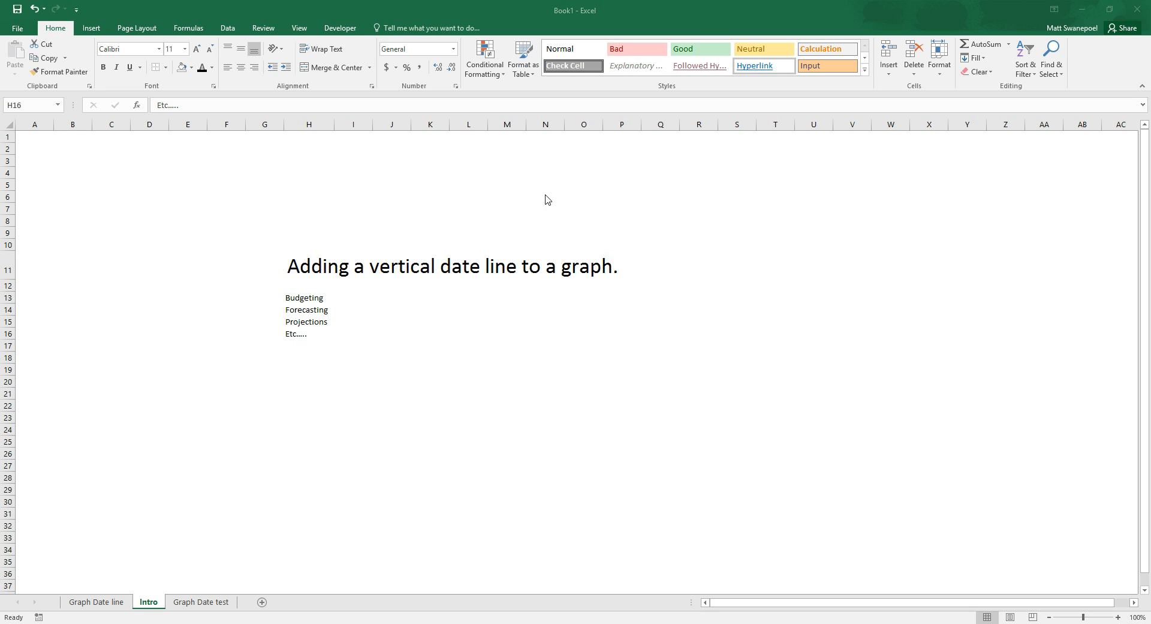
mouse_move(587, 225)
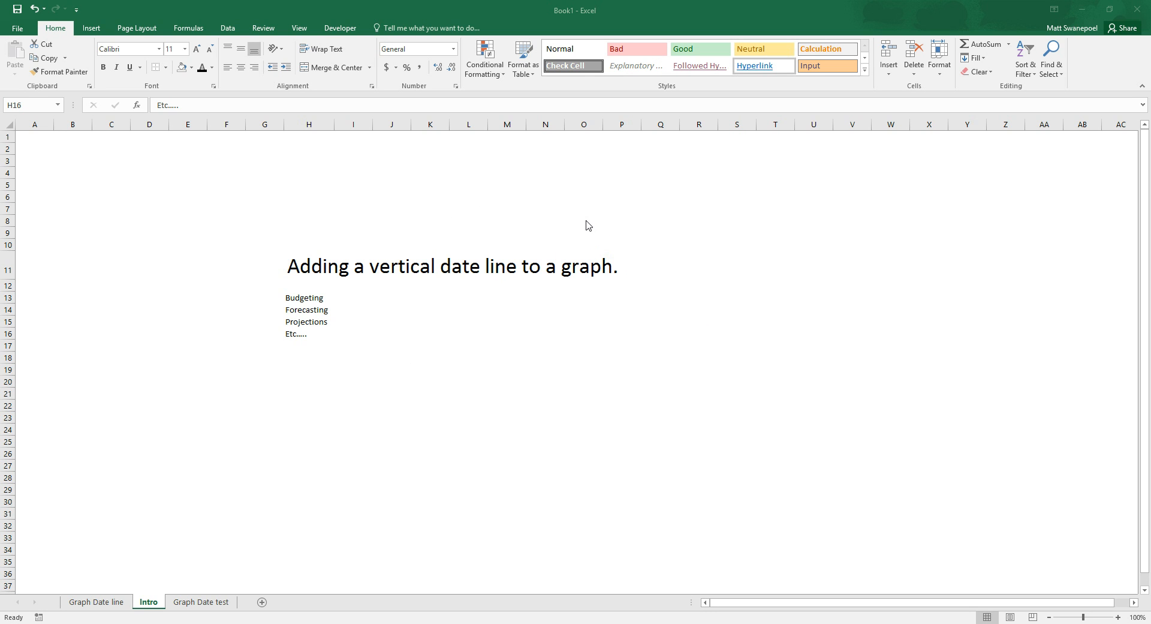
mouse_move(518, 268)
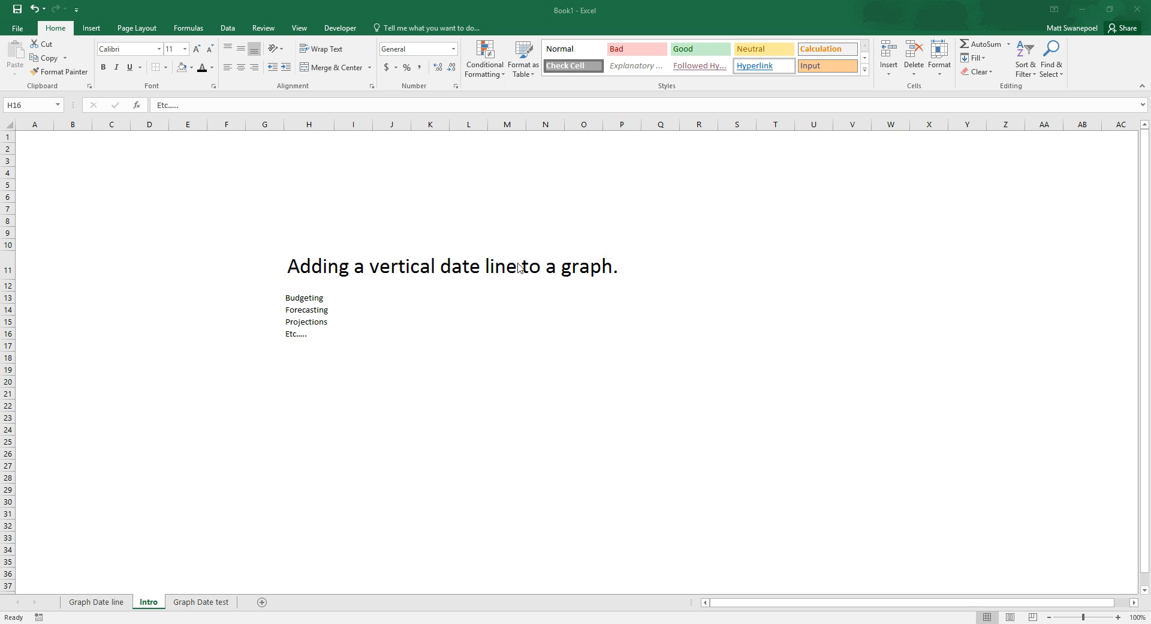
mouse_move(424, 381)
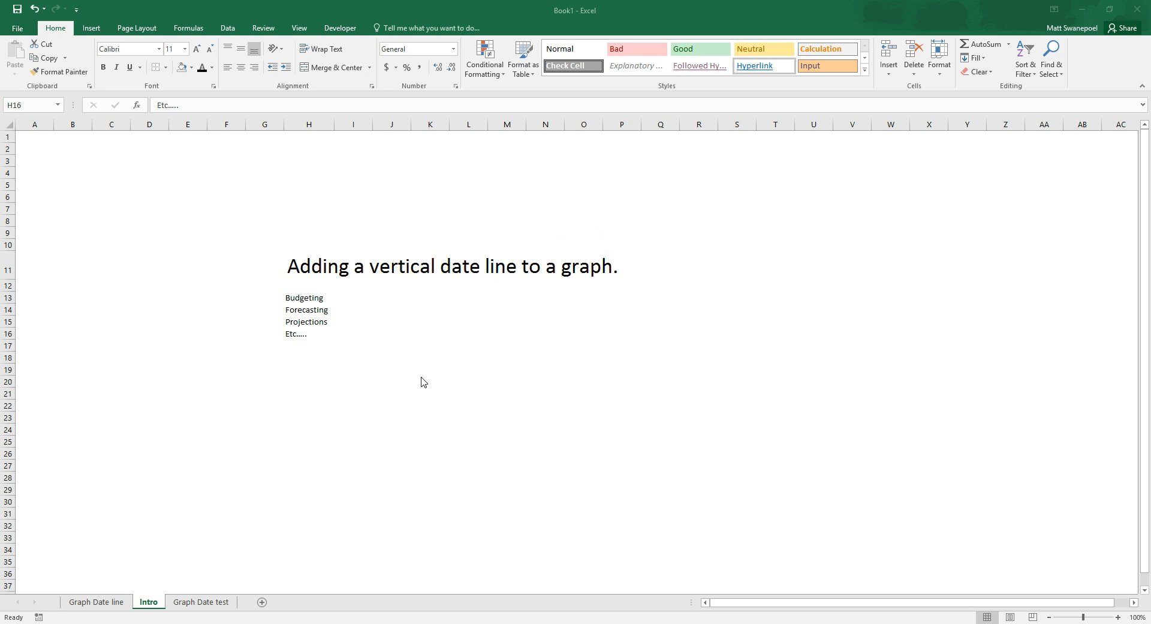
- Enter =TODAY() in C2 as the Todays Date value and verify it shows the current date
click(308, 334)
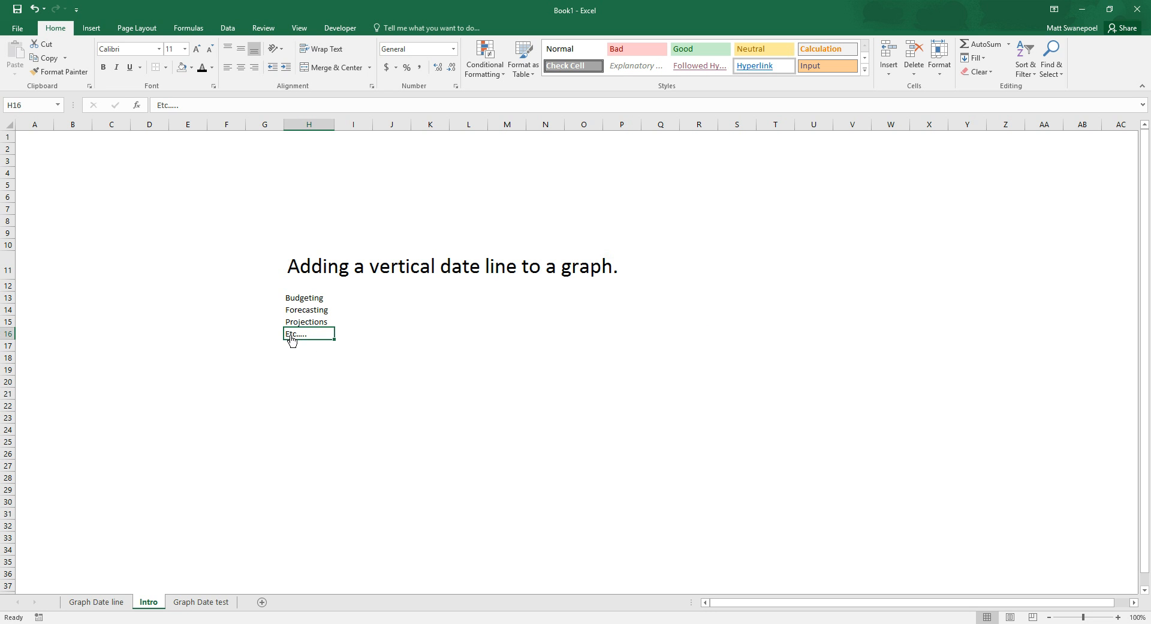
click(96, 602)
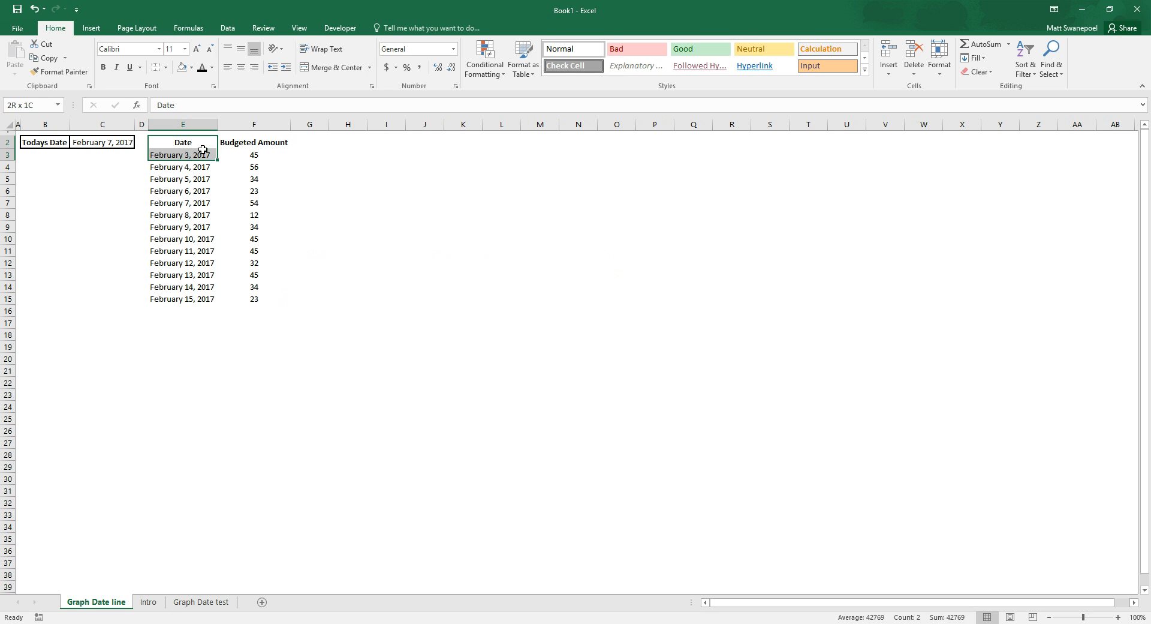
drag(182, 141, 253, 299)
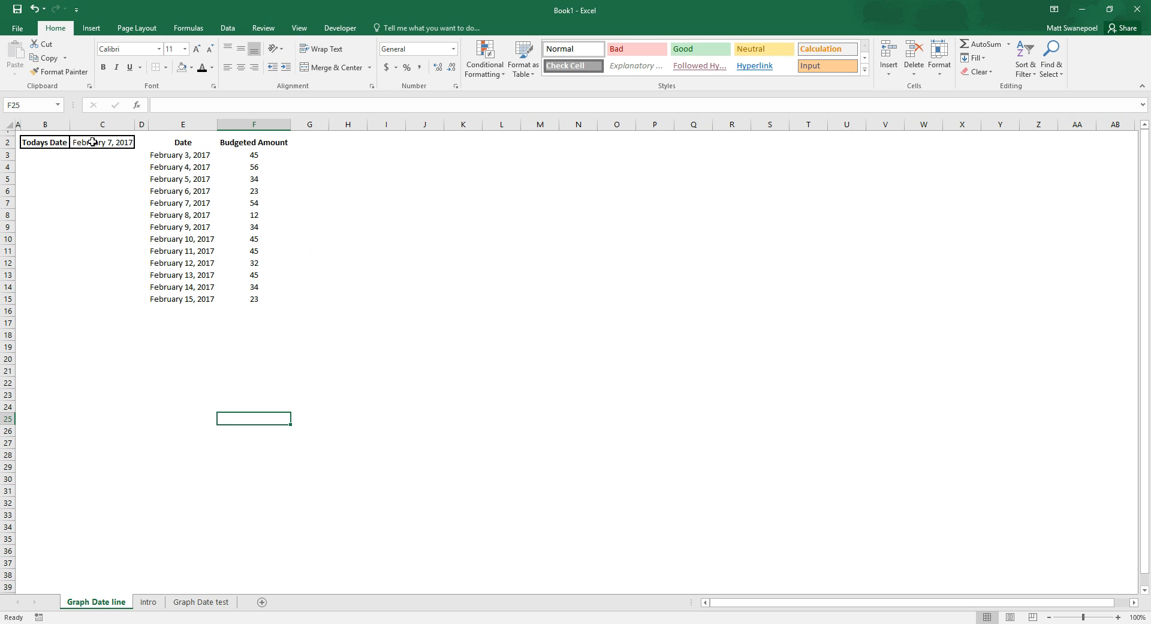
click(102, 202)
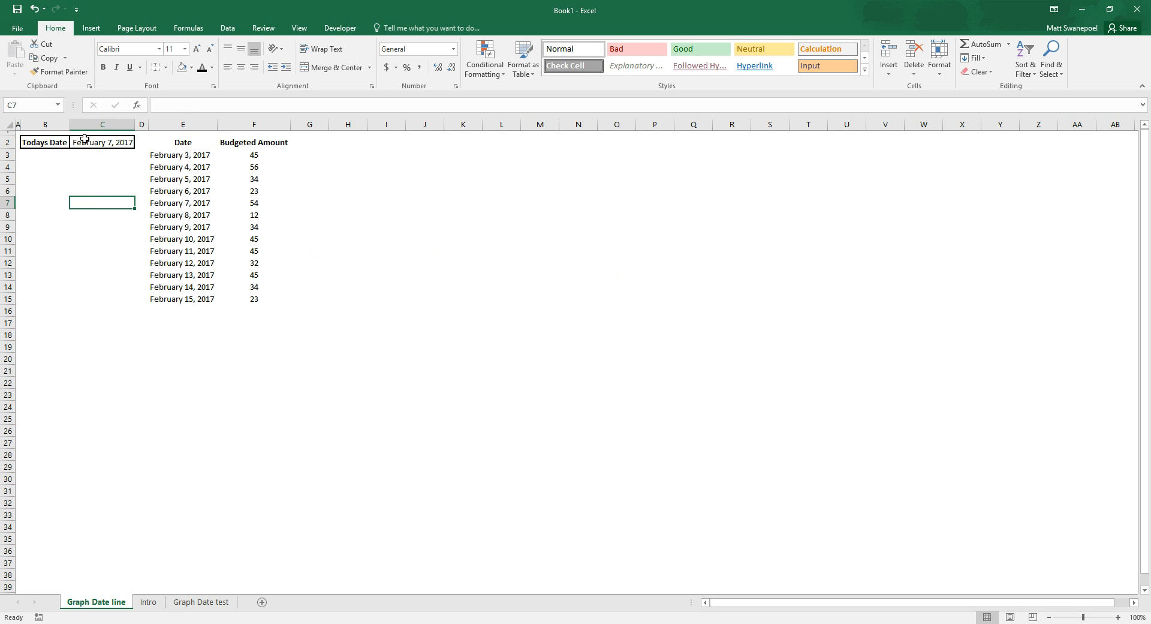
text(=TODAY())
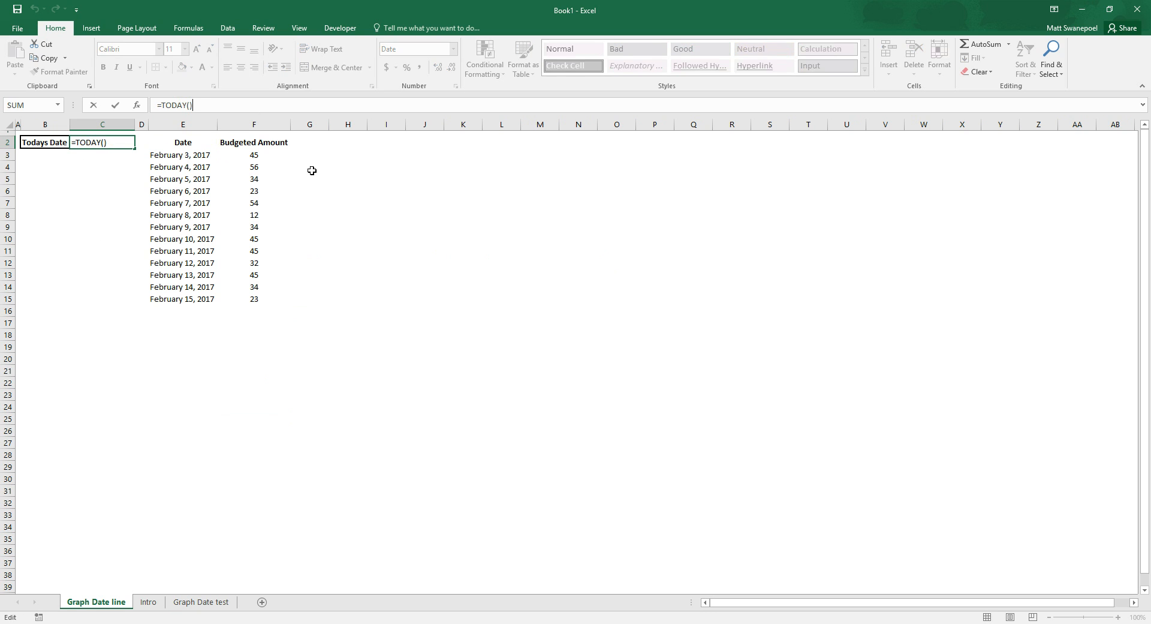
key(enter)
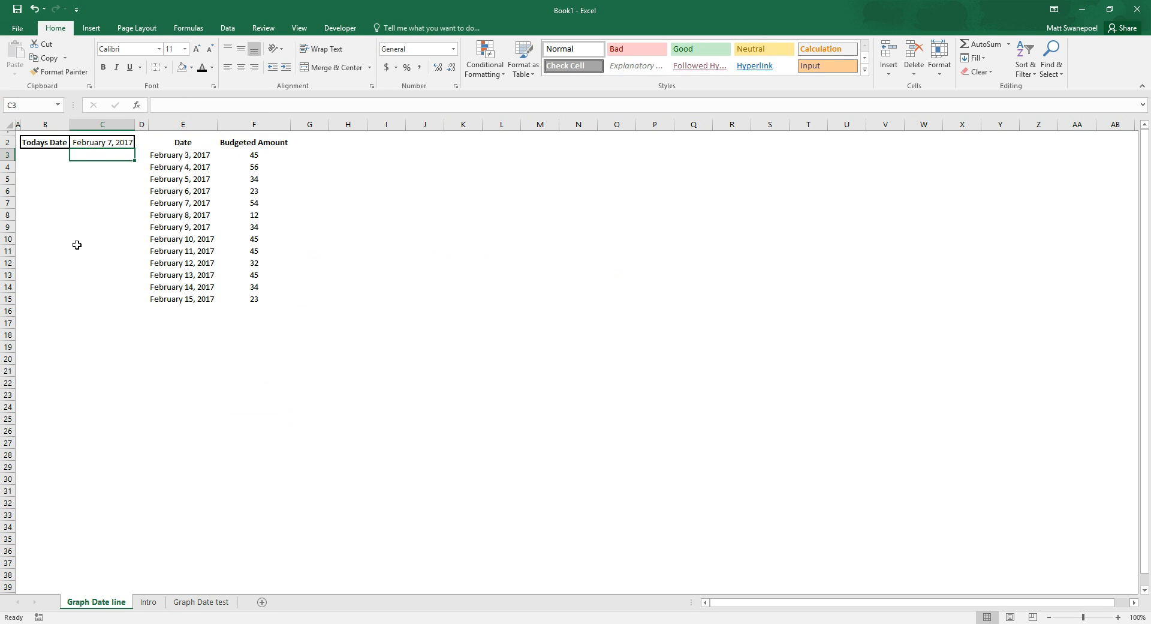
click(102, 141)
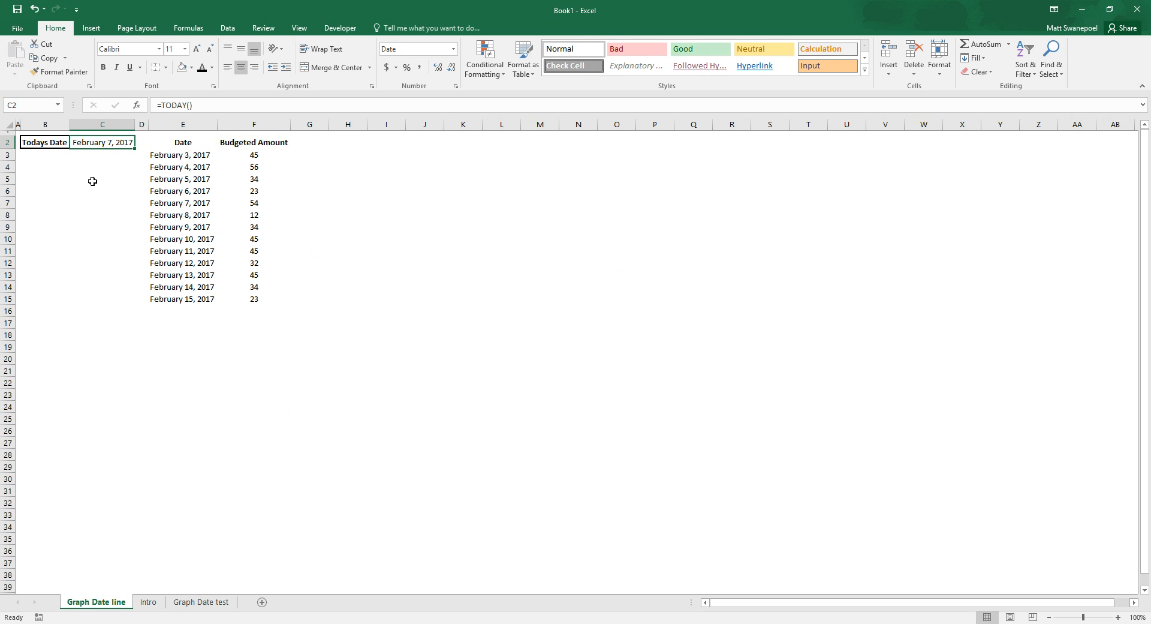
mouse_move(344, 236)
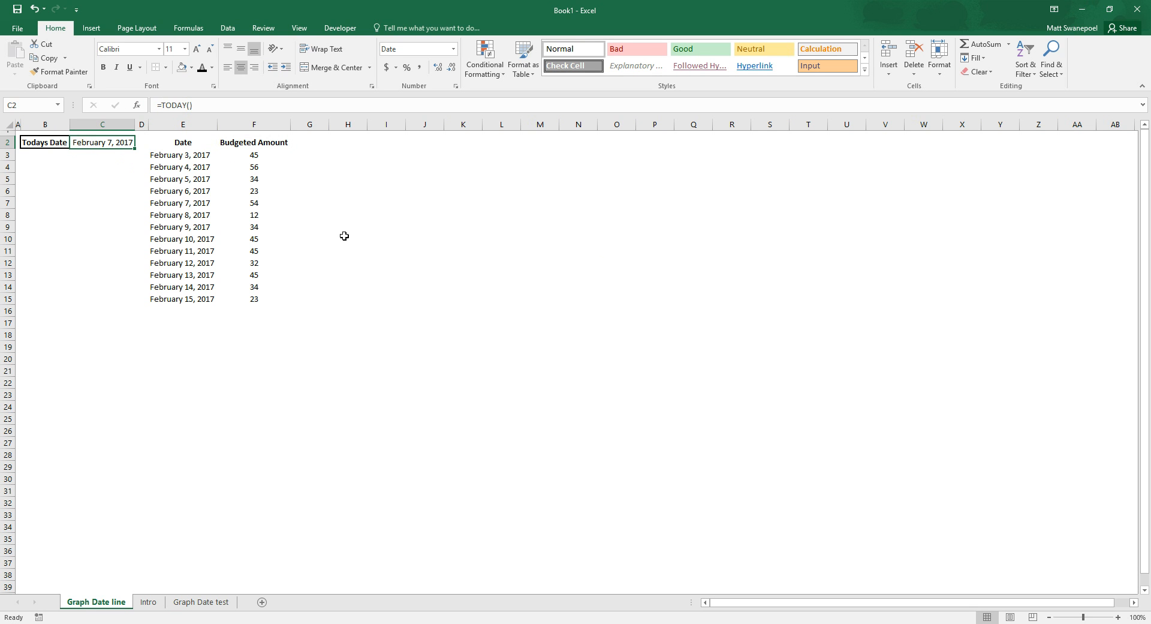
mouse_move(459, 271)
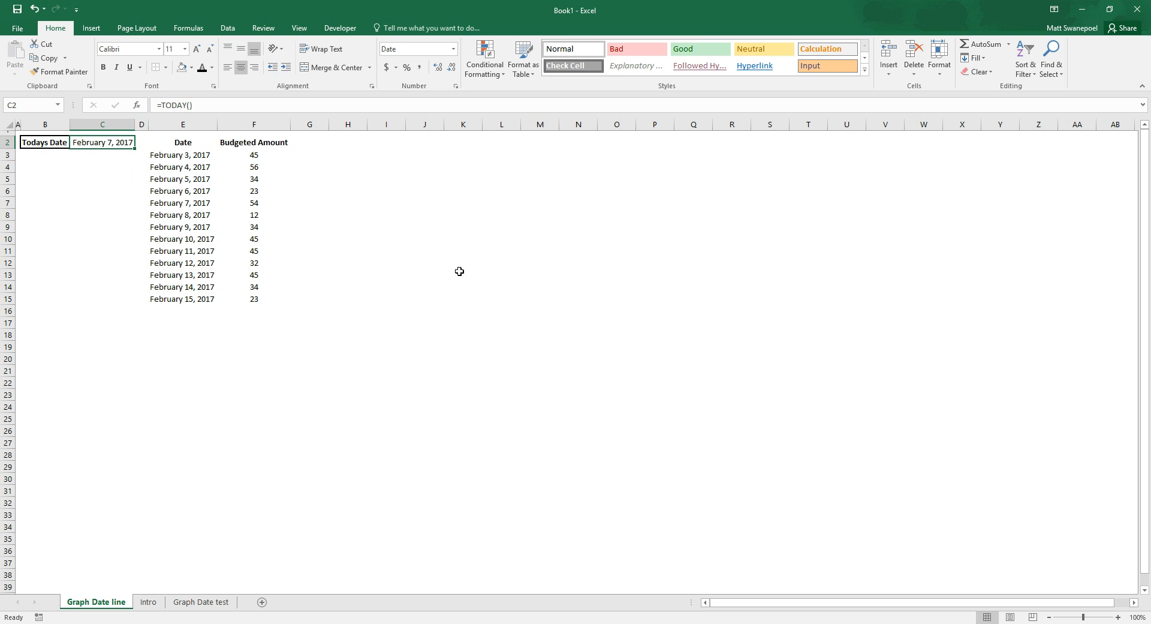
mouse_move(562, 277)
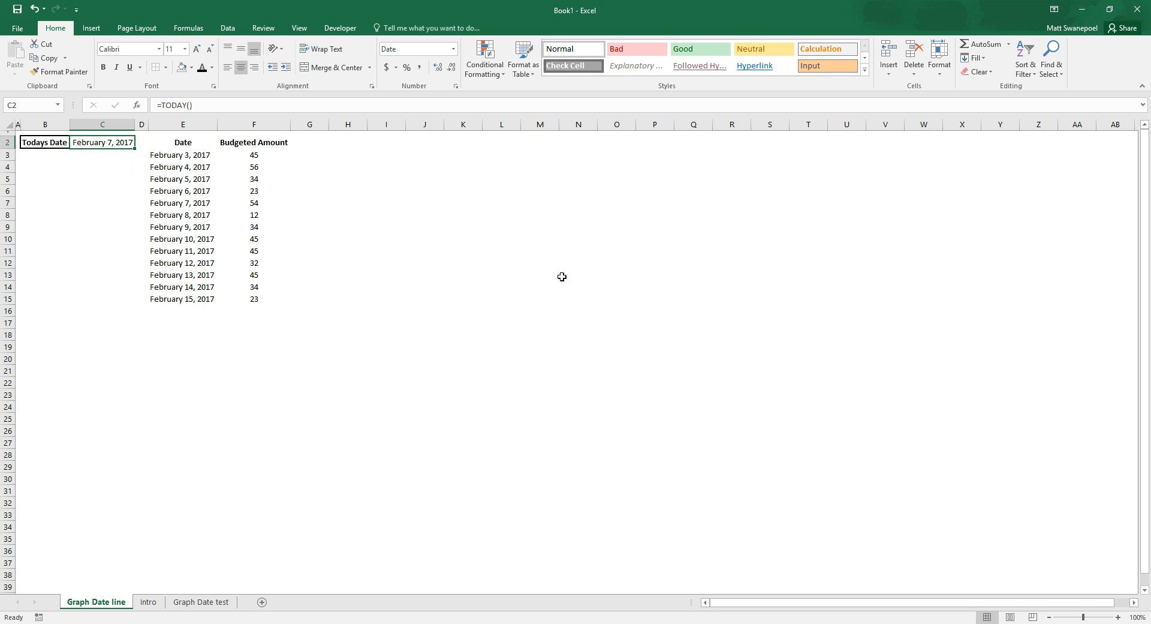
click(501, 275)
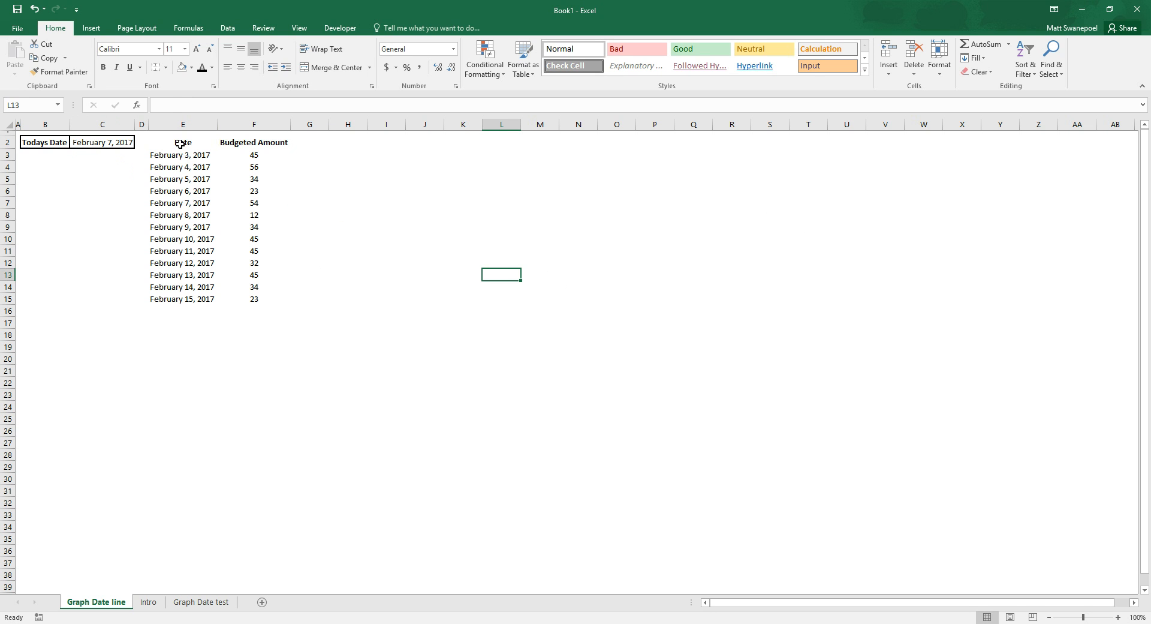
- Insert a plain 2-D line chart of E2:F15 plotting Budgeted Amount by Date
drag(182, 142, 254, 299)
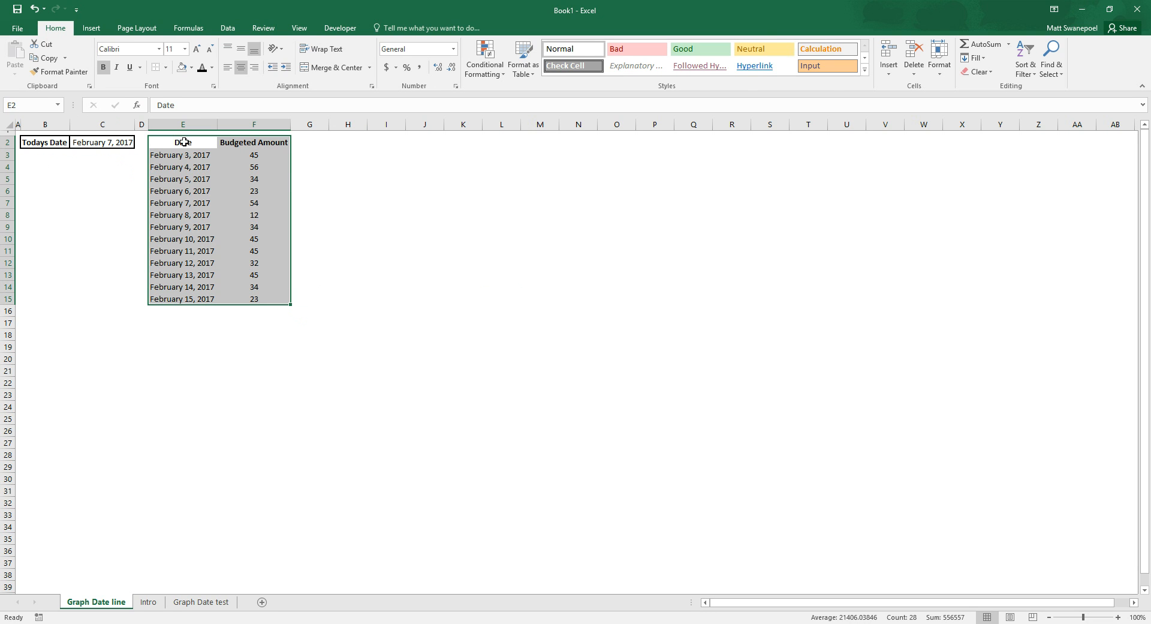
click(91, 28)
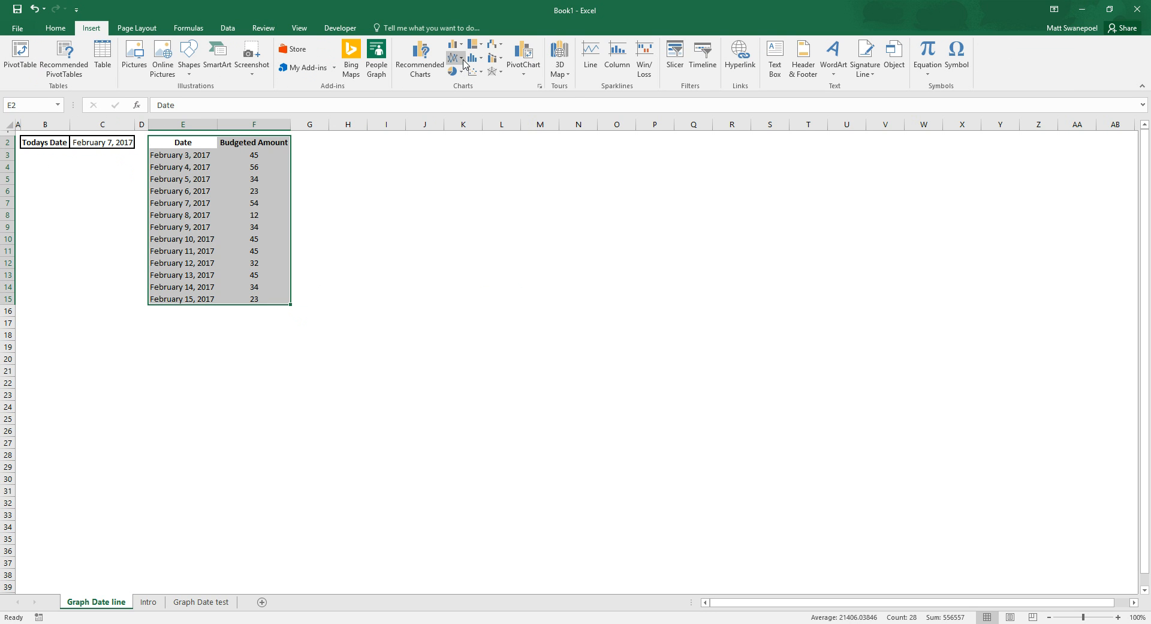
click(455, 44)
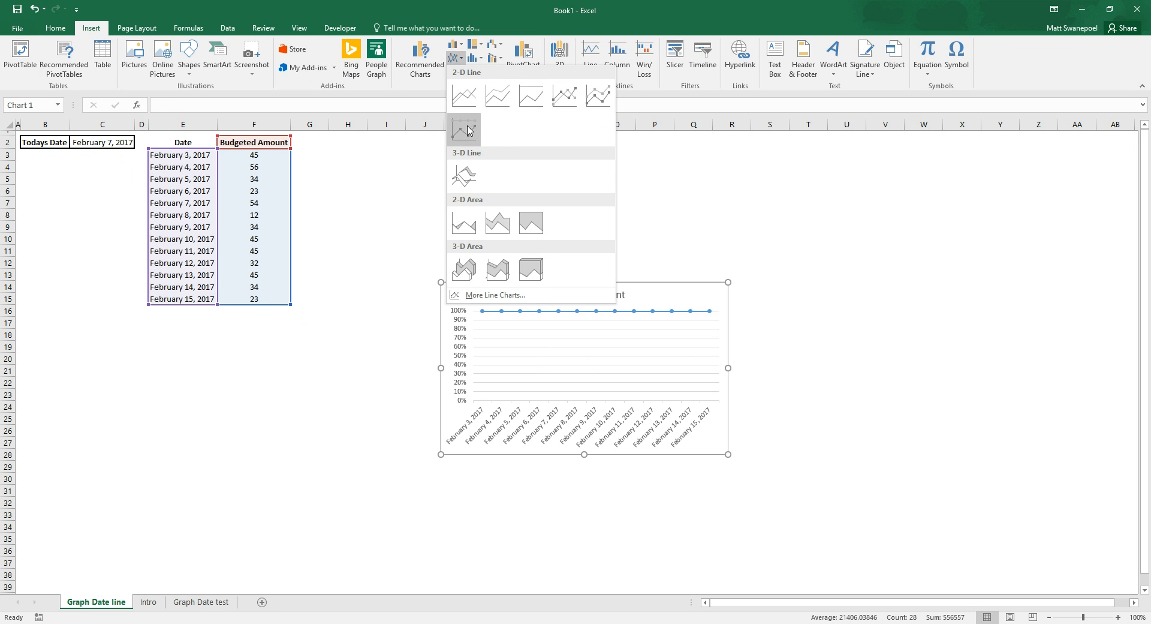
mouse_move(463, 96)
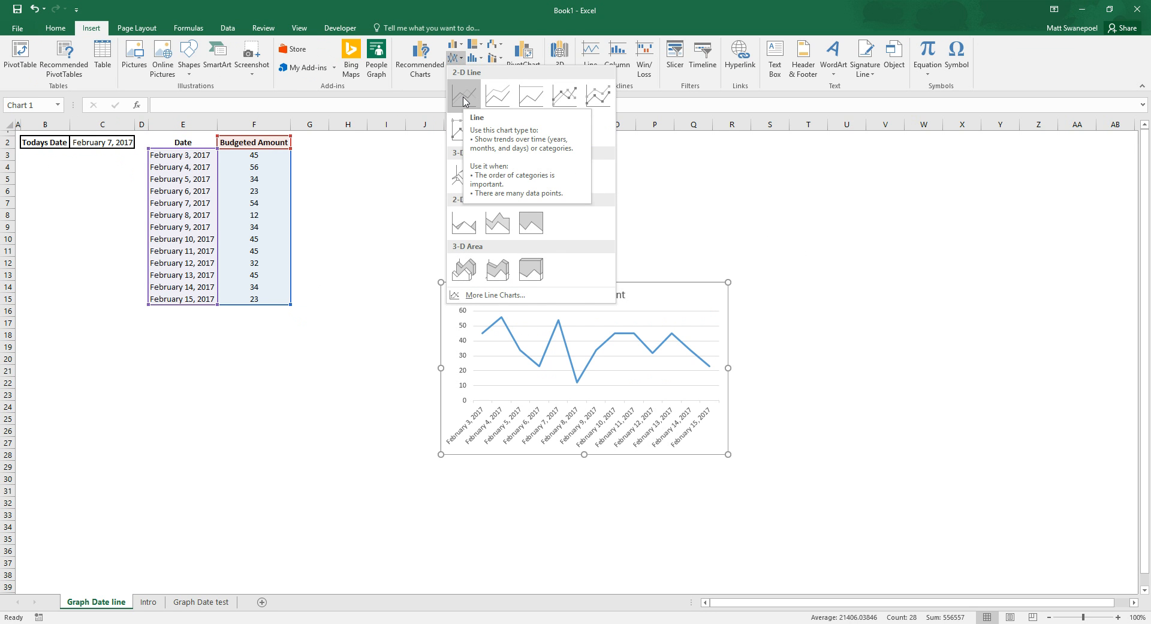
click(463, 96)
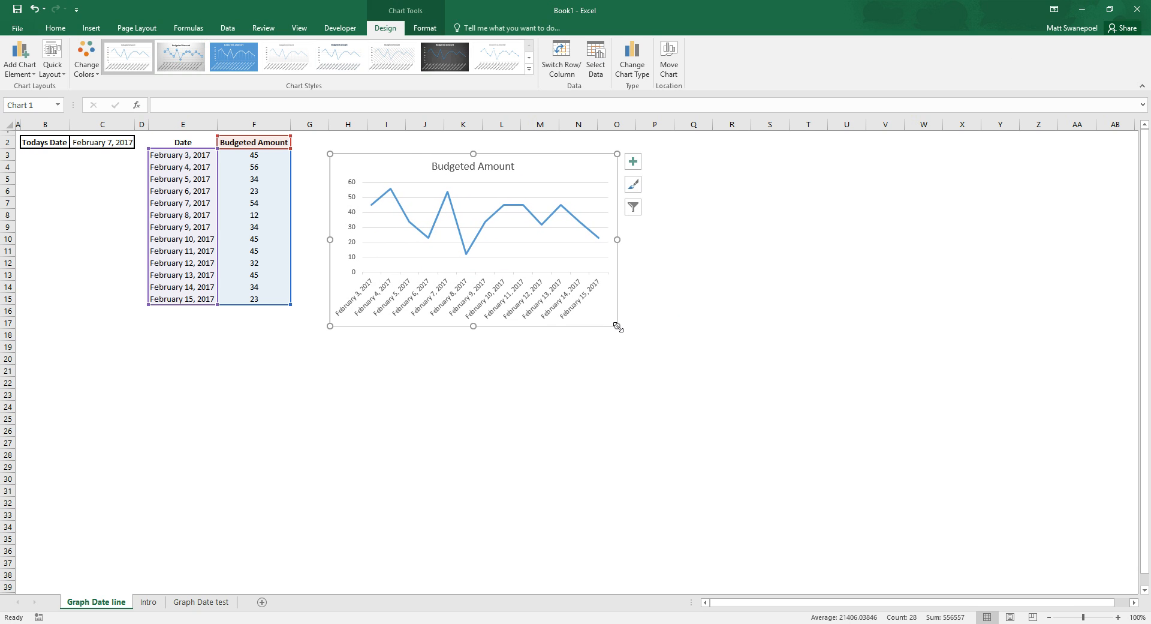
- Enlarge the chart to span to about column V so the date labels read horizontally
drag(619, 325, 806, 448)
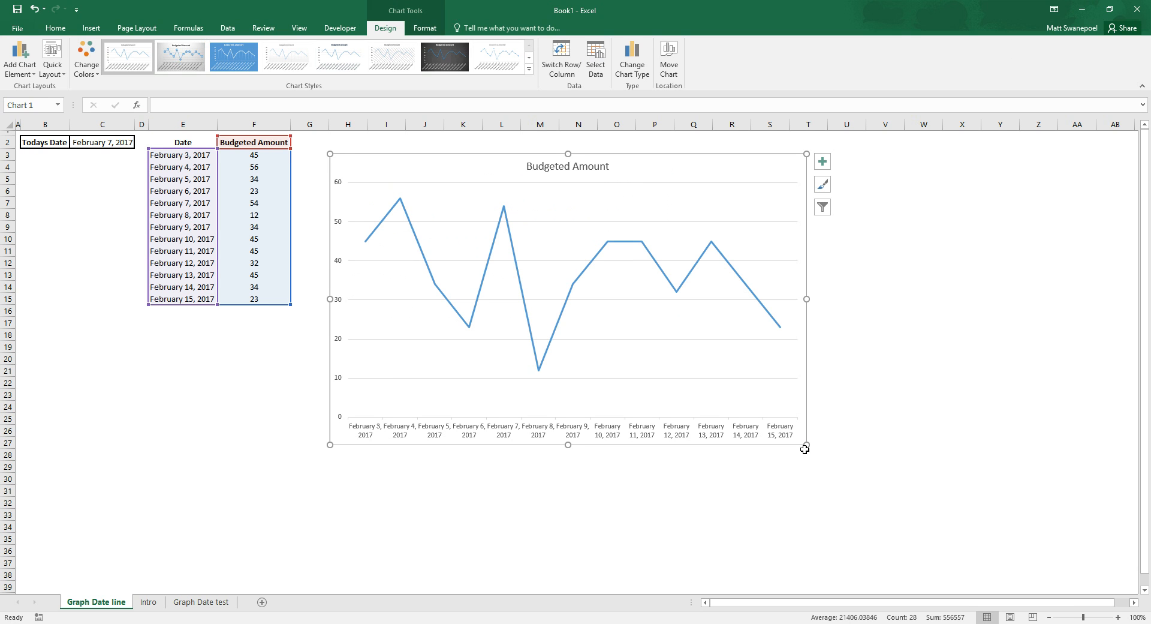
mouse_move(729, 395)
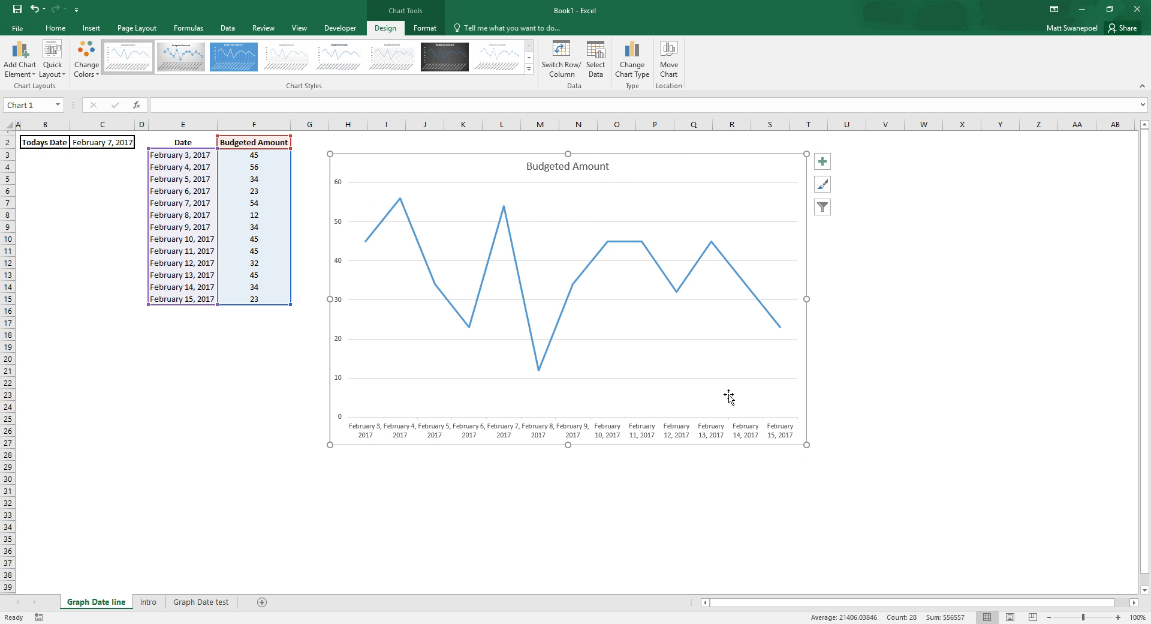
click(845, 370)
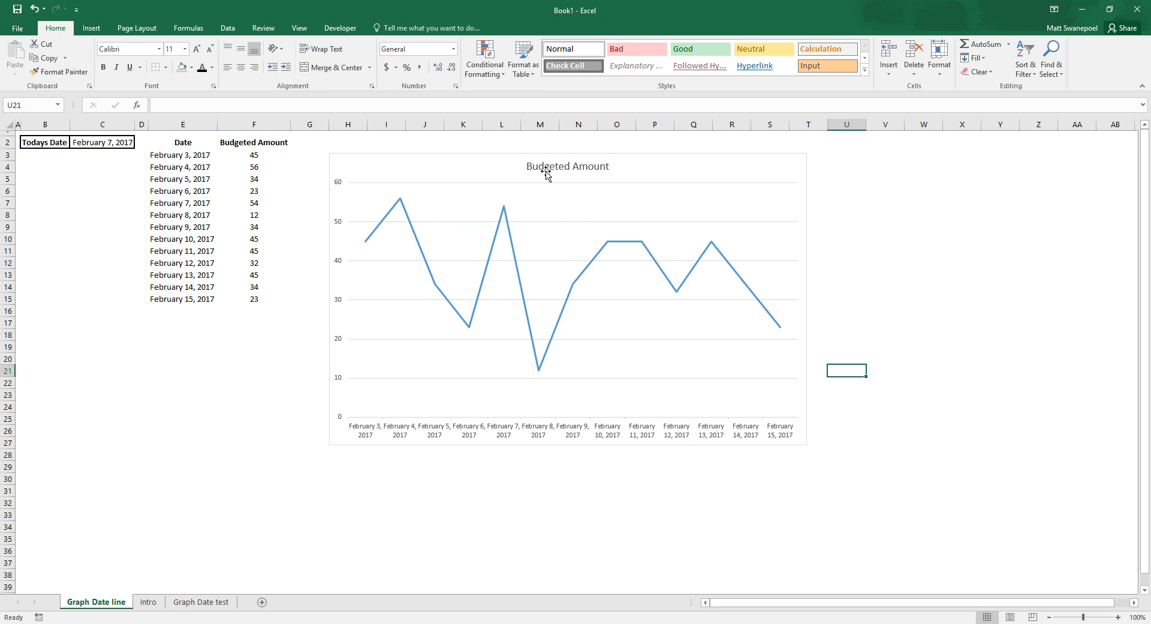
mouse_move(545, 431)
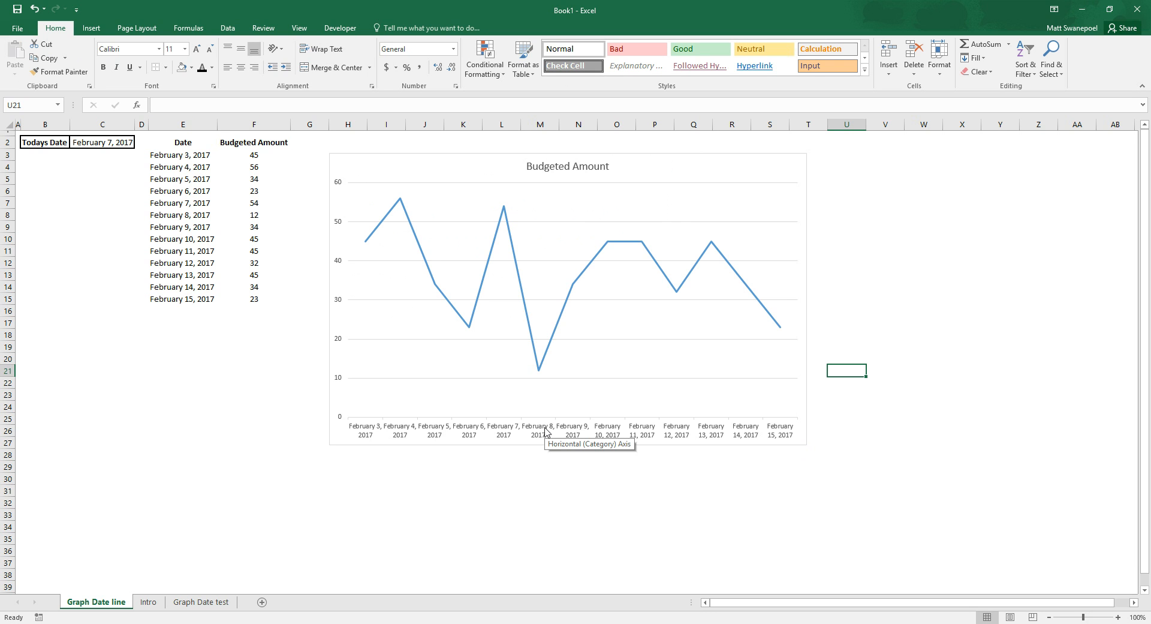
mouse_move(551, 446)
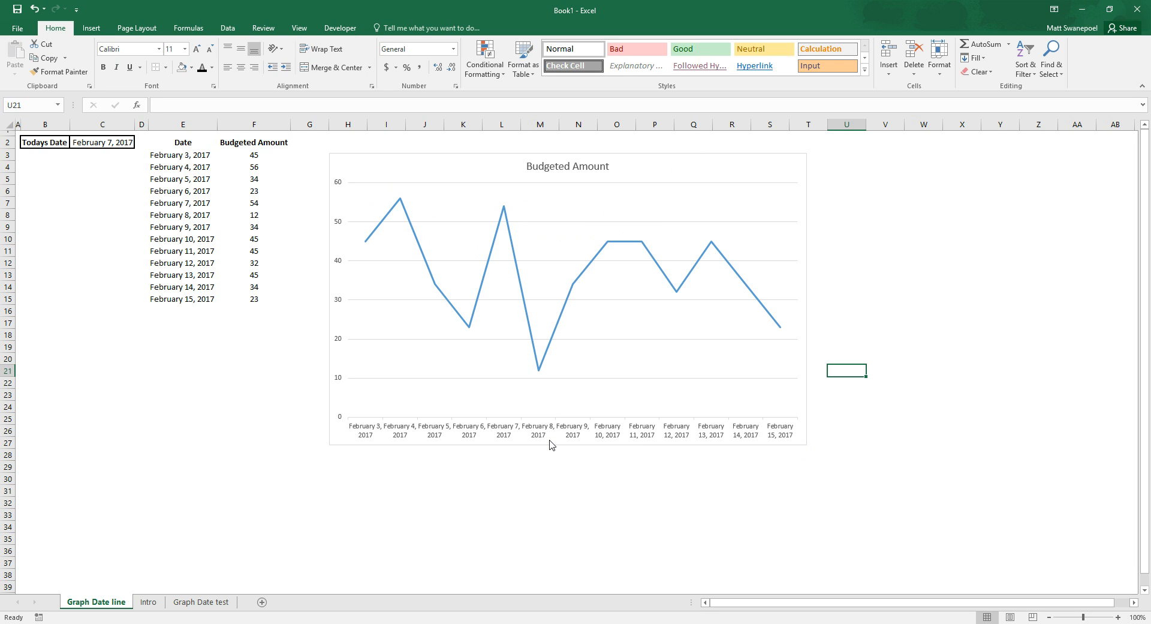
click(567, 294)
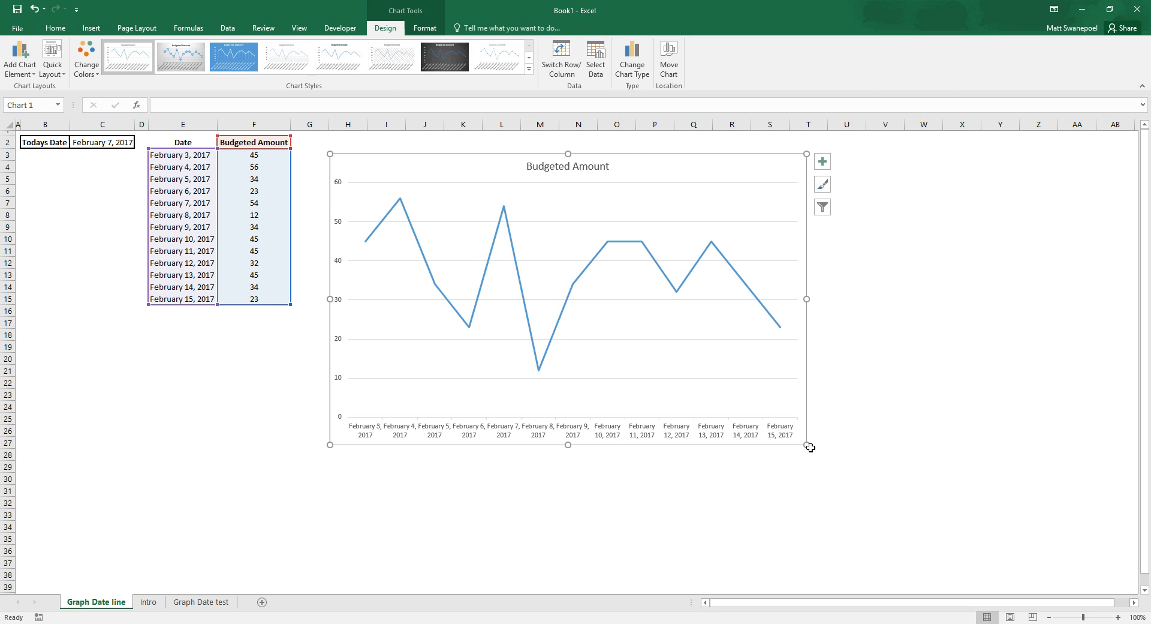
drag(811, 446, 856, 472)
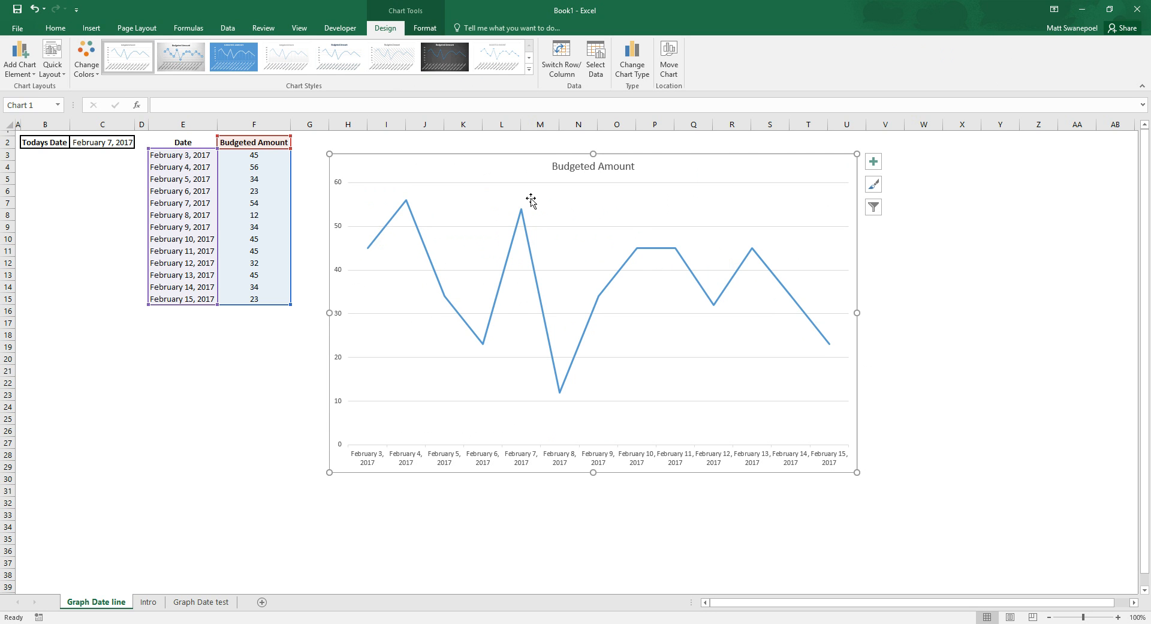
mouse_move(430, 157)
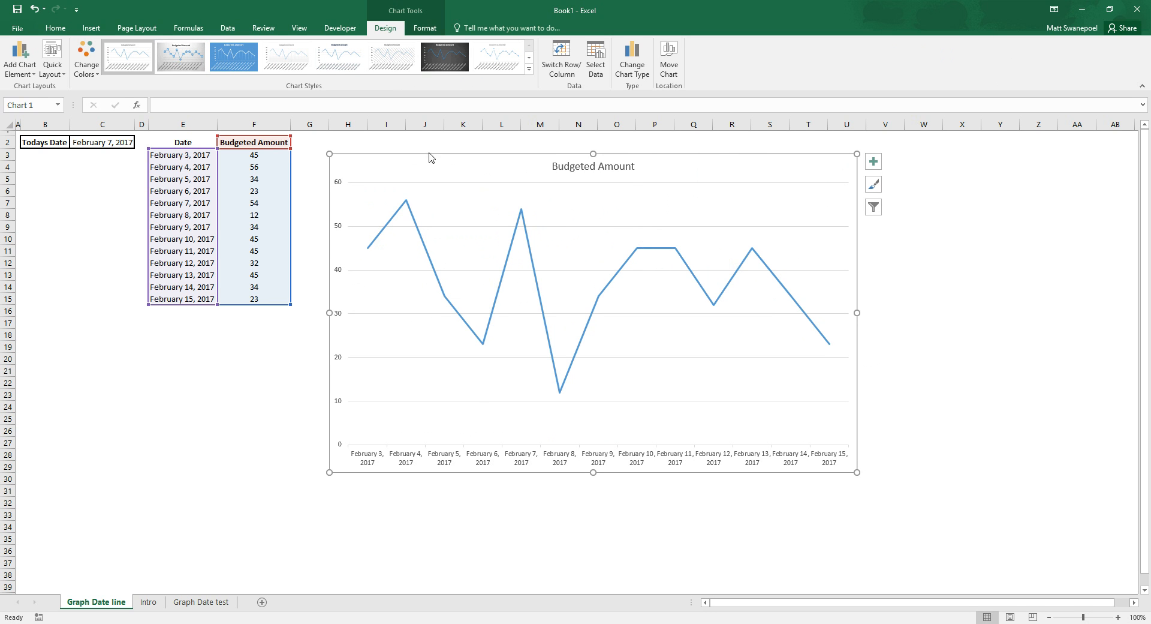
mouse_move(656, 169)
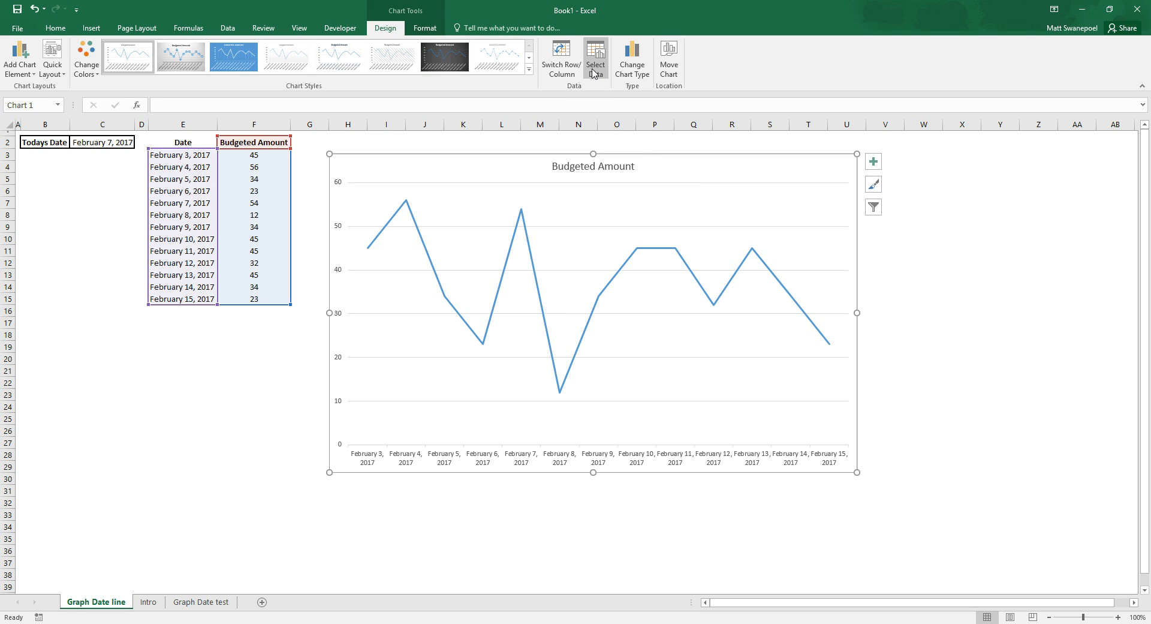
- Add a new data series in Select Data whose values reference $C$2
click(596, 59)
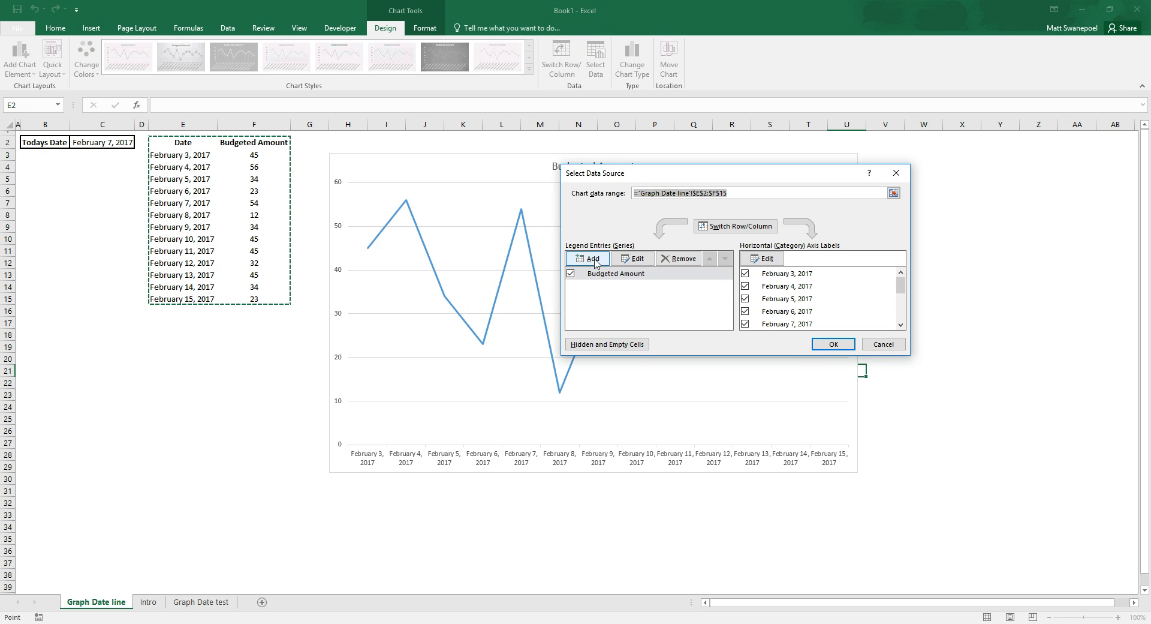
click(587, 258)
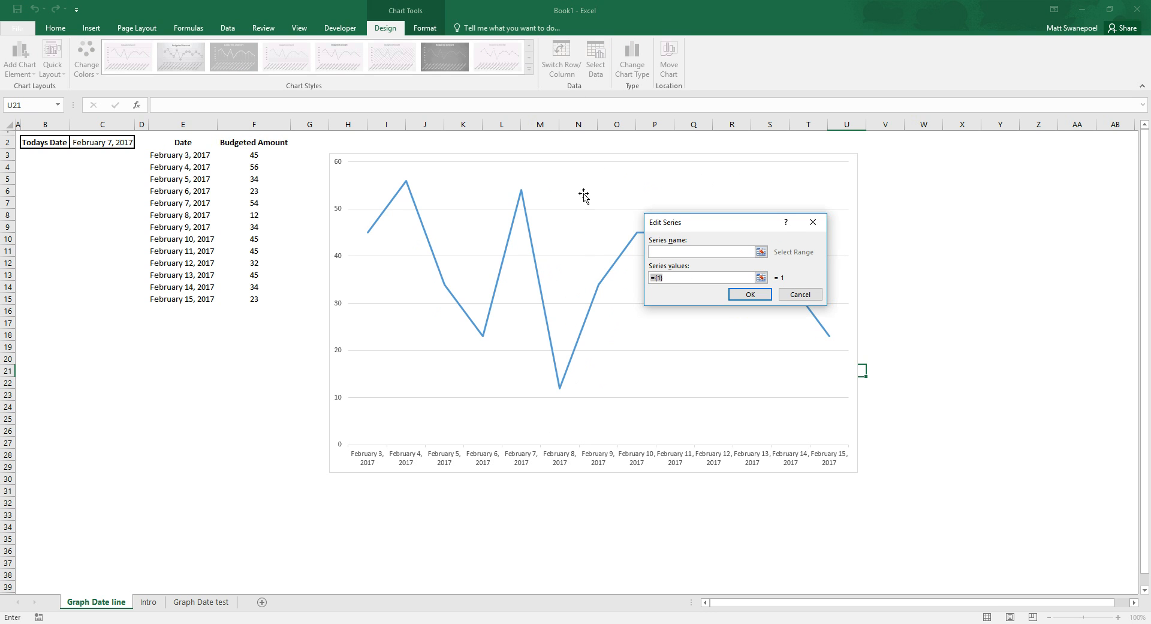
mouse_move(612, 324)
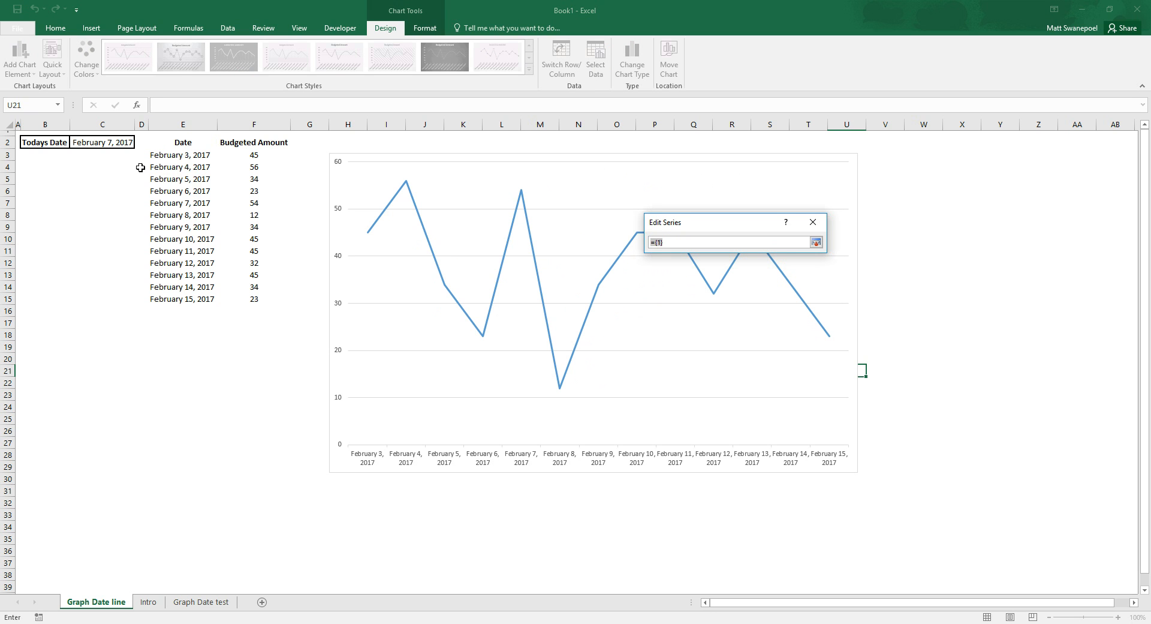
click(102, 142)
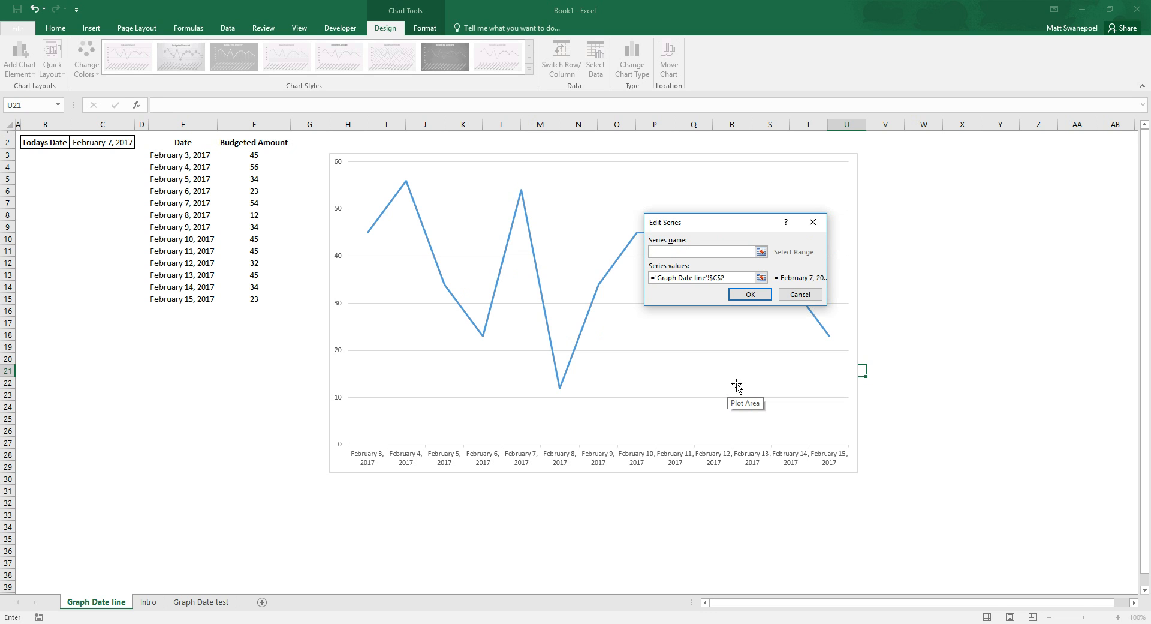
click(748, 294)
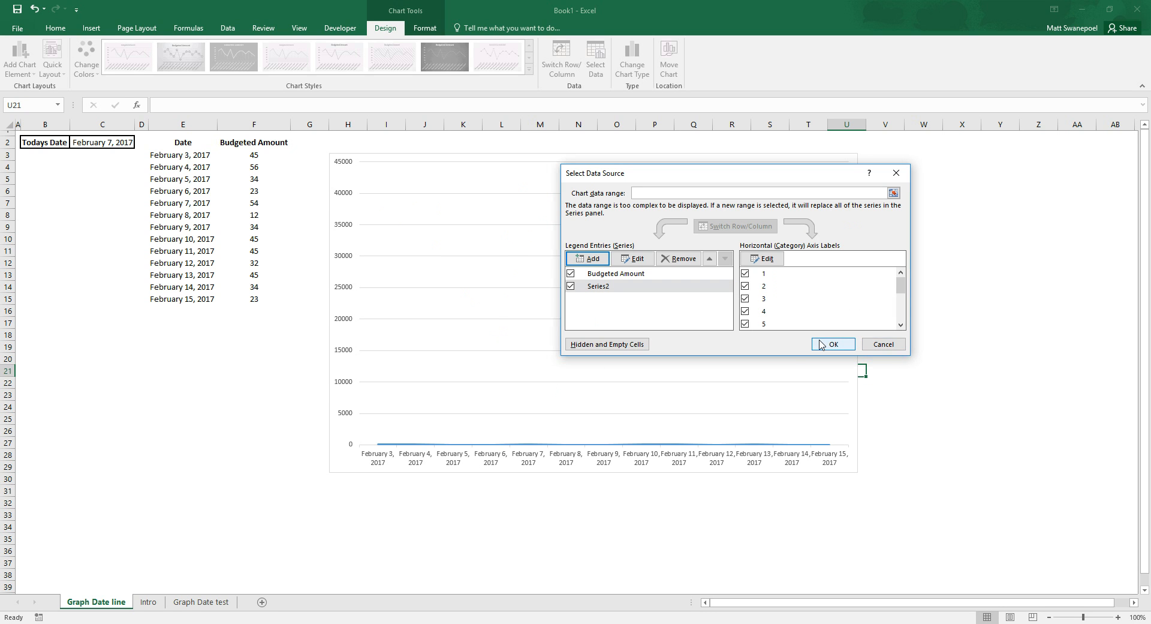
- Apply the data source changes, rescaling the vertical axis to about 45,000
click(832, 345)
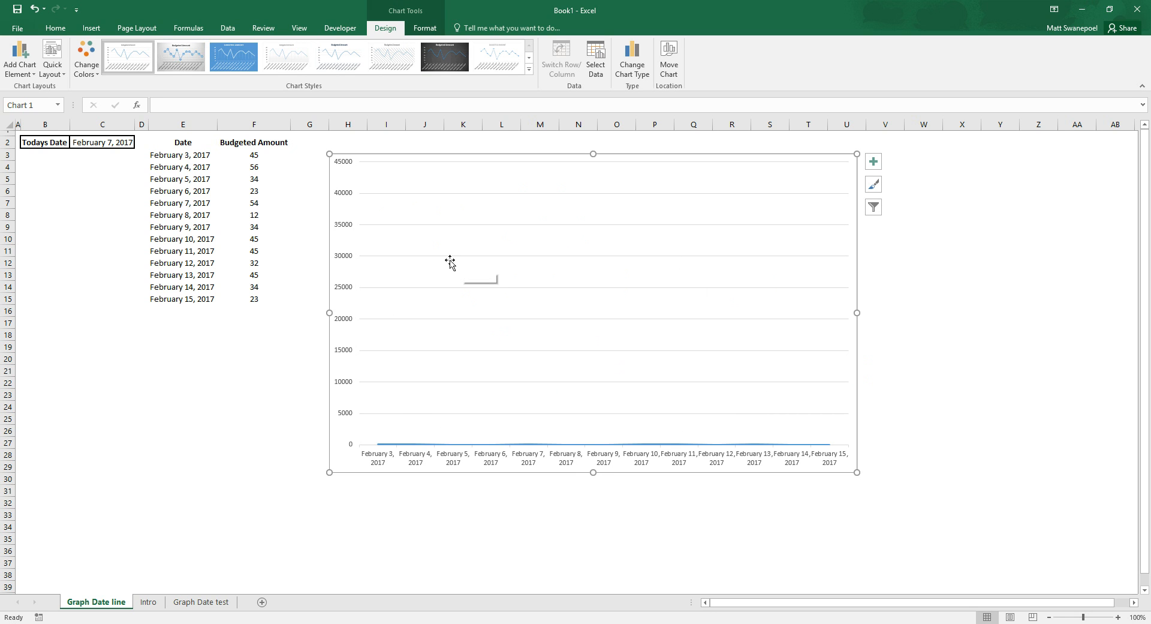
mouse_move(605, 328)
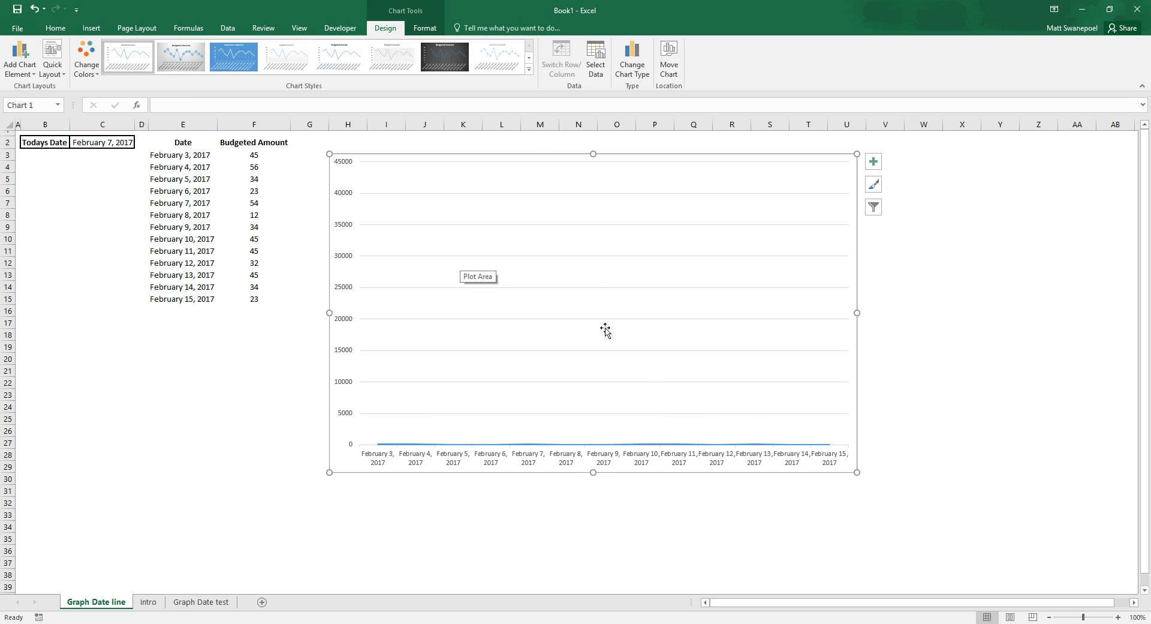
mouse_move(644, 218)
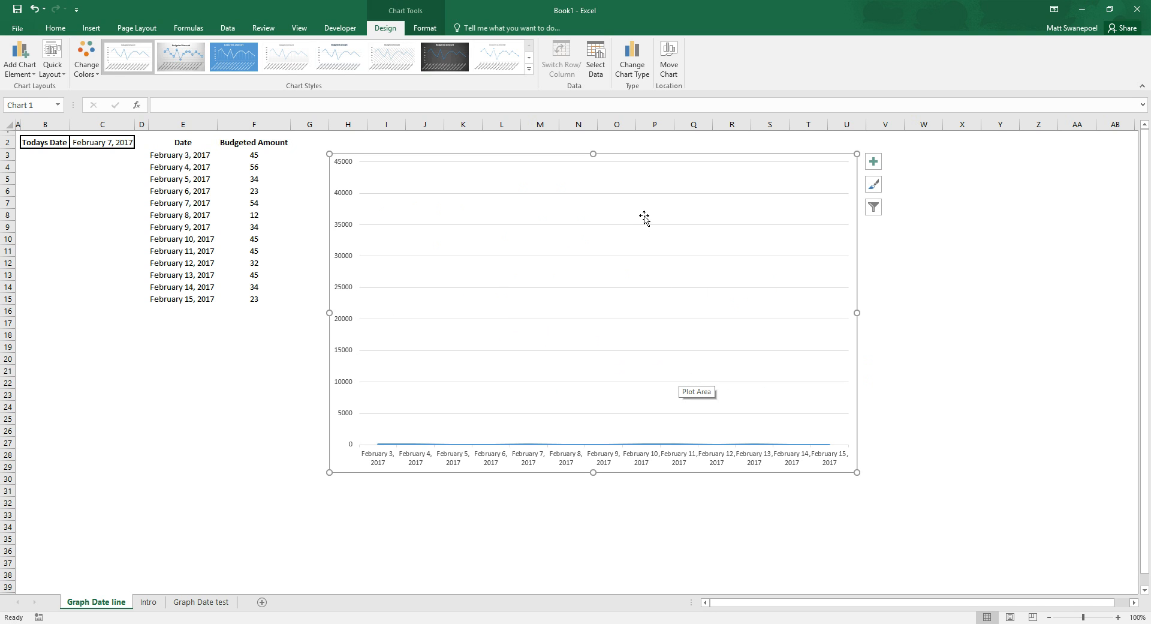
mouse_move(645, 213)
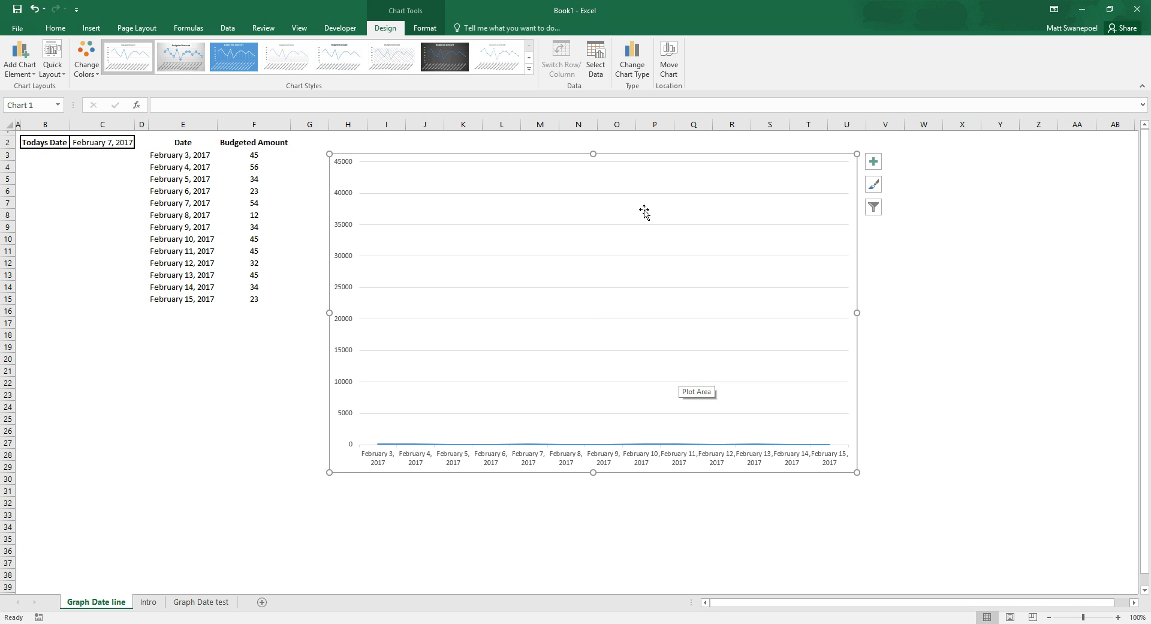
mouse_move(577, 436)
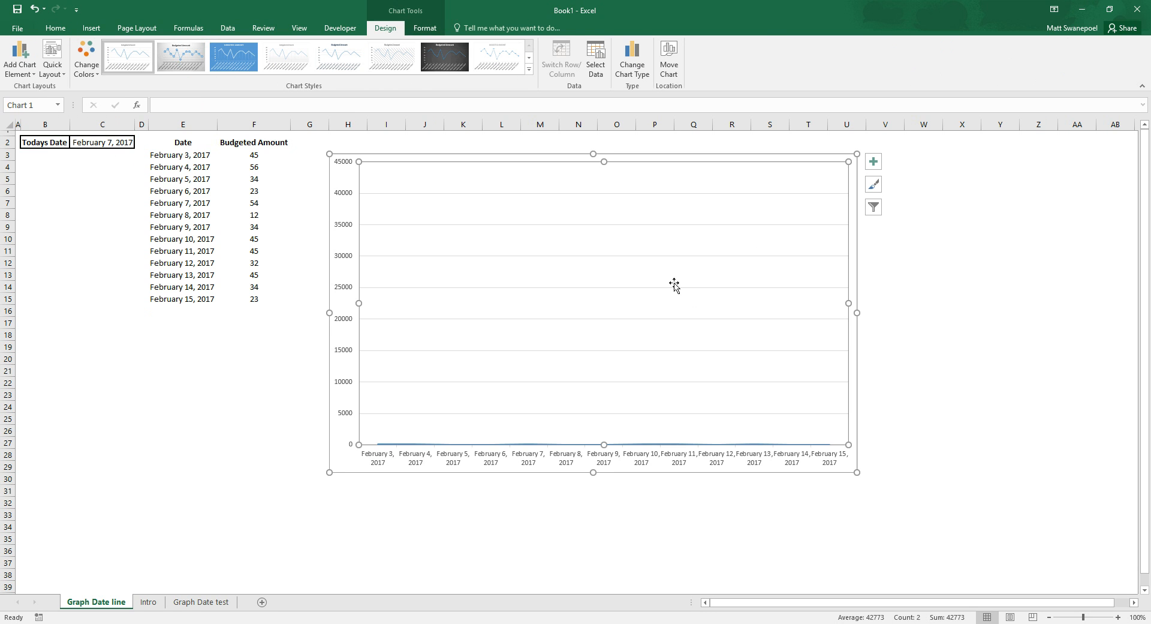
- Choose a Combo chart: Budgeted Amount as Line, Series2 as Scatter on the secondary axis
right_click(674, 286)
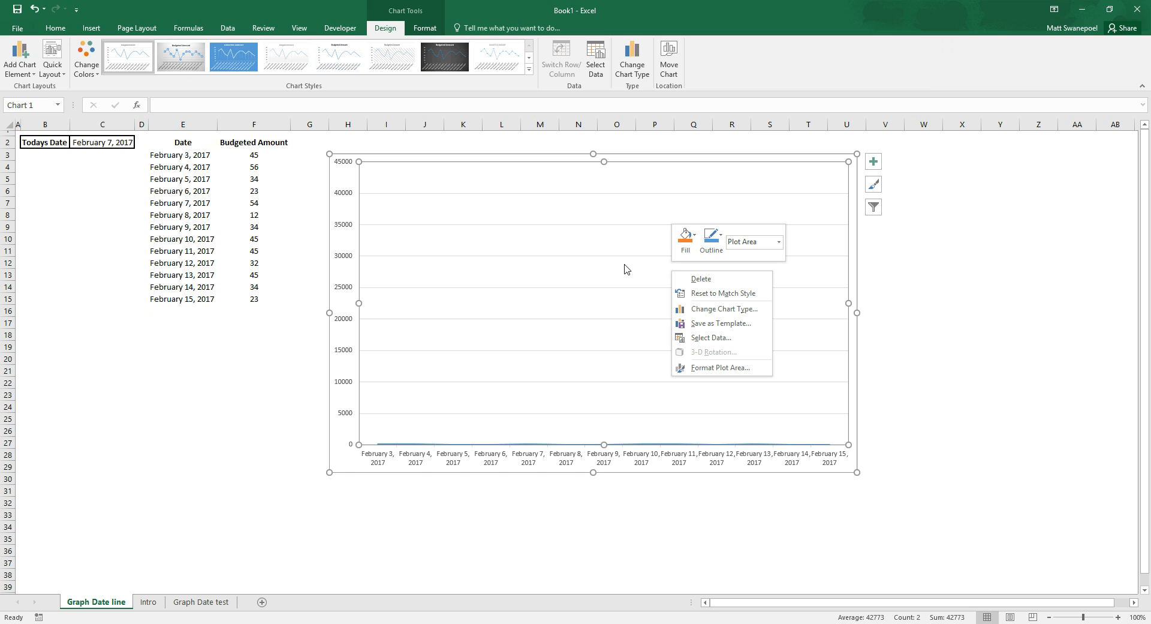
mouse_move(720, 308)
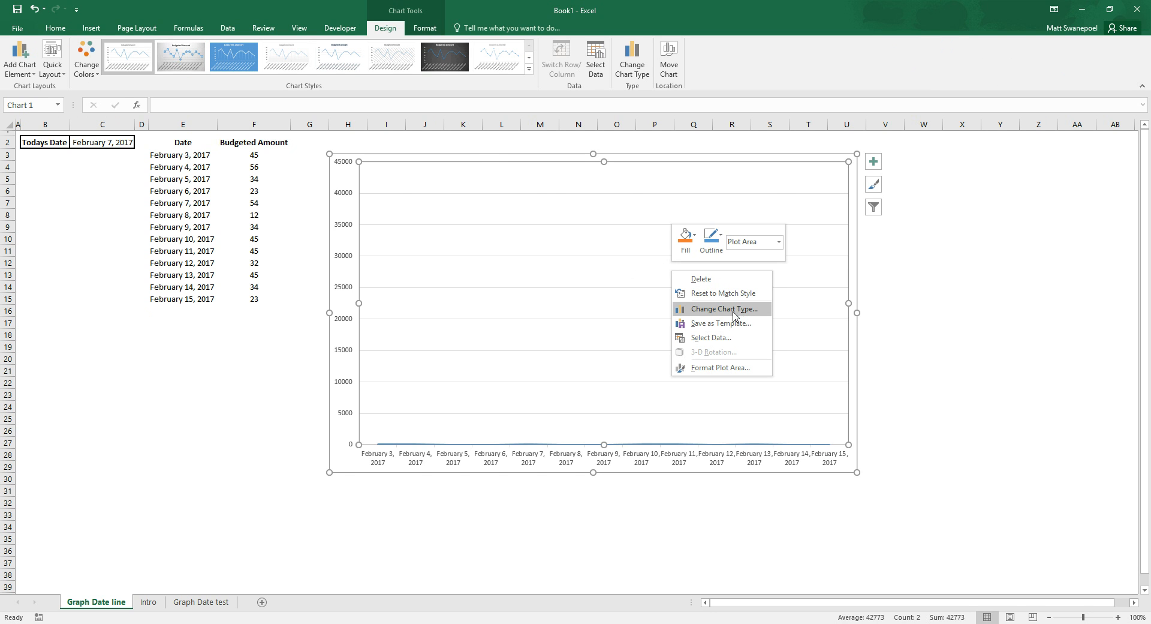
click(721, 308)
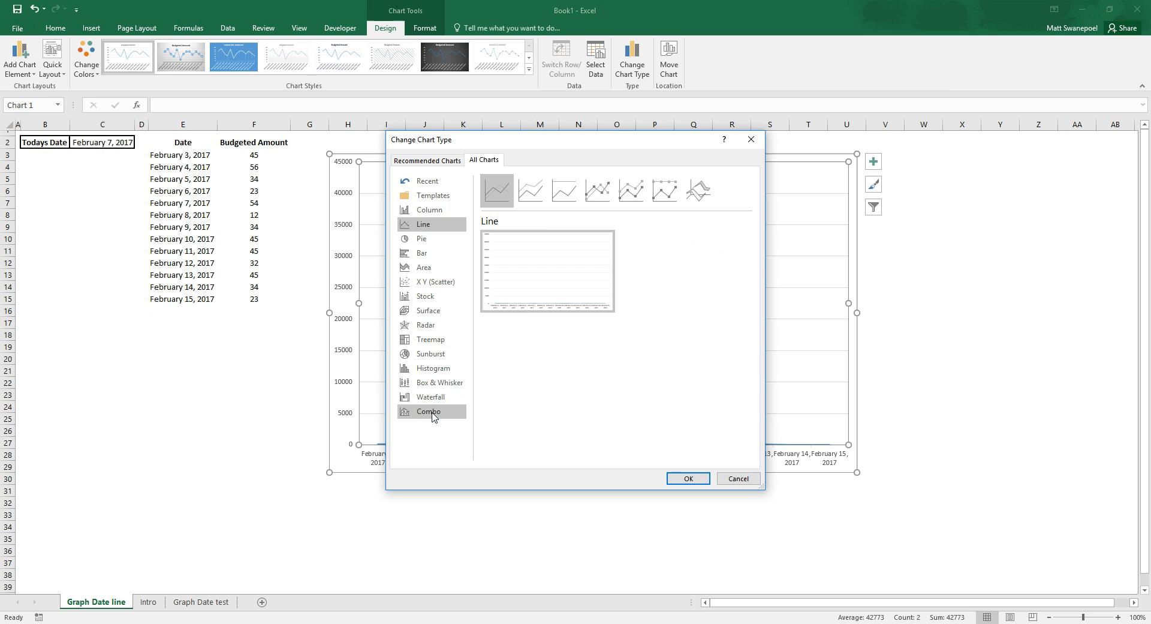
click(428, 410)
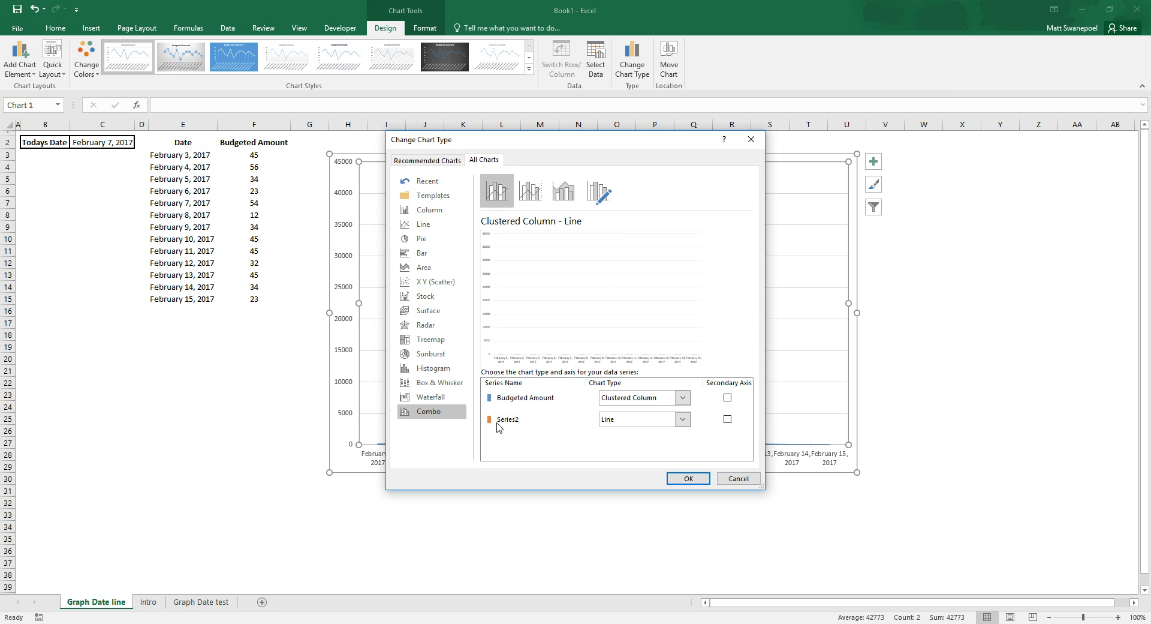
mouse_move(528, 434)
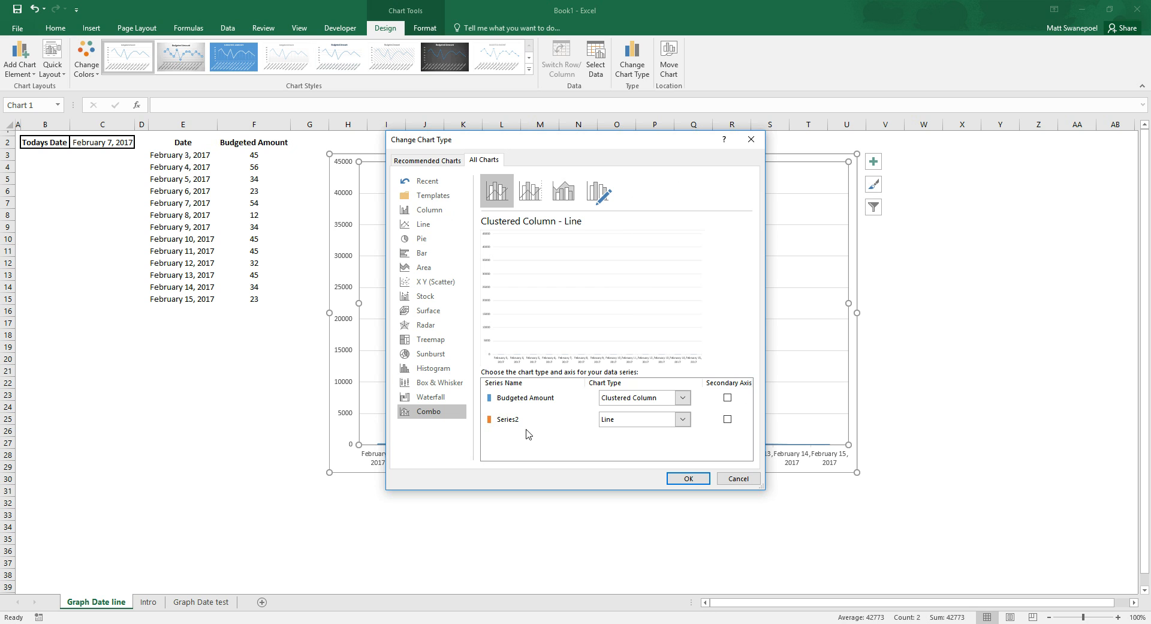
mouse_move(665, 435)
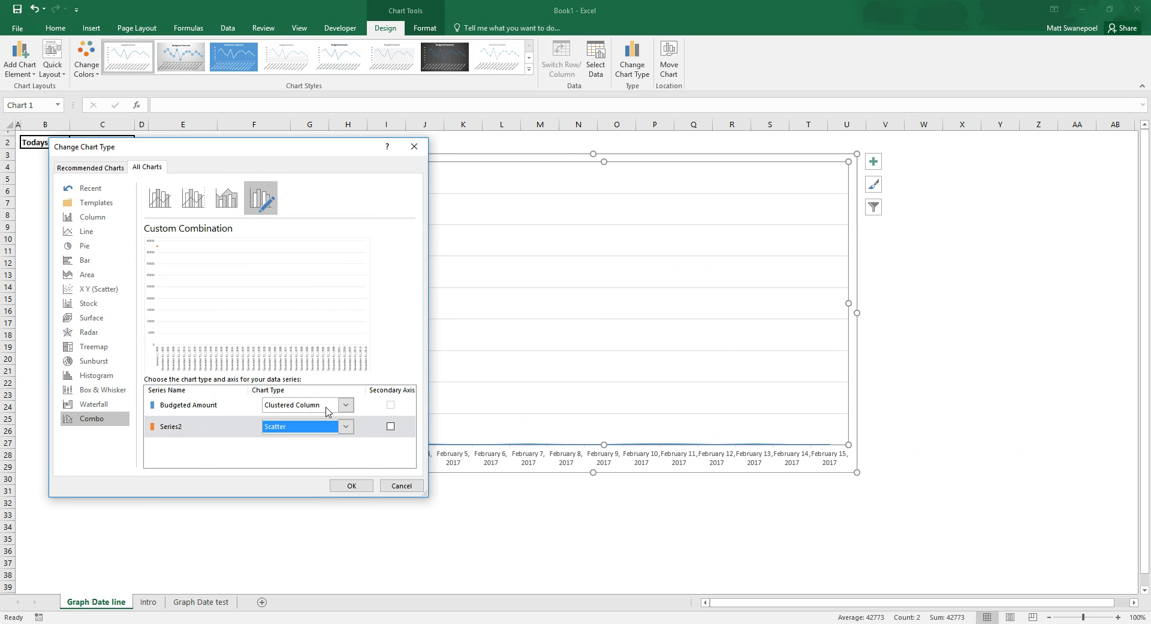
click(301, 404)
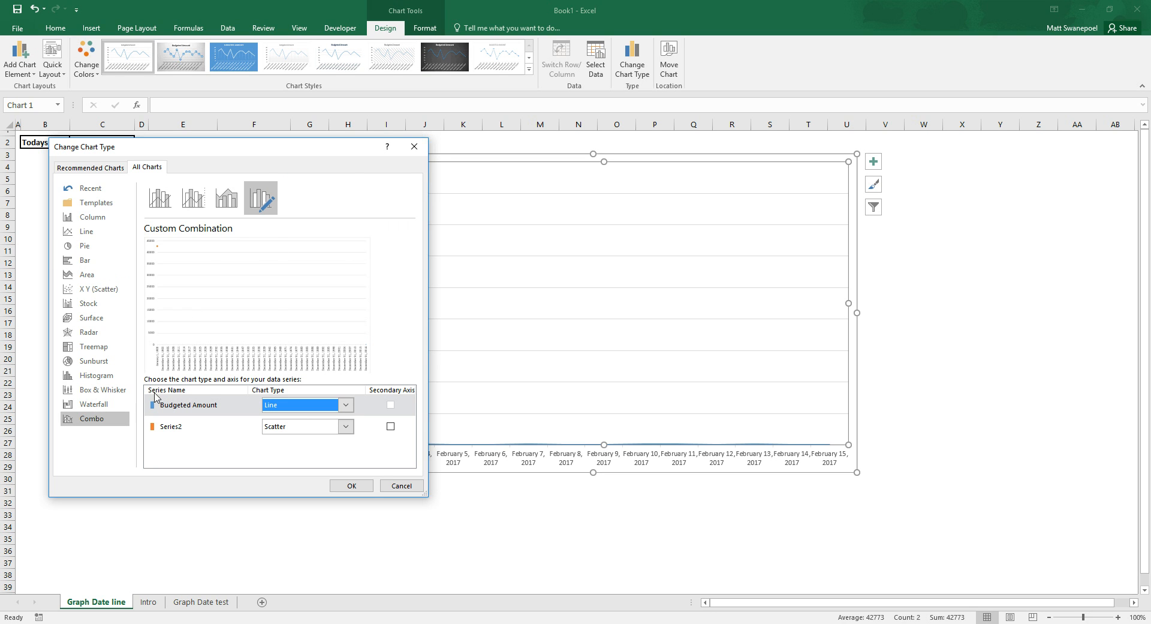
mouse_move(139, 284)
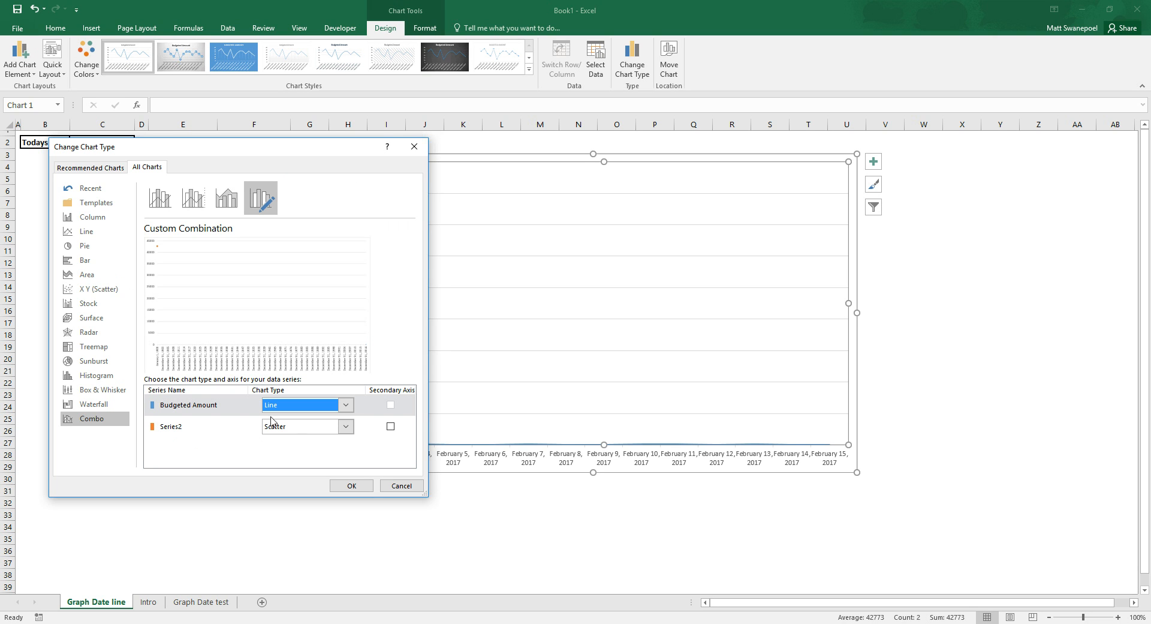
mouse_move(207, 413)
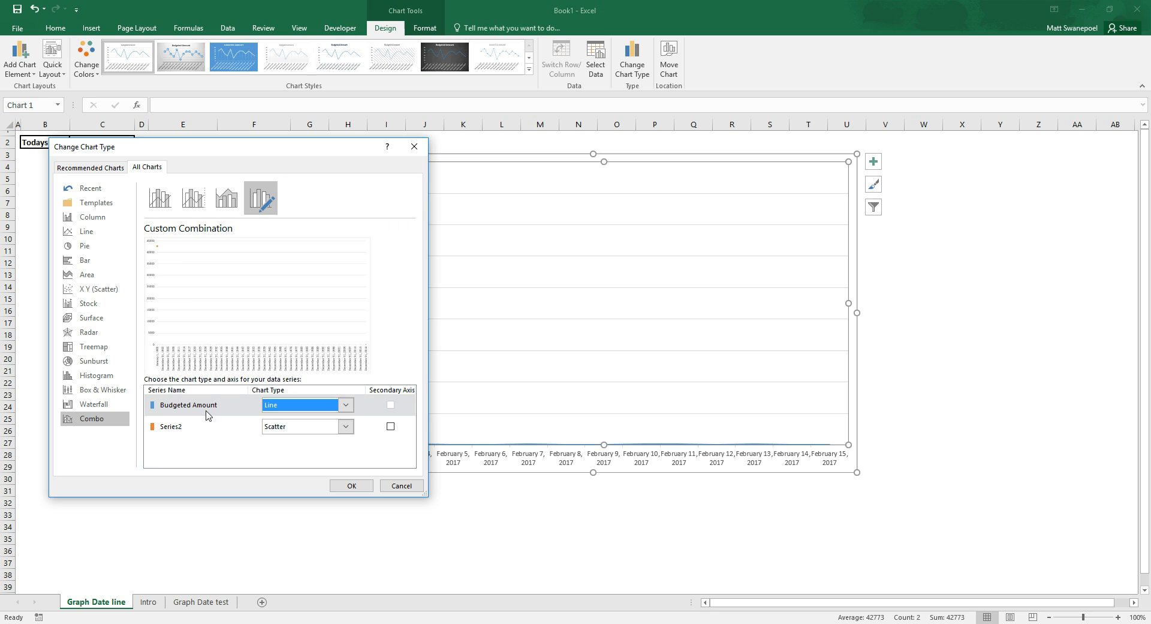
click(391, 425)
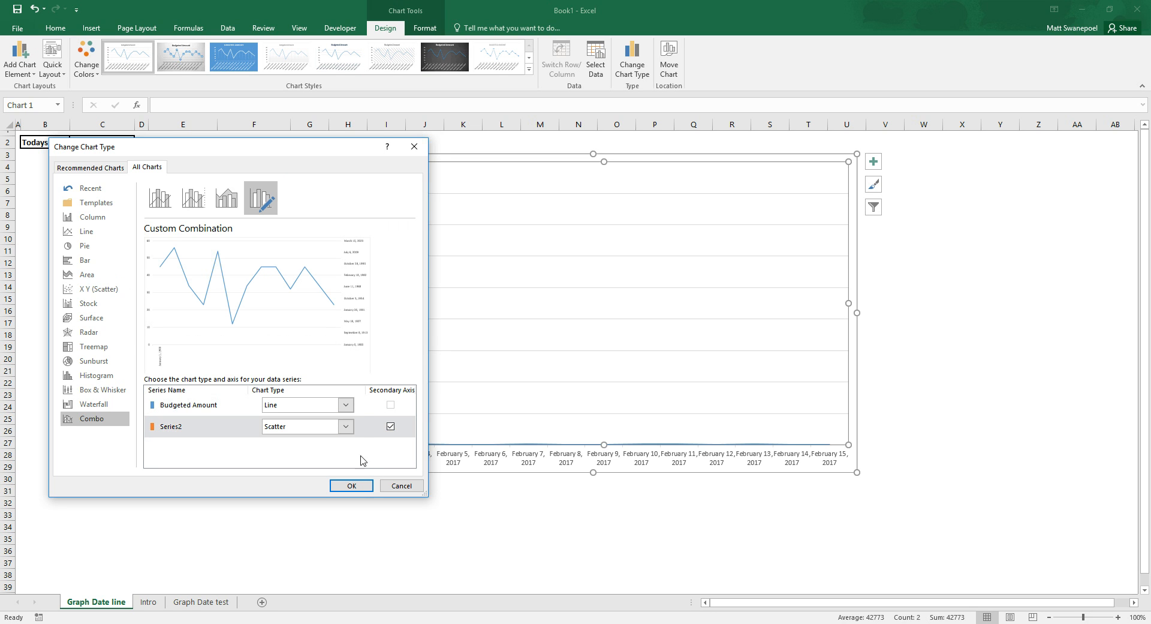
mouse_move(370, 280)
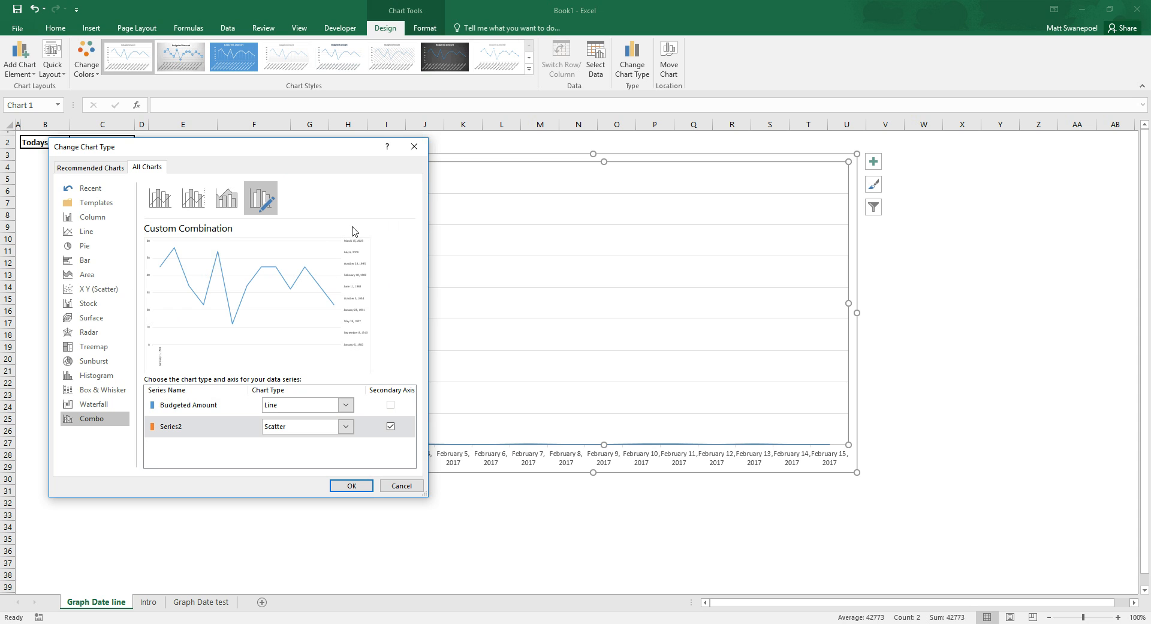
mouse_move(145, 350)
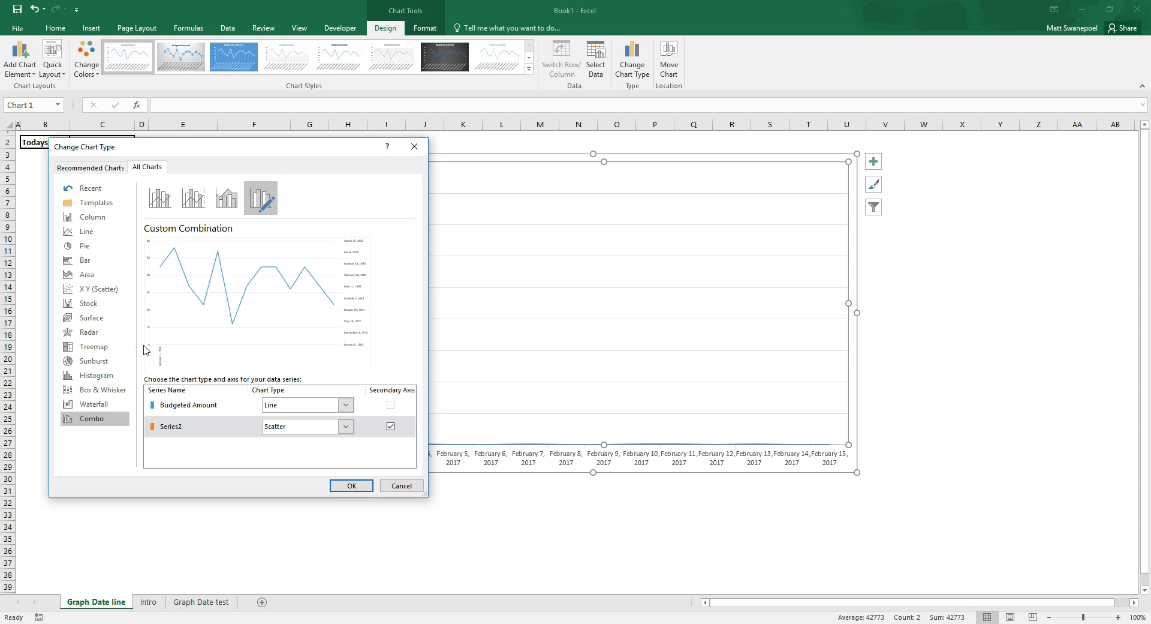
mouse_move(247, 360)
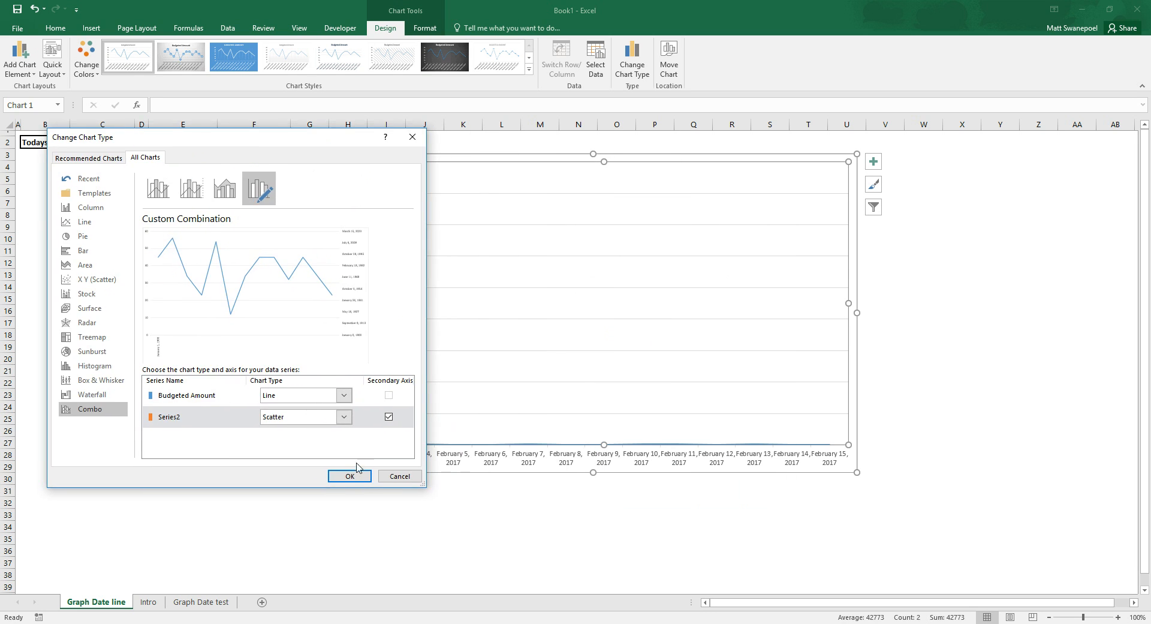
- Confirm the combination chart, adding a date secondary axis, and select Series2
click(349, 475)
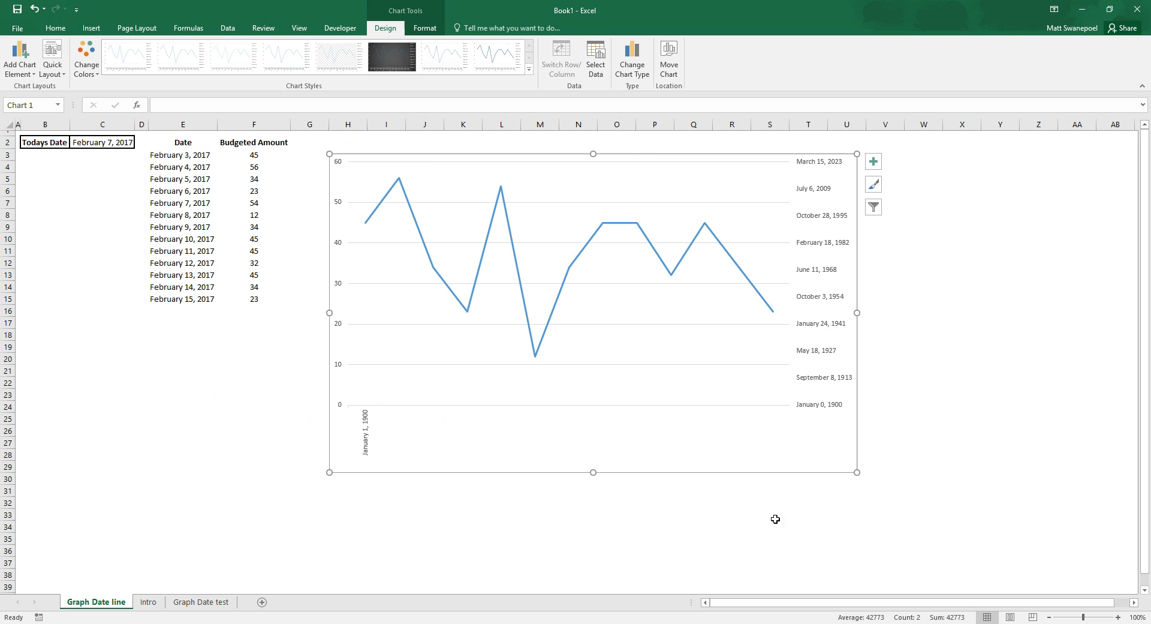
mouse_move(604, 327)
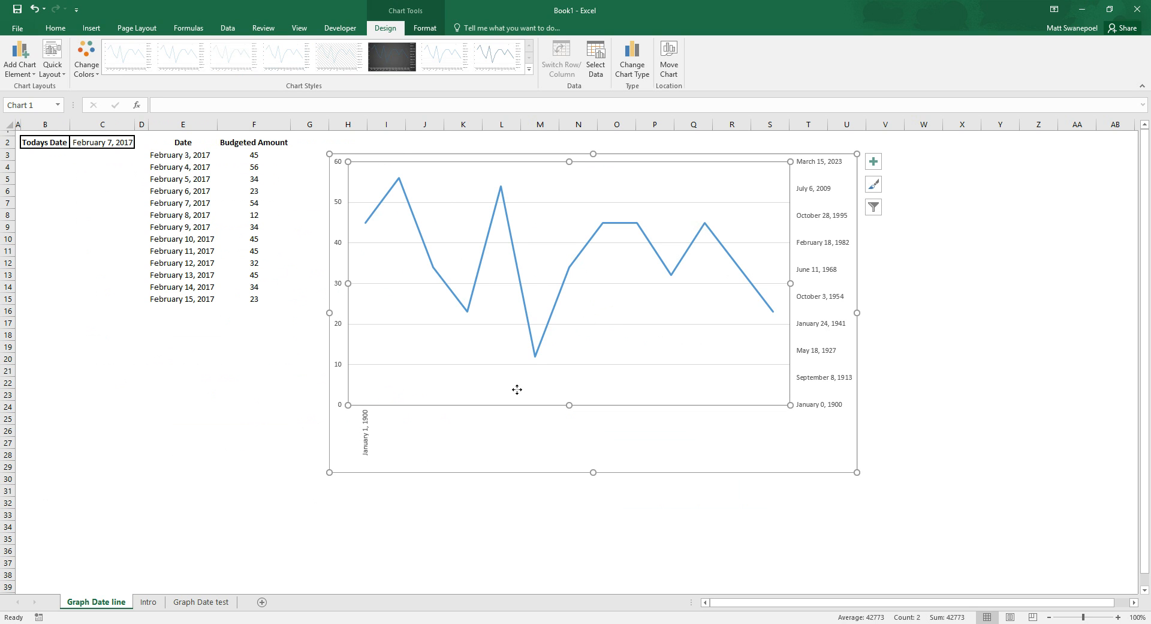
mouse_move(519, 307)
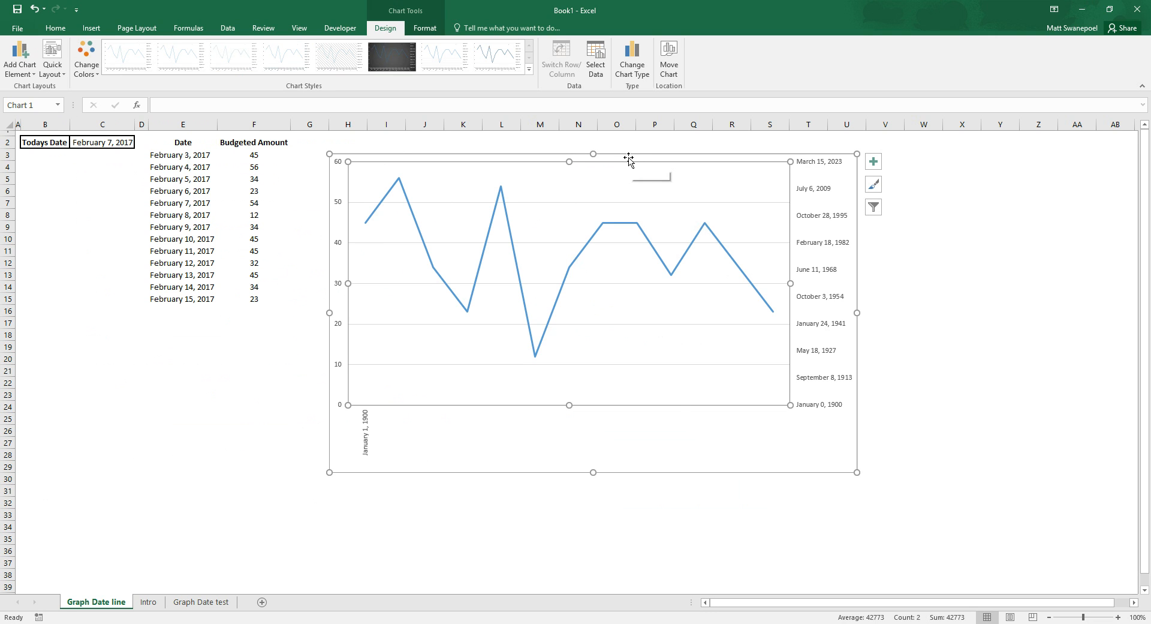
mouse_move(701, 207)
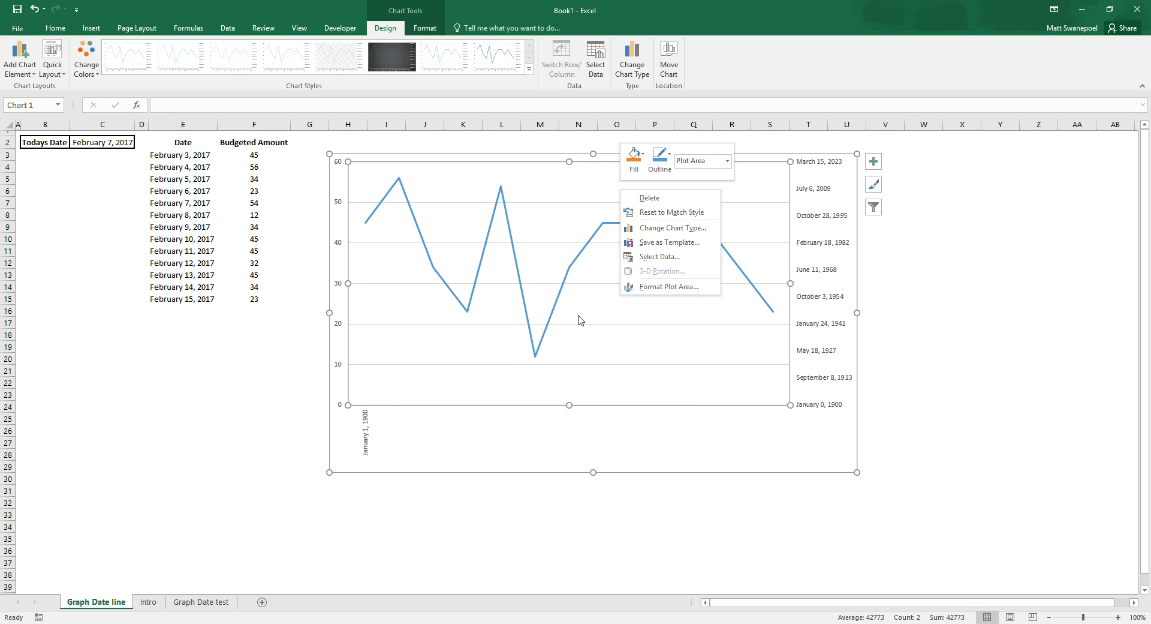
click(668, 287)
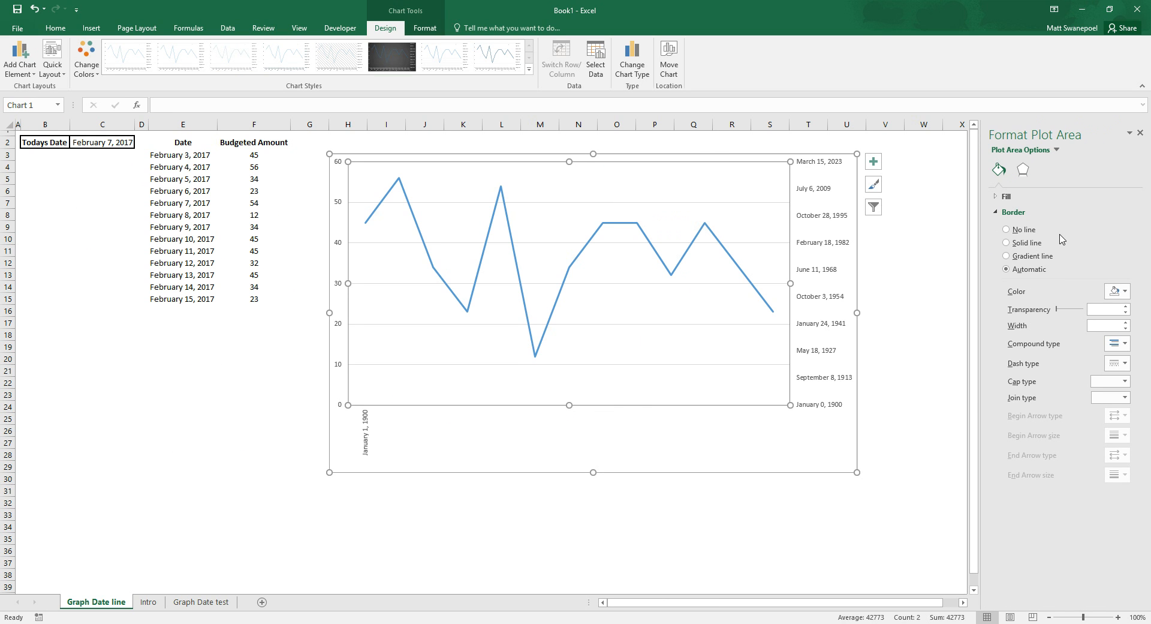
click(1054, 150)
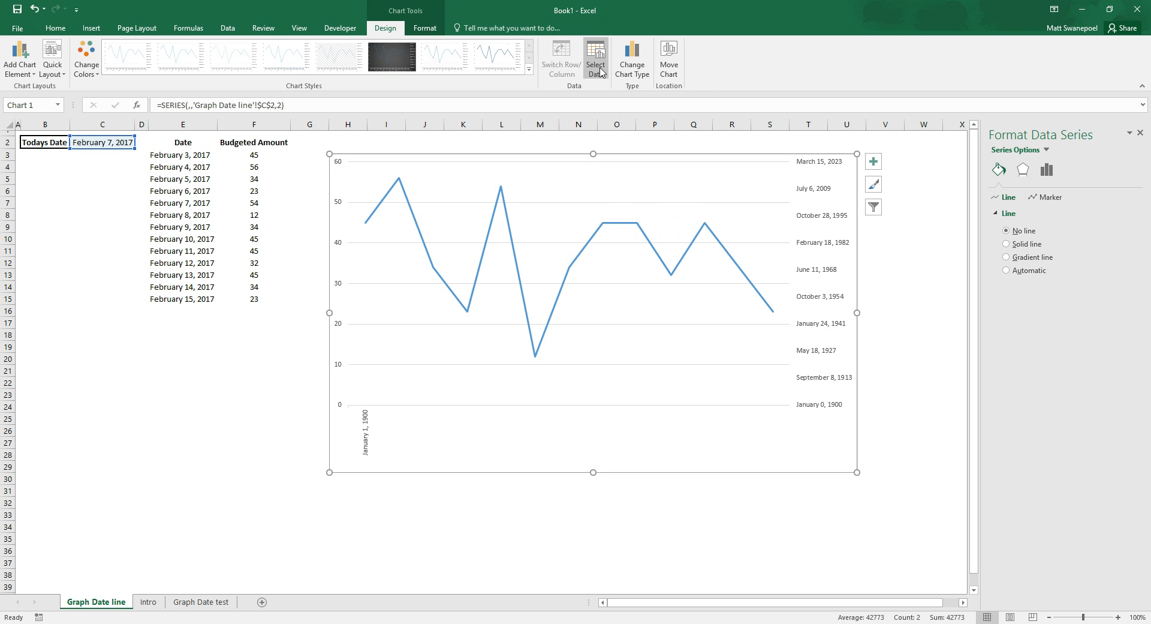
- Bring up Edit Series for Series2 from Select Data and move the dialog clear of the chart
click(596, 58)
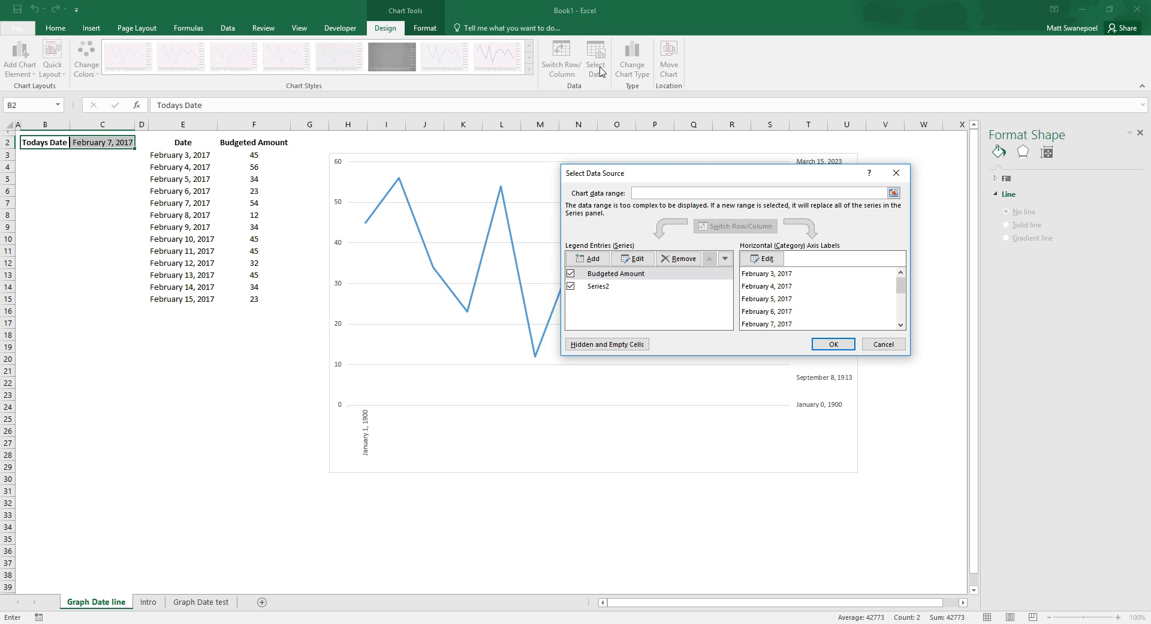
click(597, 286)
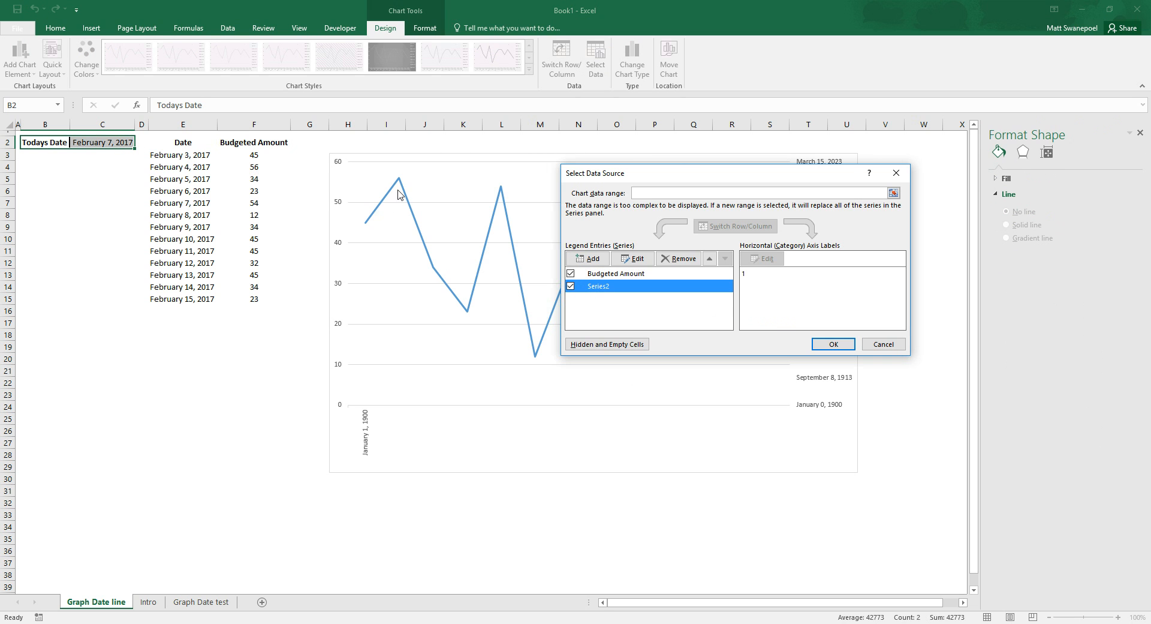
click(632, 258)
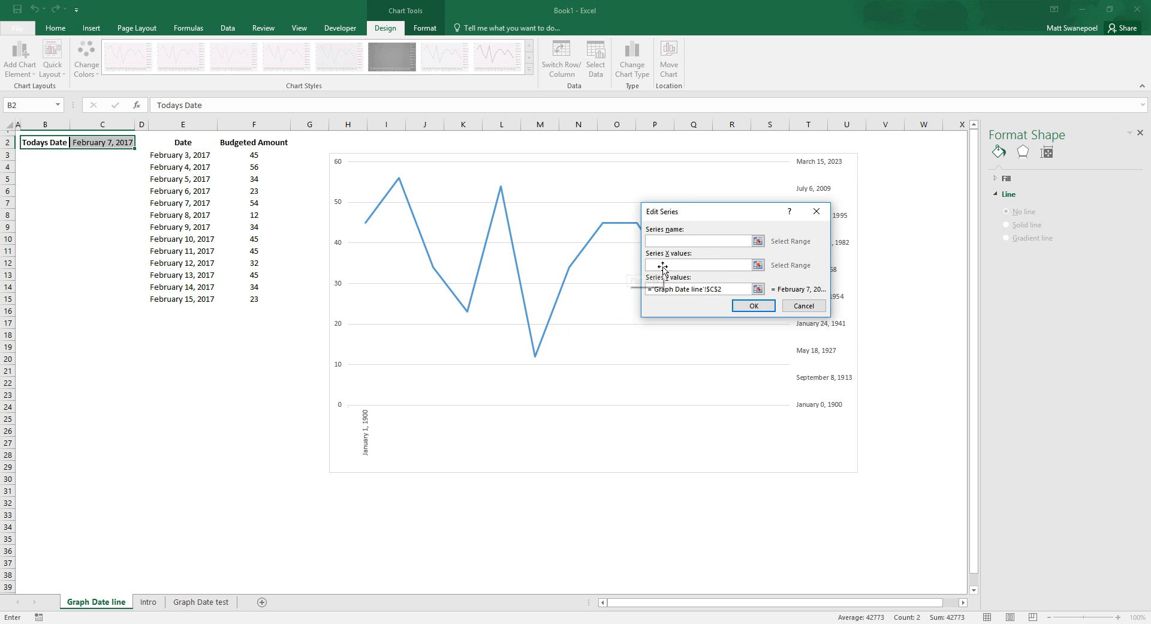
drag(705, 211, 620, 340)
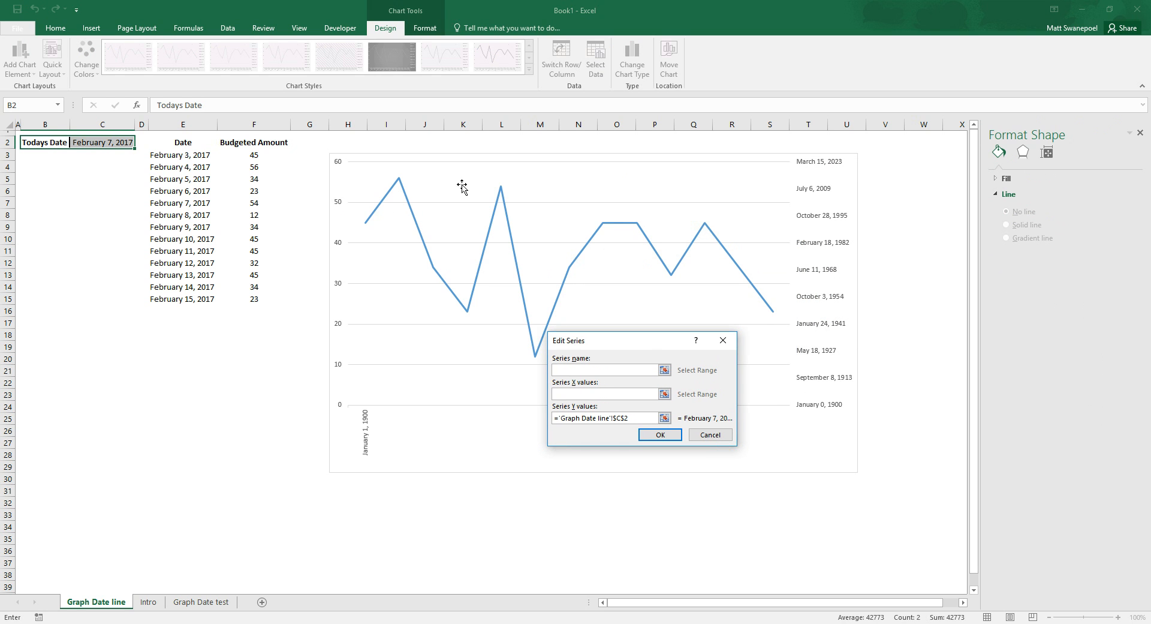
click(610, 369)
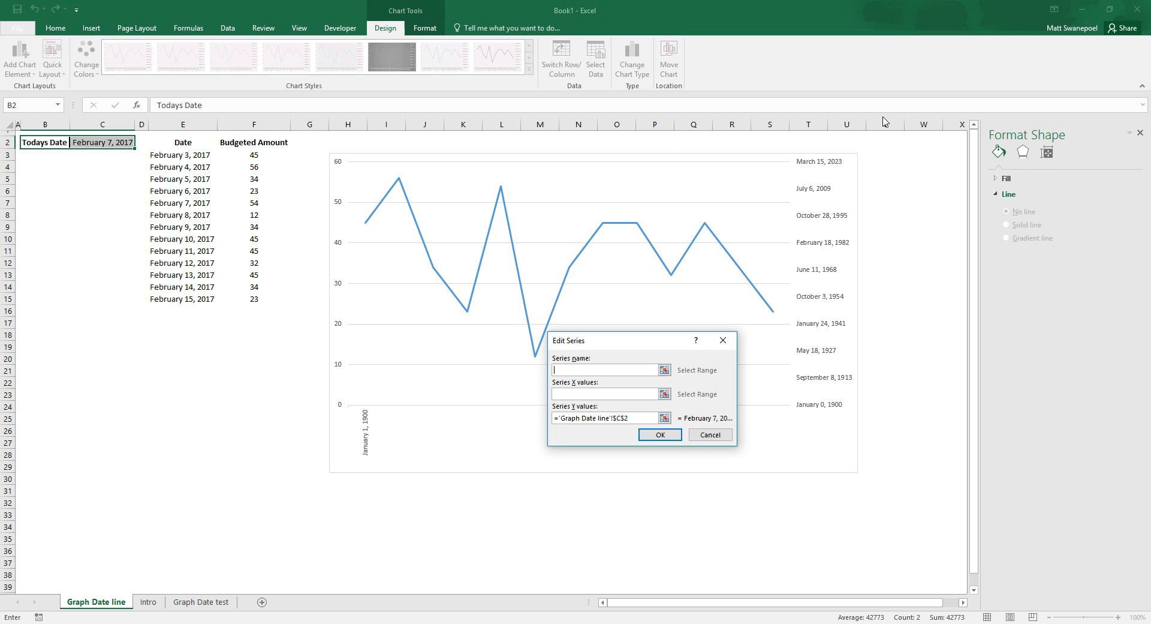
mouse_move(97, 192)
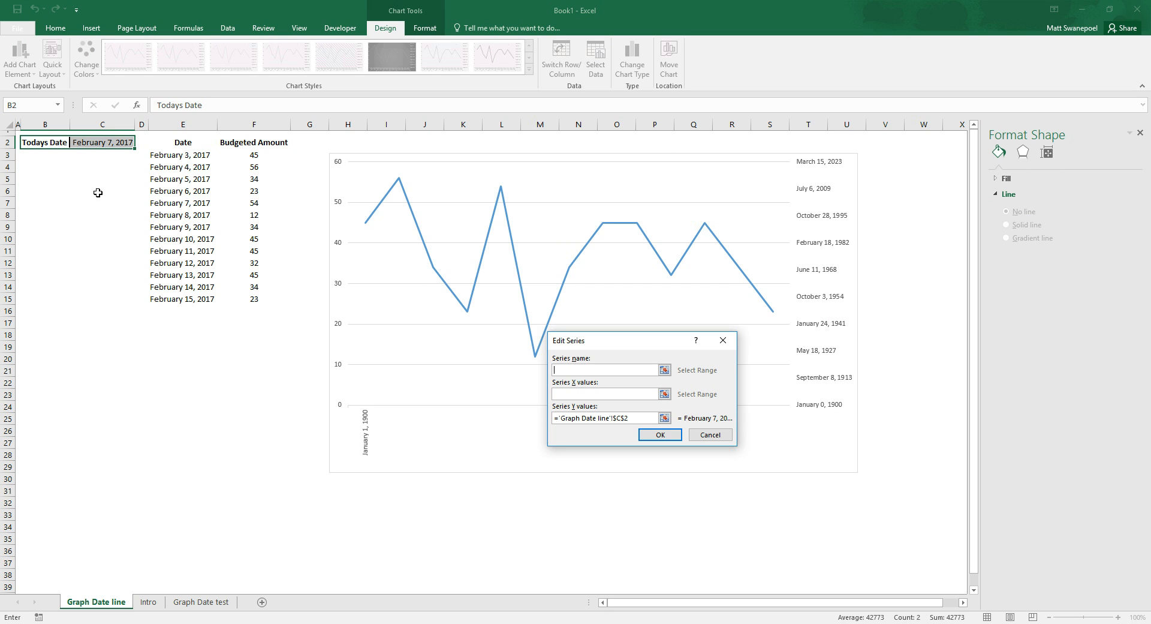
mouse_move(634, 356)
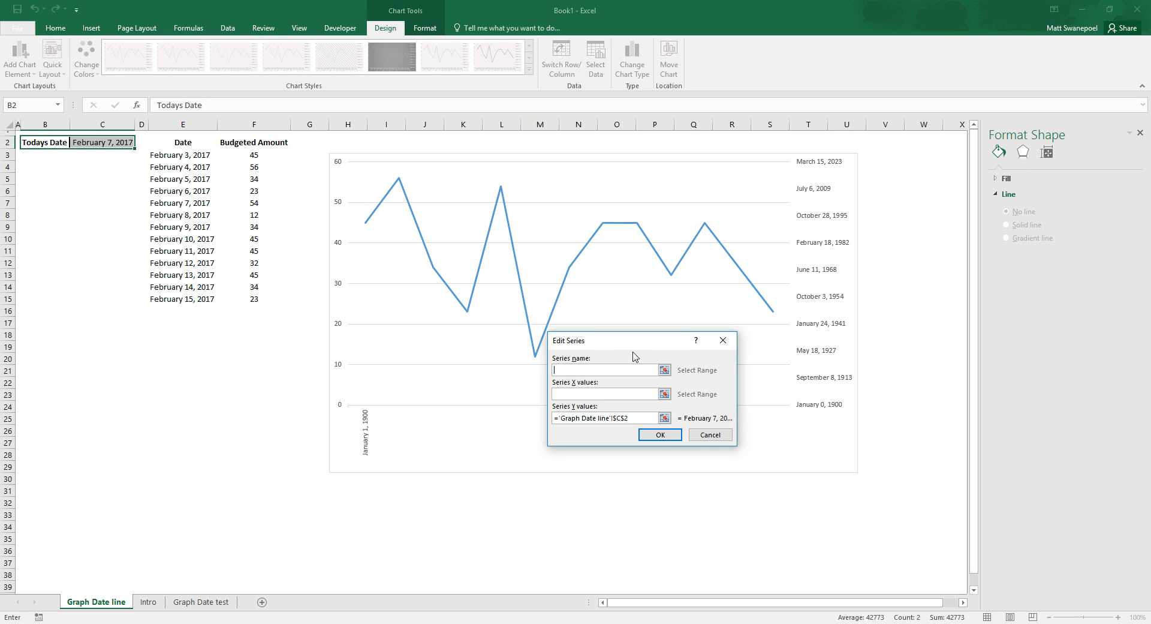
drag(632, 339, 593, 322)
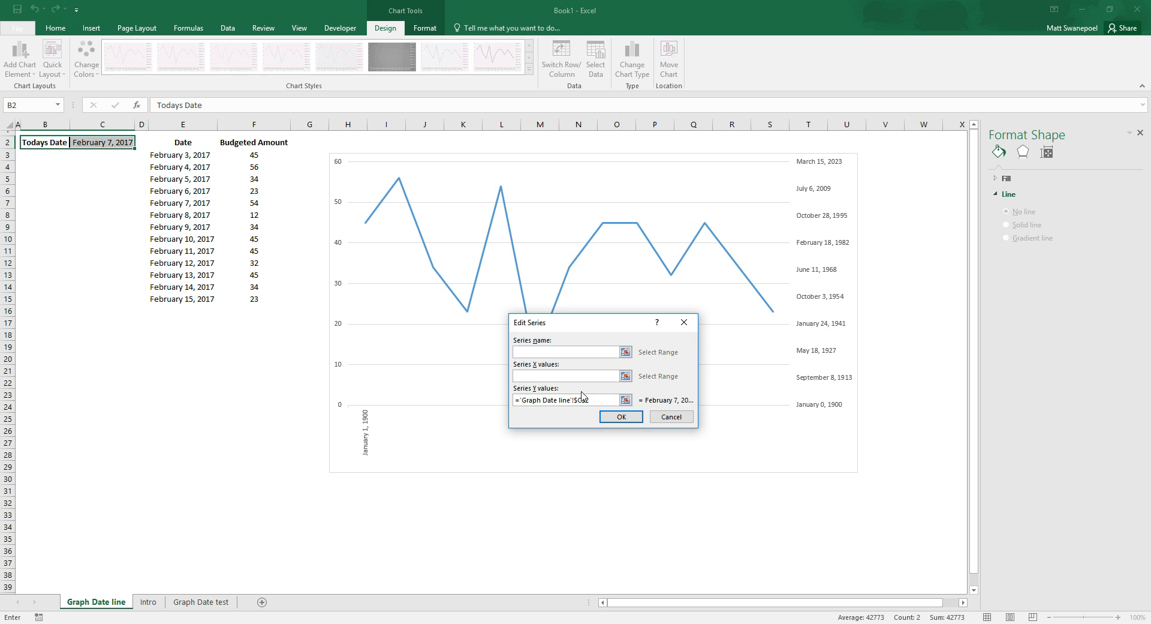
- Set Series2 X values to $C$2 and Y values to ={1}, plotting a point at February 7
click(573, 400)
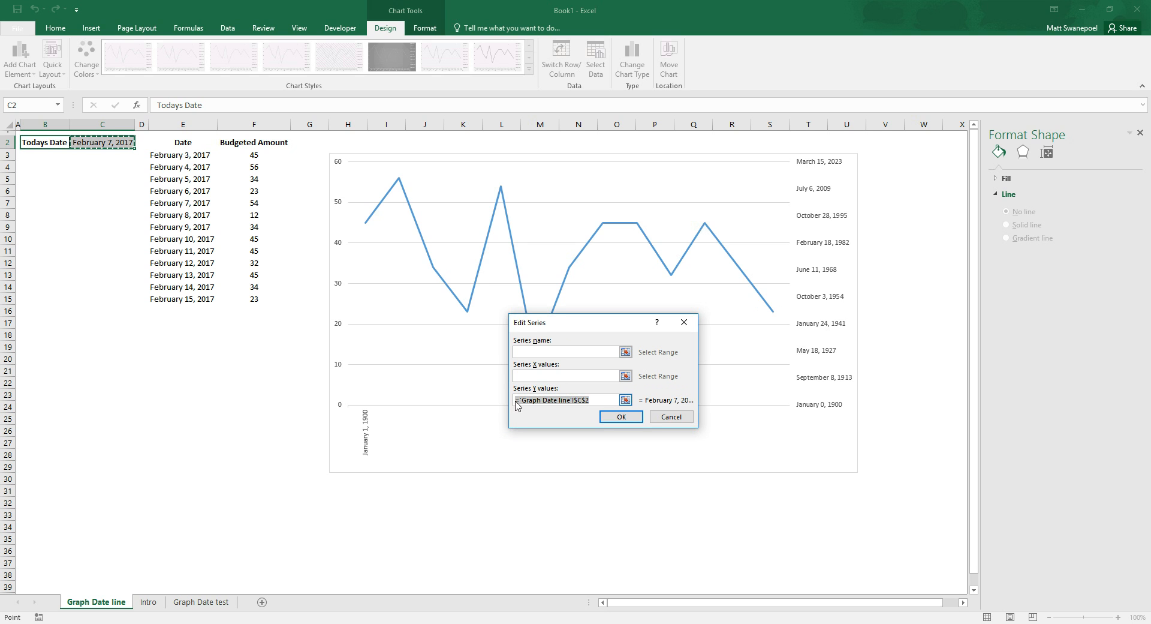
click(569, 375)
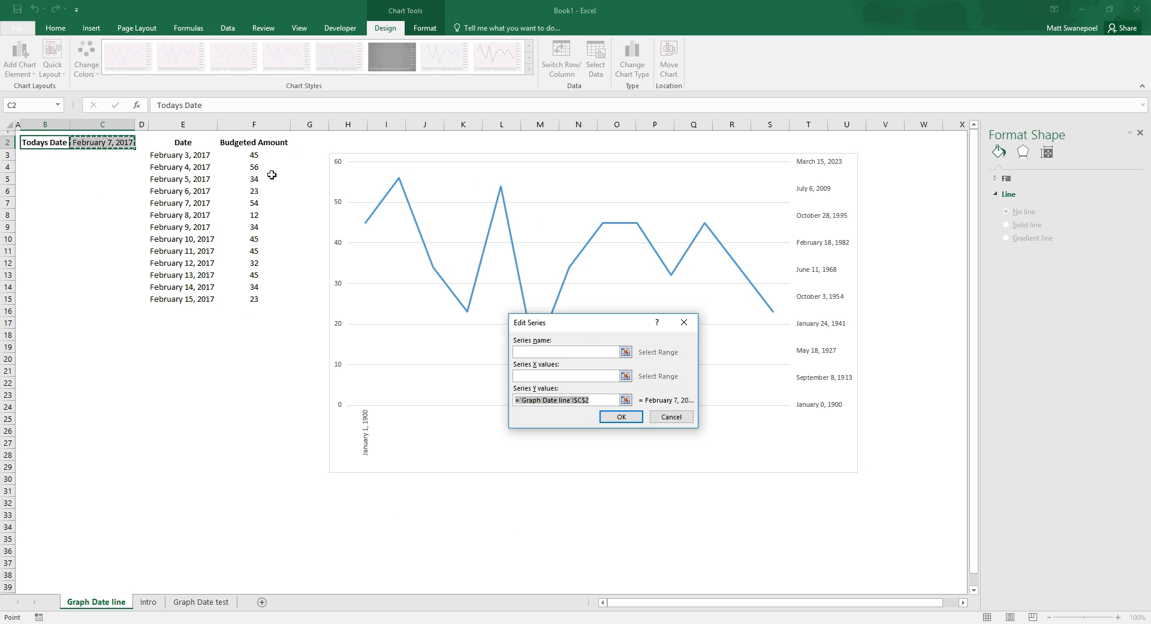
mouse_move(237, 216)
text(=)
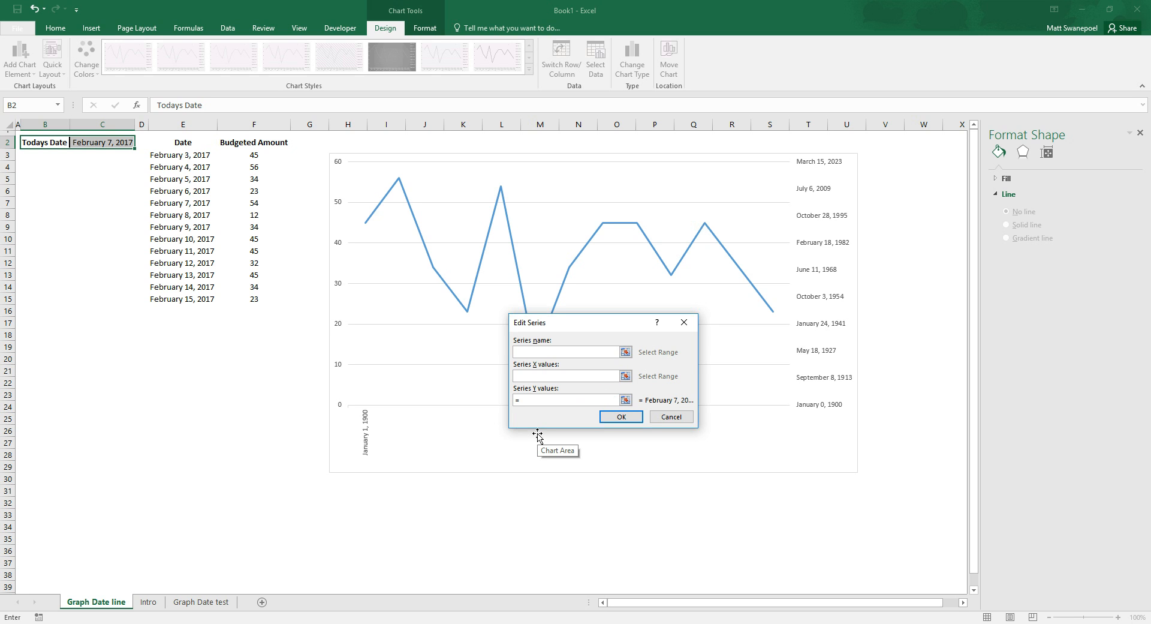
text({1)
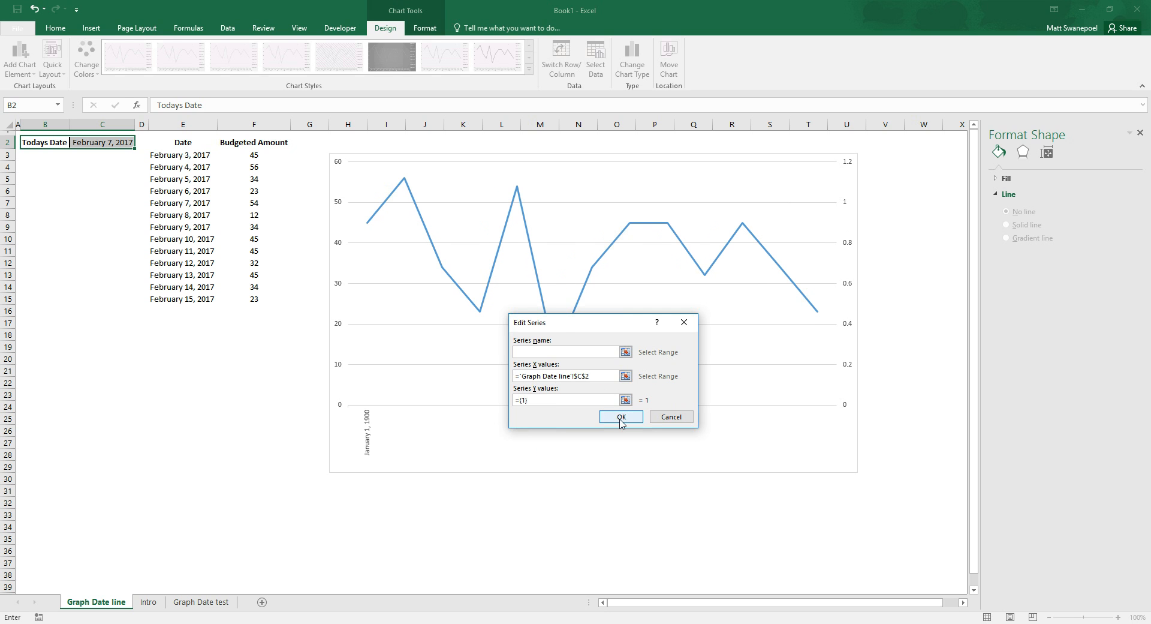
click(620, 416)
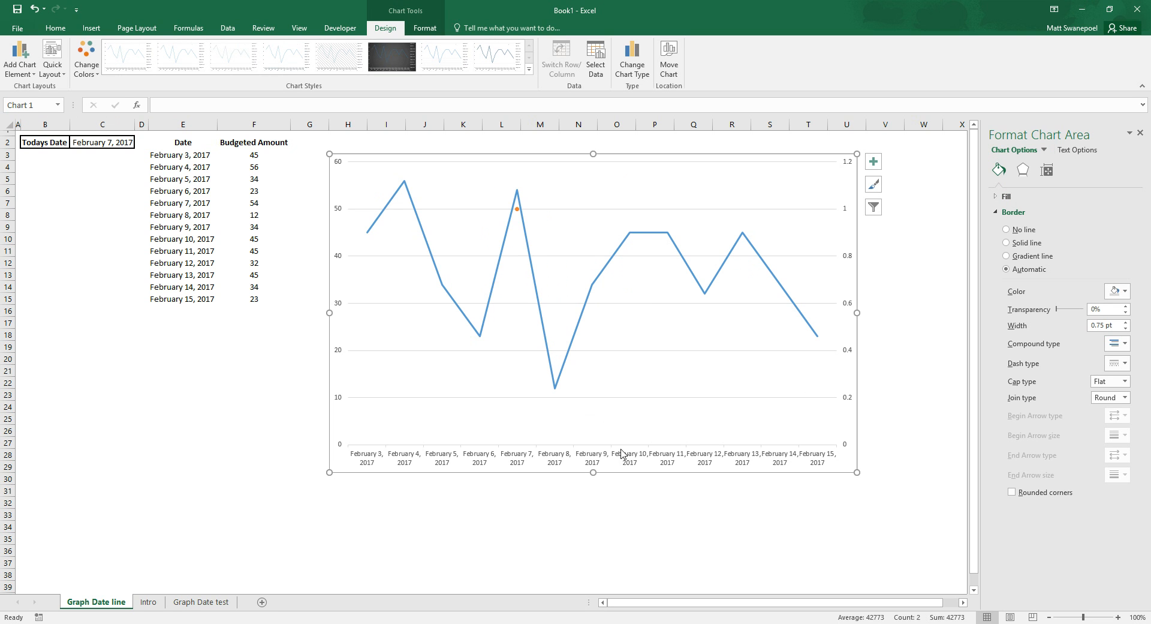
click(516, 213)
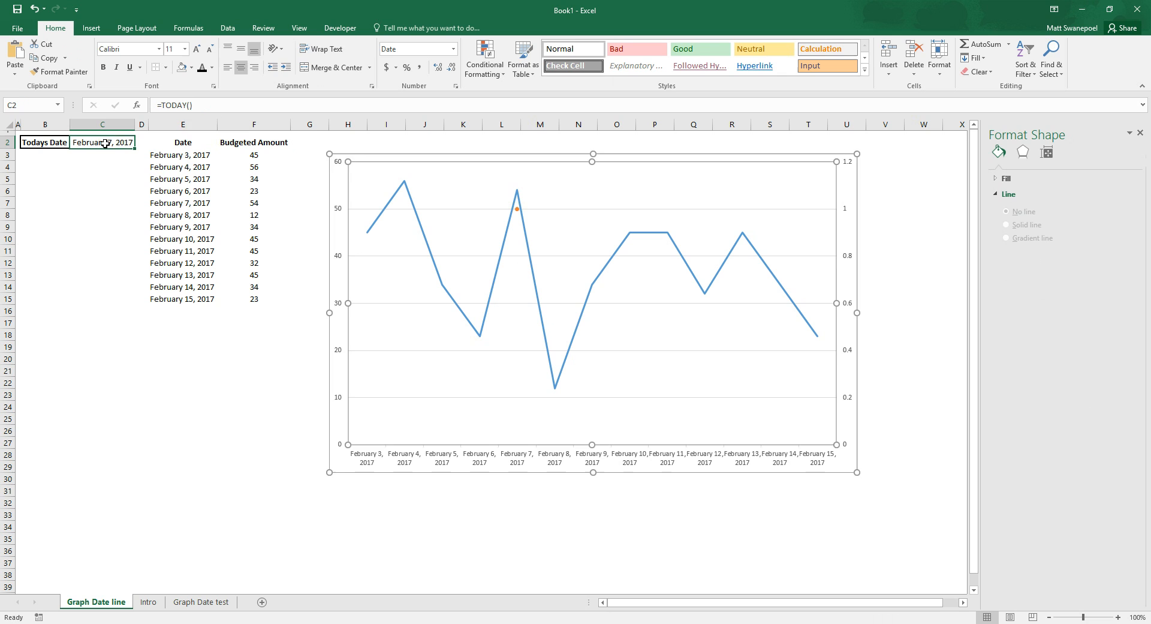
- Change C2 to =TODAY()+2 so the marker point moves to February 9
double_click(102, 141)
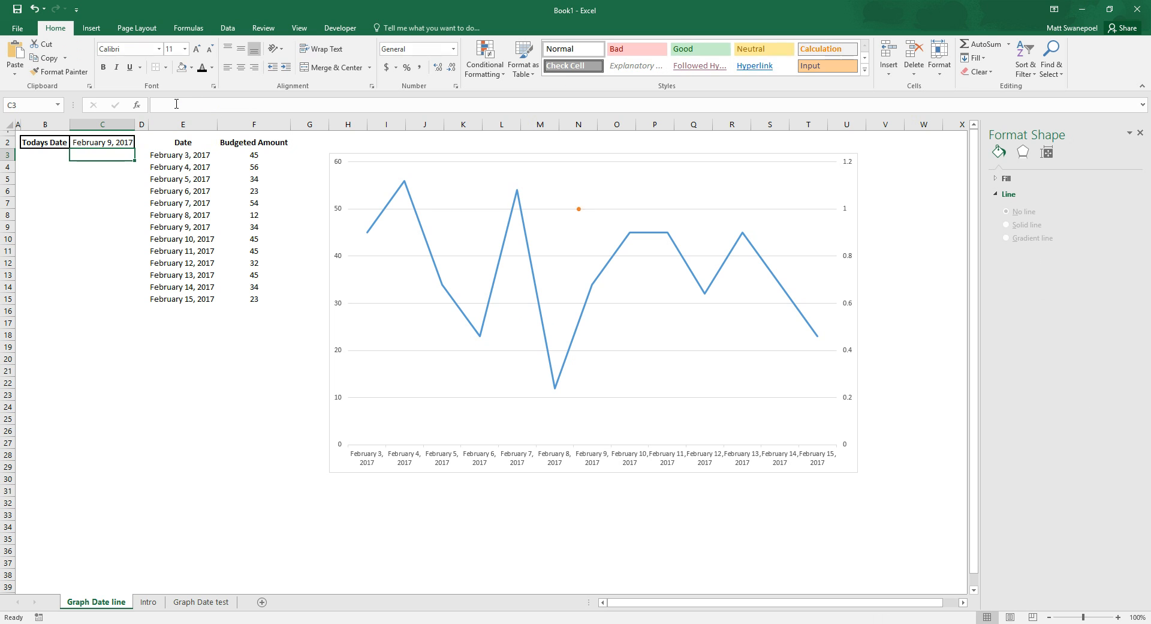
click(102, 142)
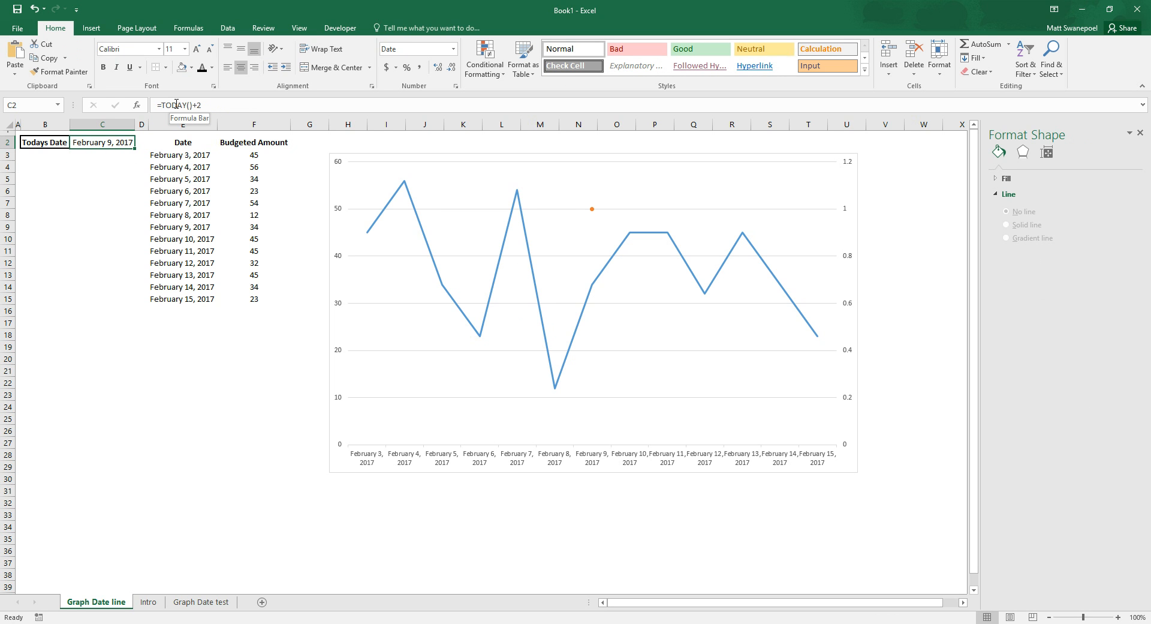
mouse_move(561, 182)
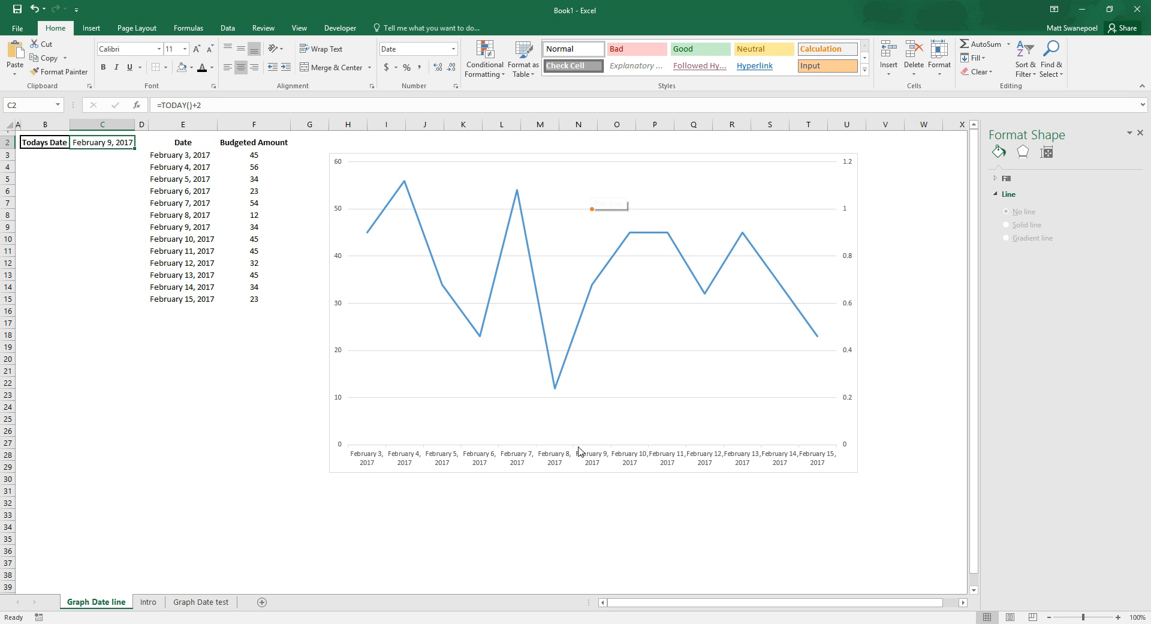
mouse_move(583, 159)
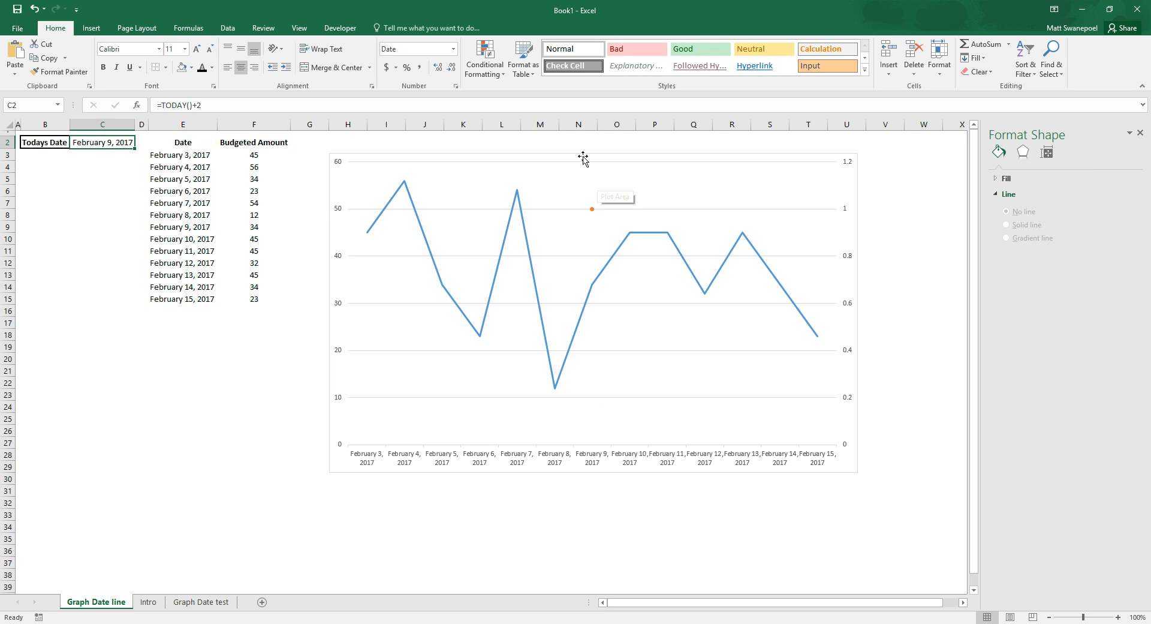
mouse_move(598, 292)
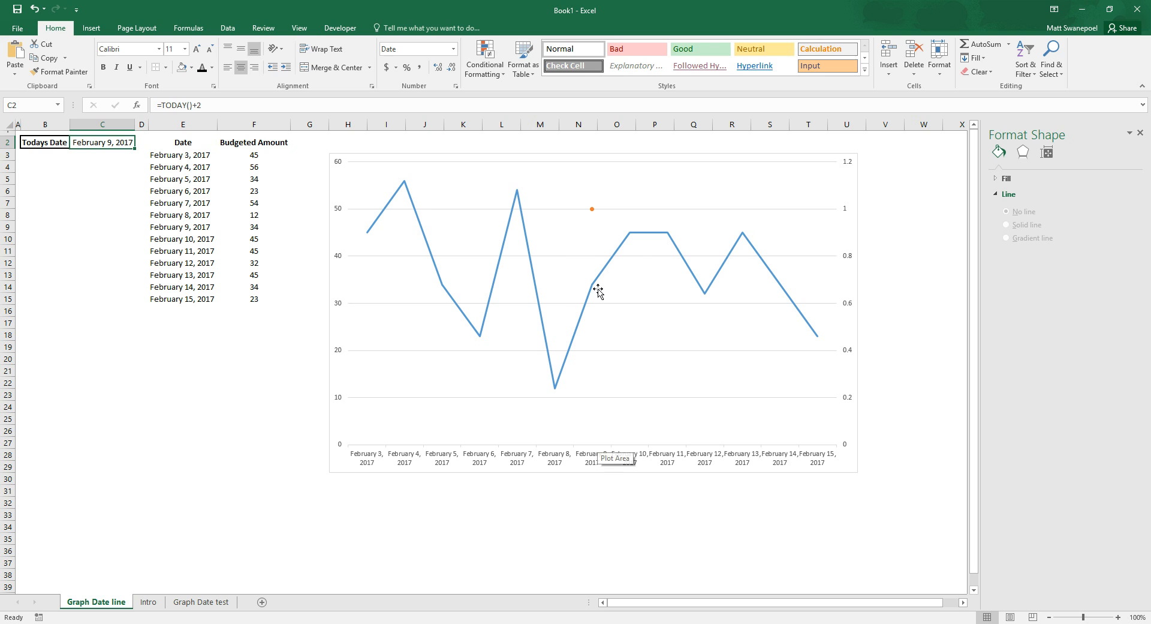
click(592, 210)
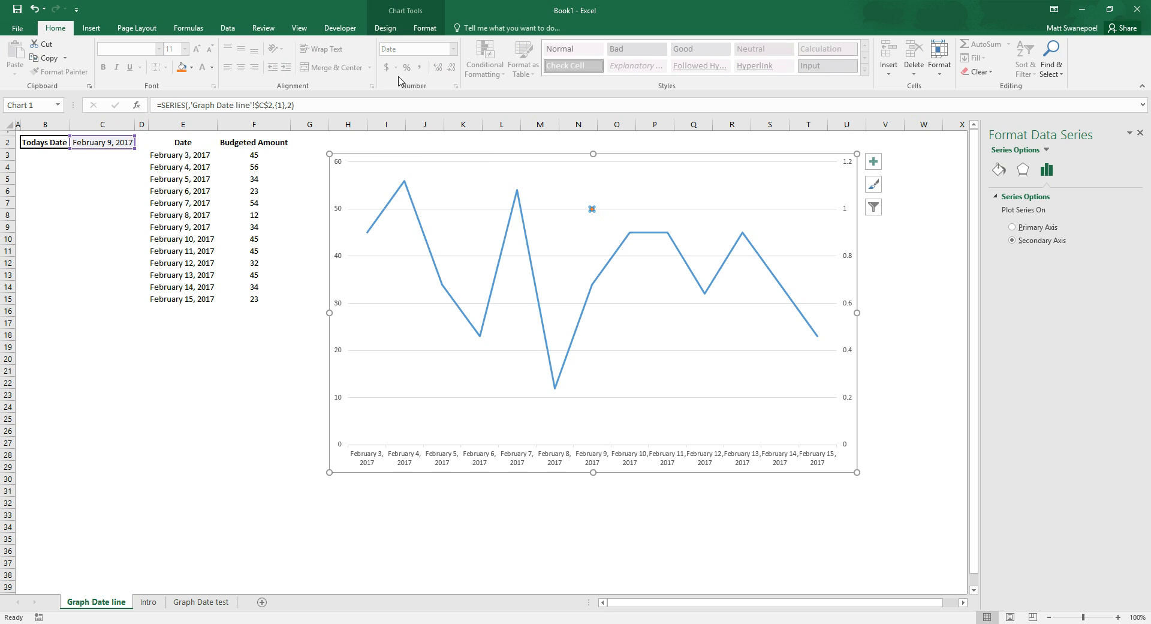
mouse_move(593, 208)
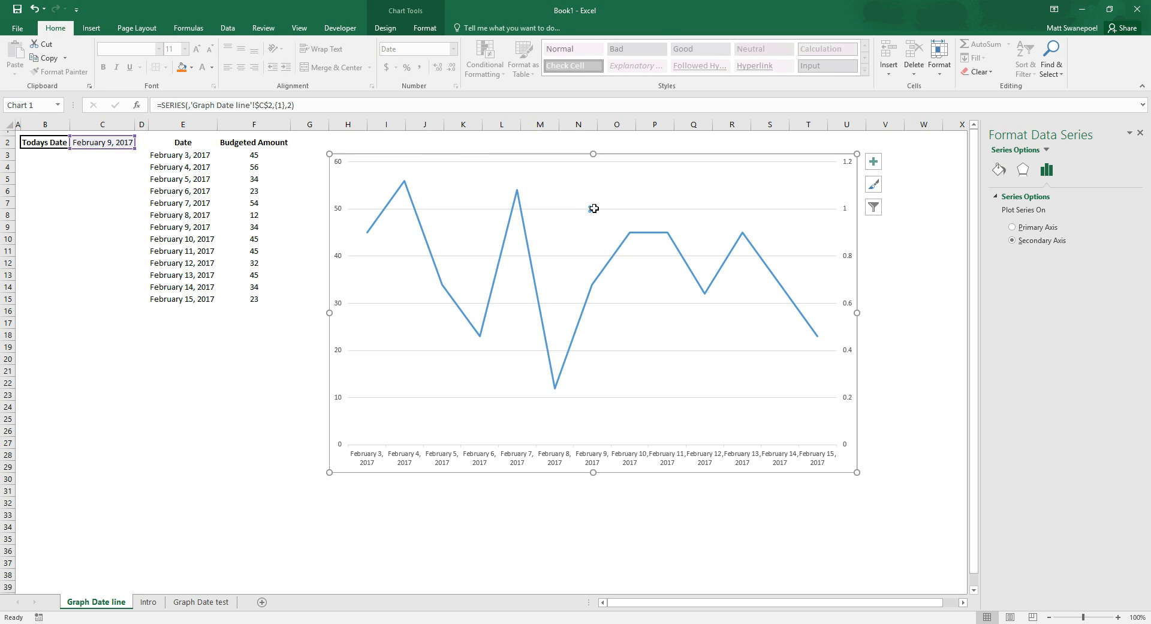
- Add error bars to the date series via Add Chart Element > Error Bars > More Error Bars Options
click(385, 27)
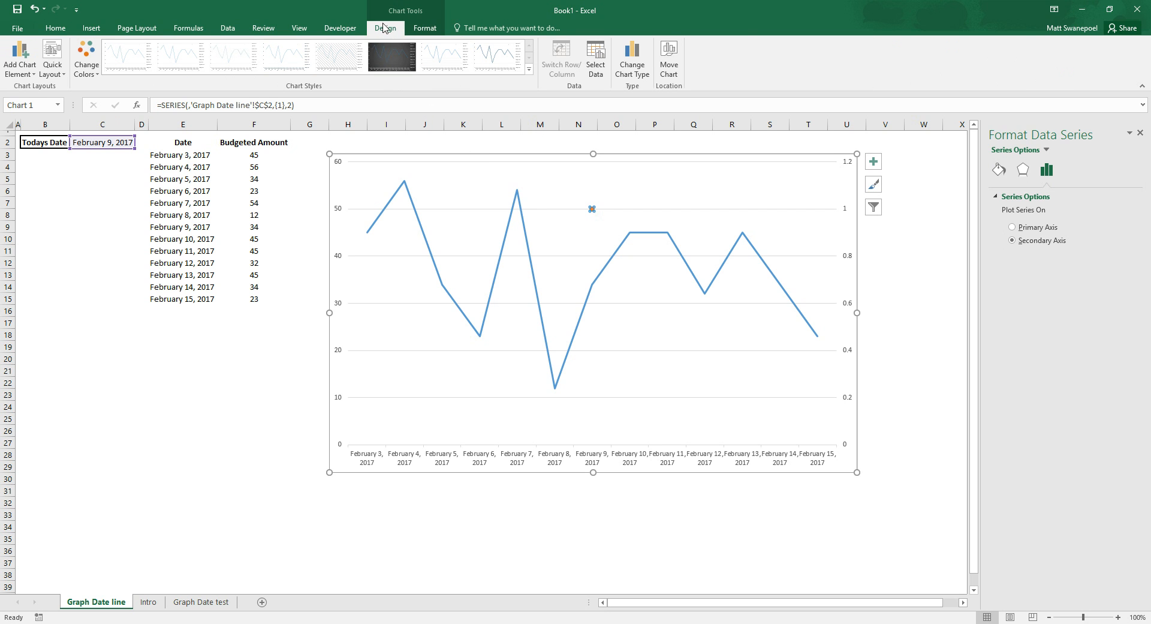
click(19, 59)
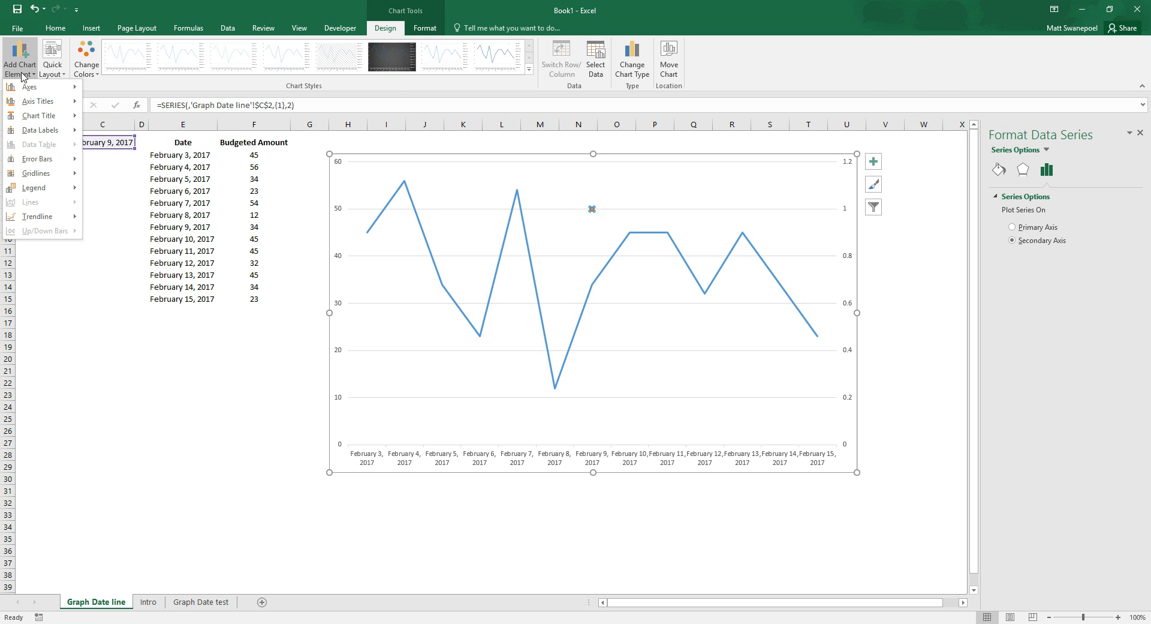
mouse_move(47, 144)
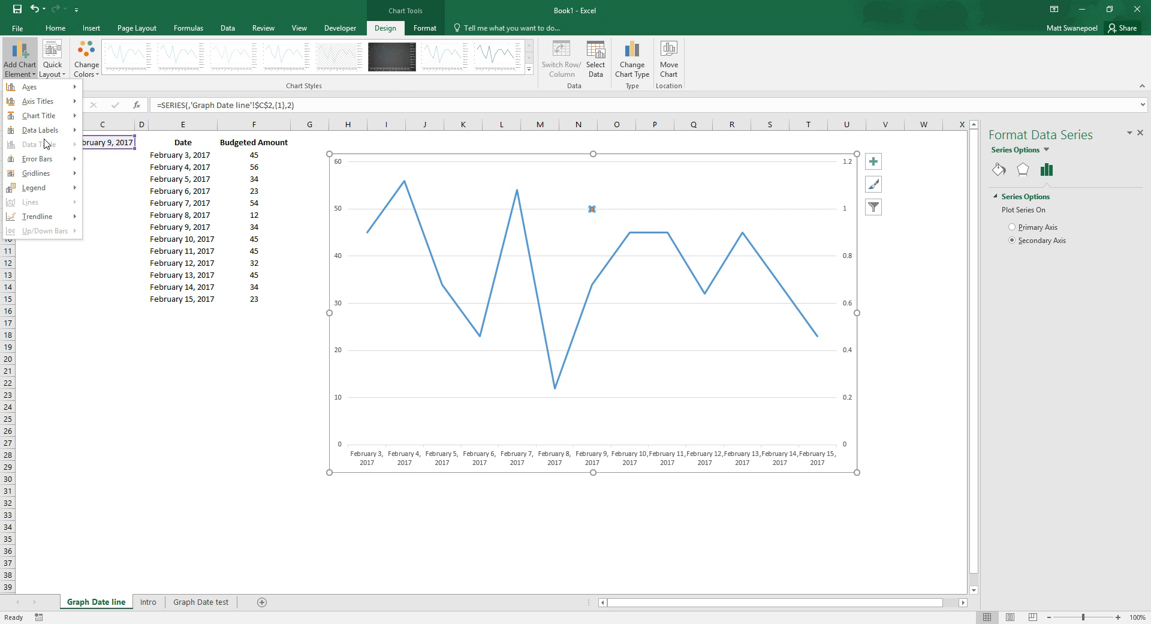
click(35, 159)
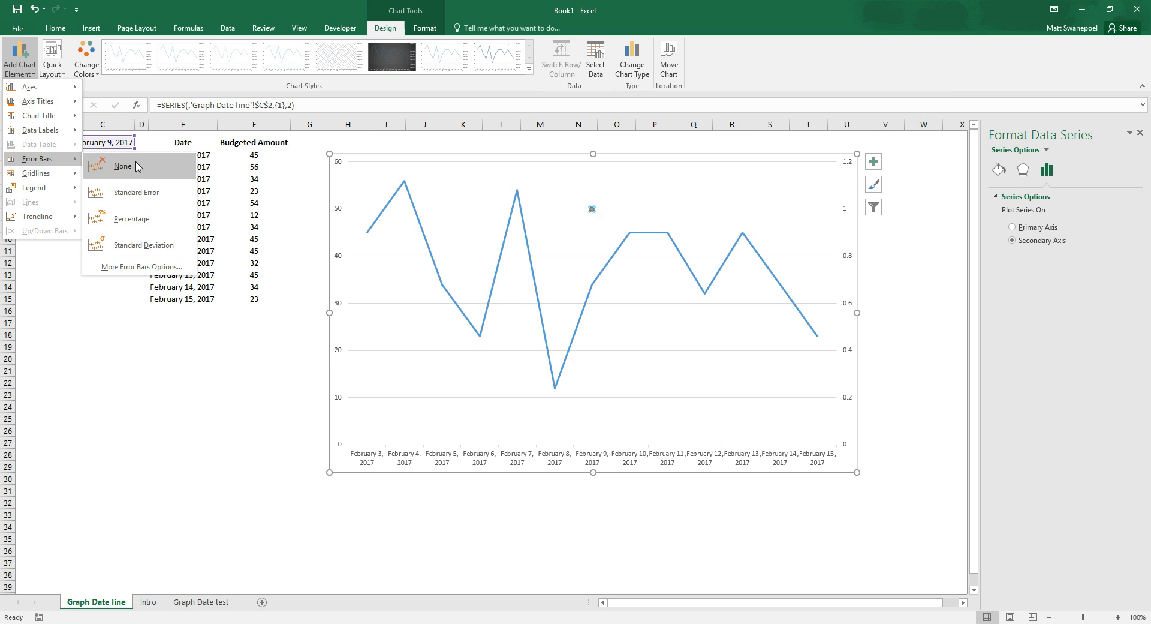
mouse_move(139, 267)
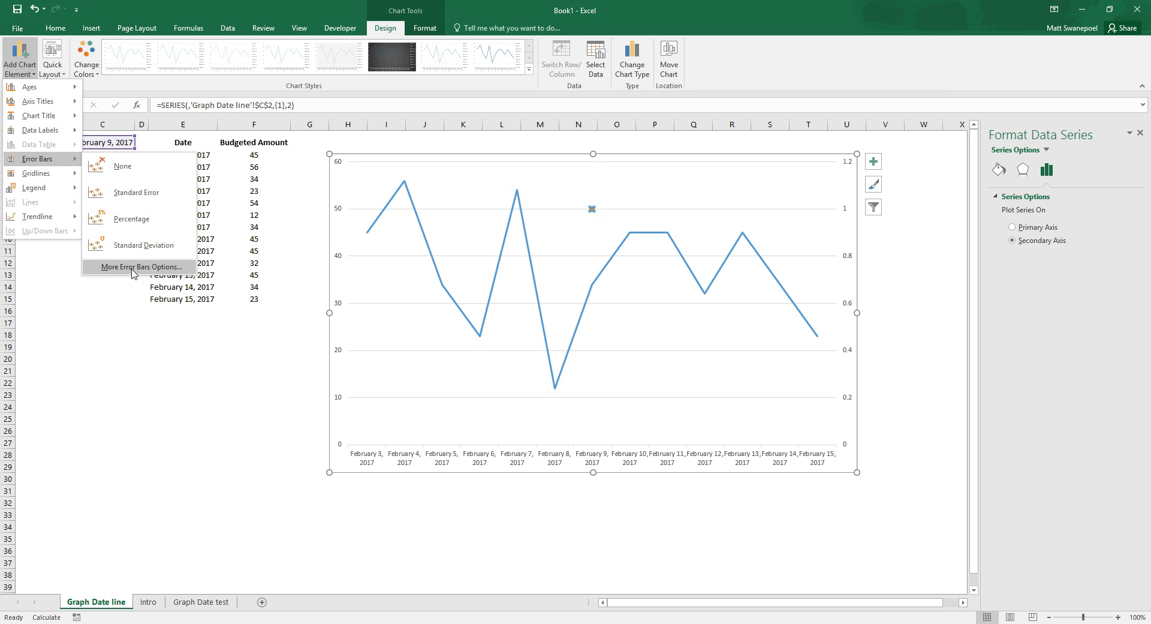
click(141, 267)
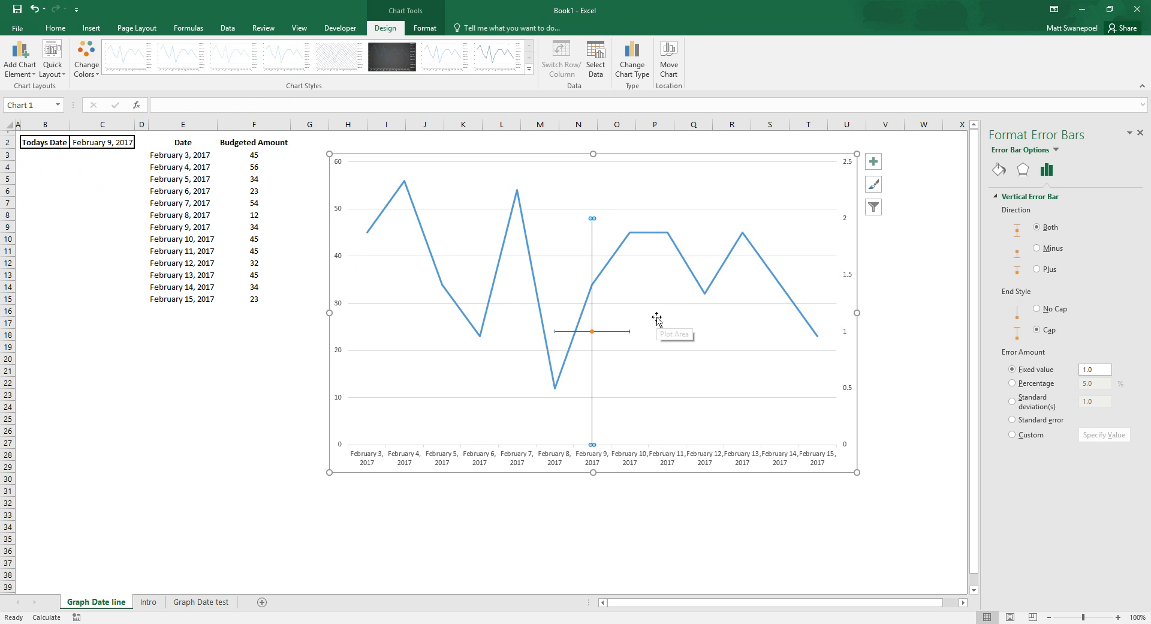
mouse_move(657, 320)
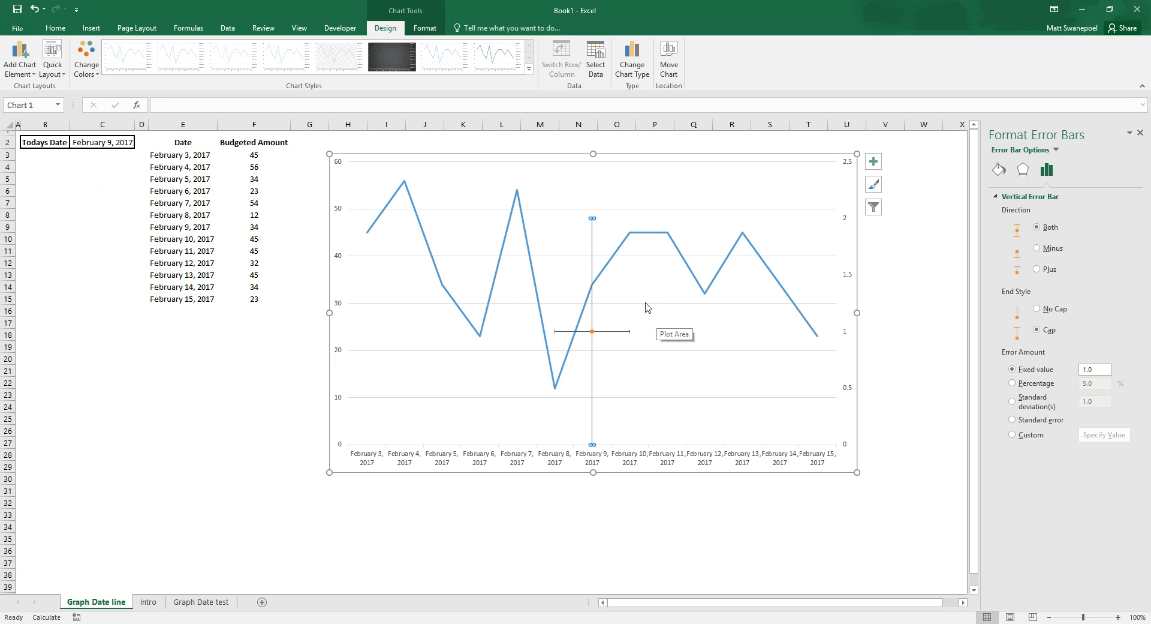
mouse_move(592, 244)
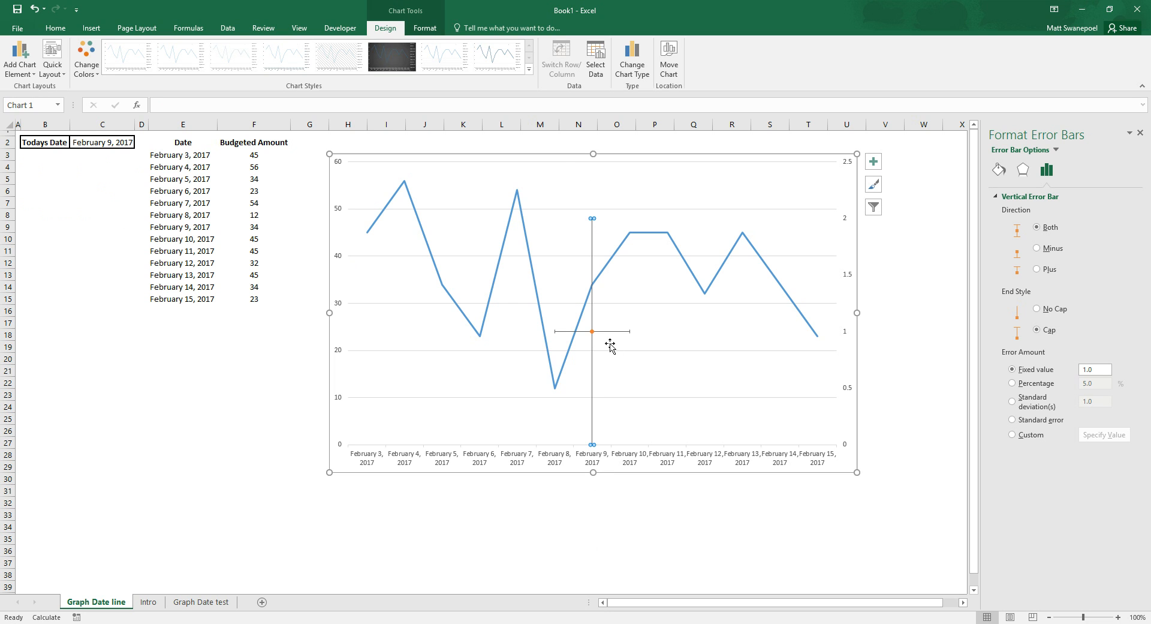
mouse_move(587, 403)
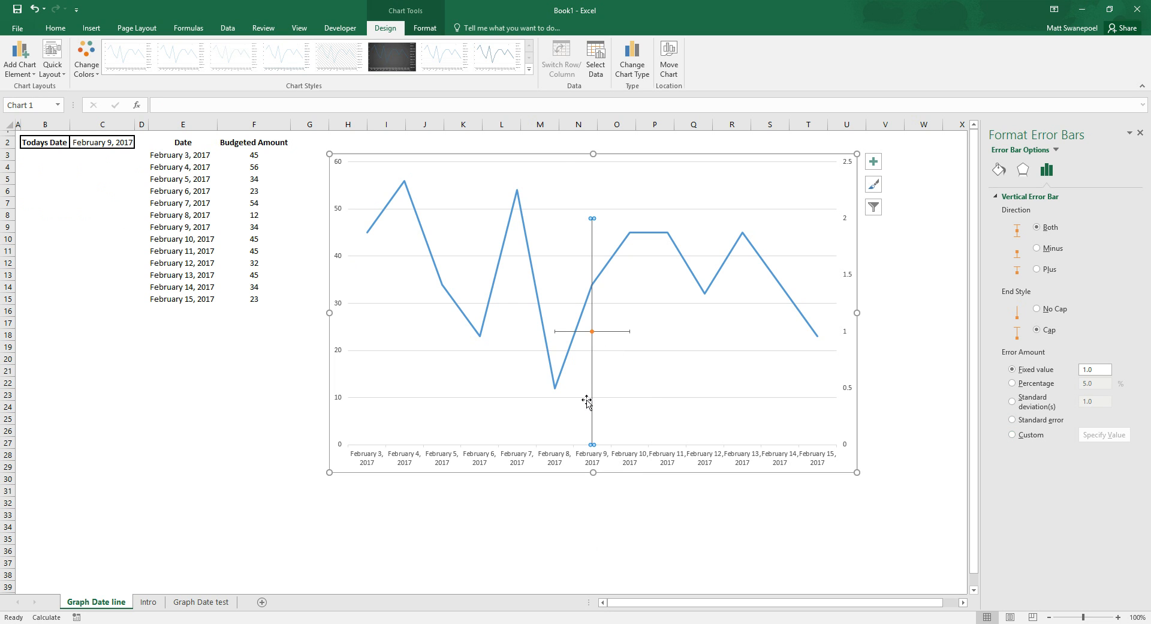
mouse_move(854, 409)
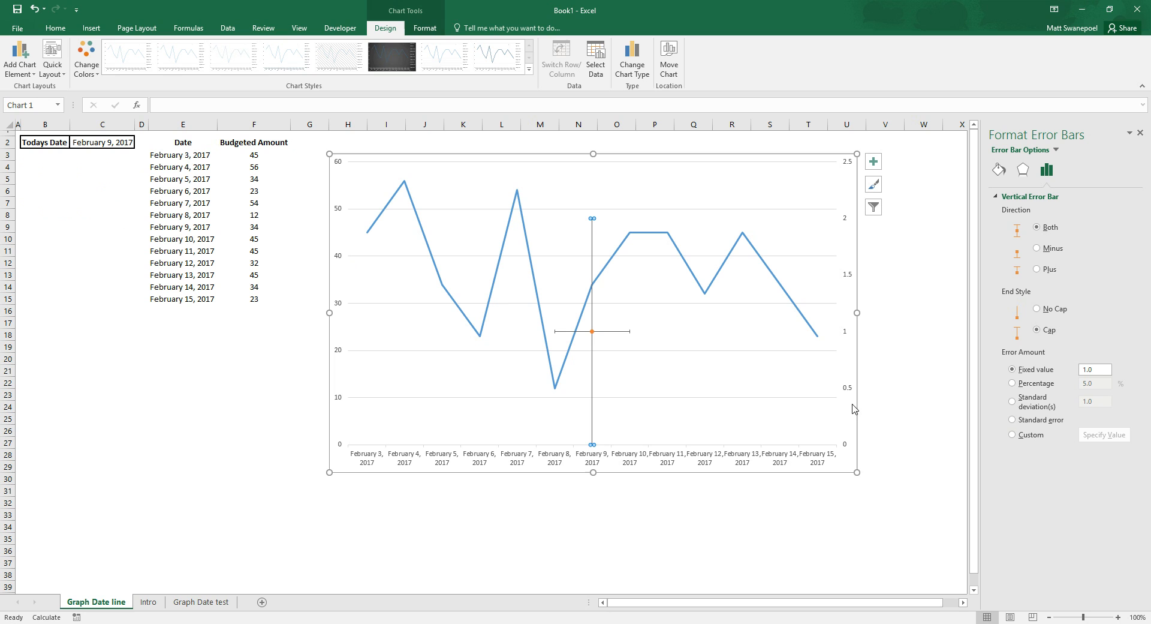
mouse_move(595, 175)
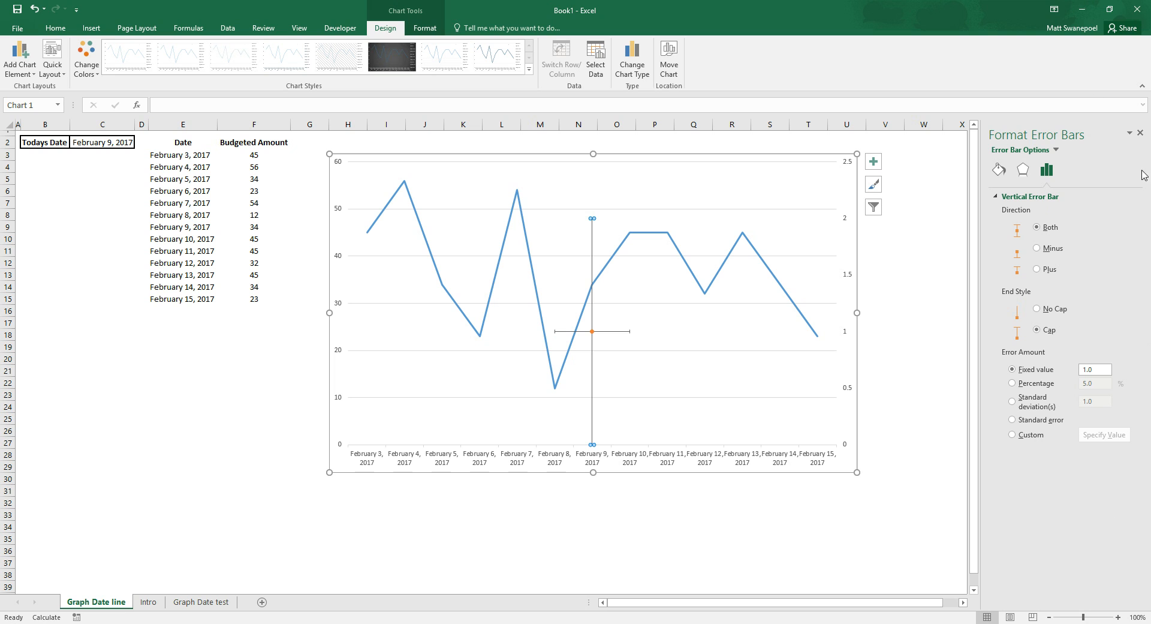
mouse_move(1067, 517)
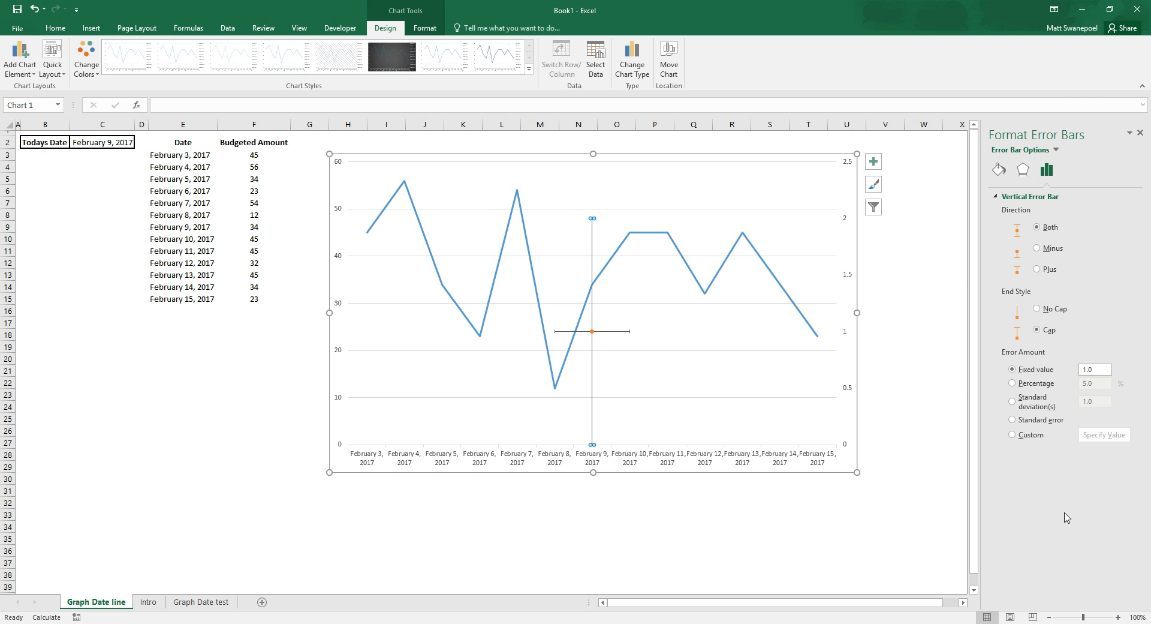
- Select Series 2 X Error Bars, try Percentage, then undo to remove the horizontal bar distortion
click(1059, 150)
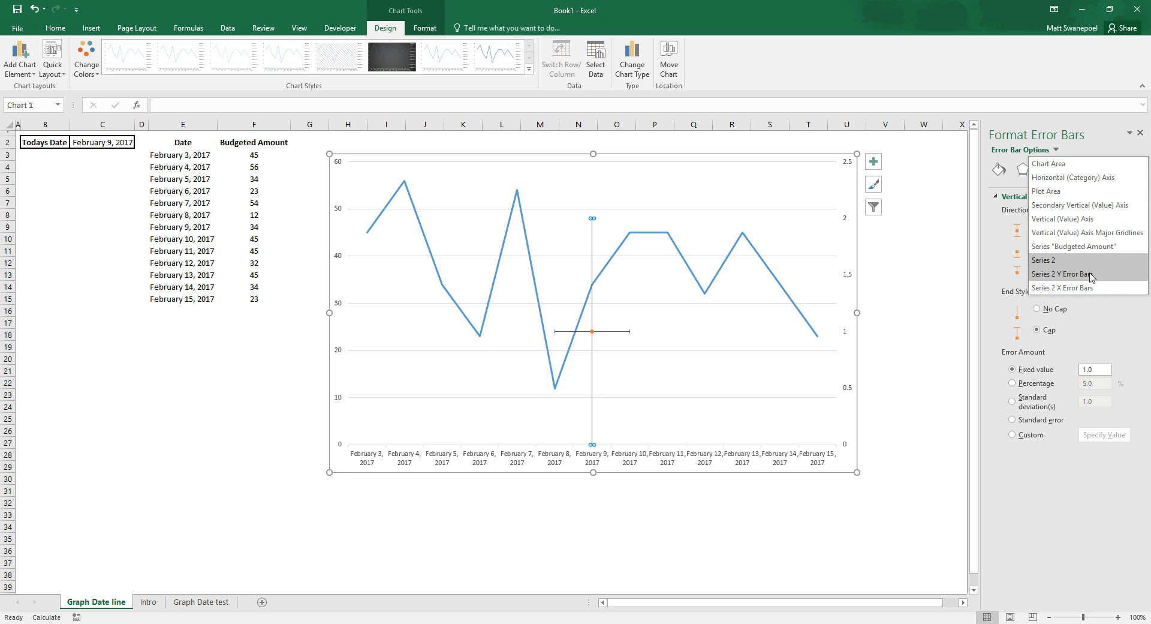
click(1062, 287)
text(0)
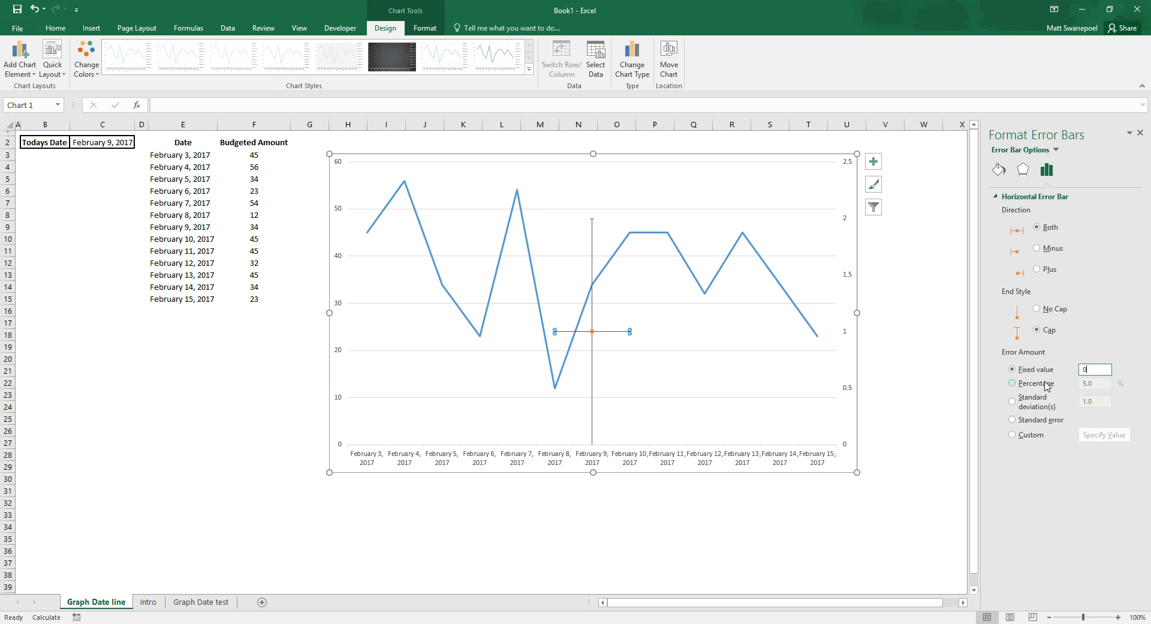
click(1014, 382)
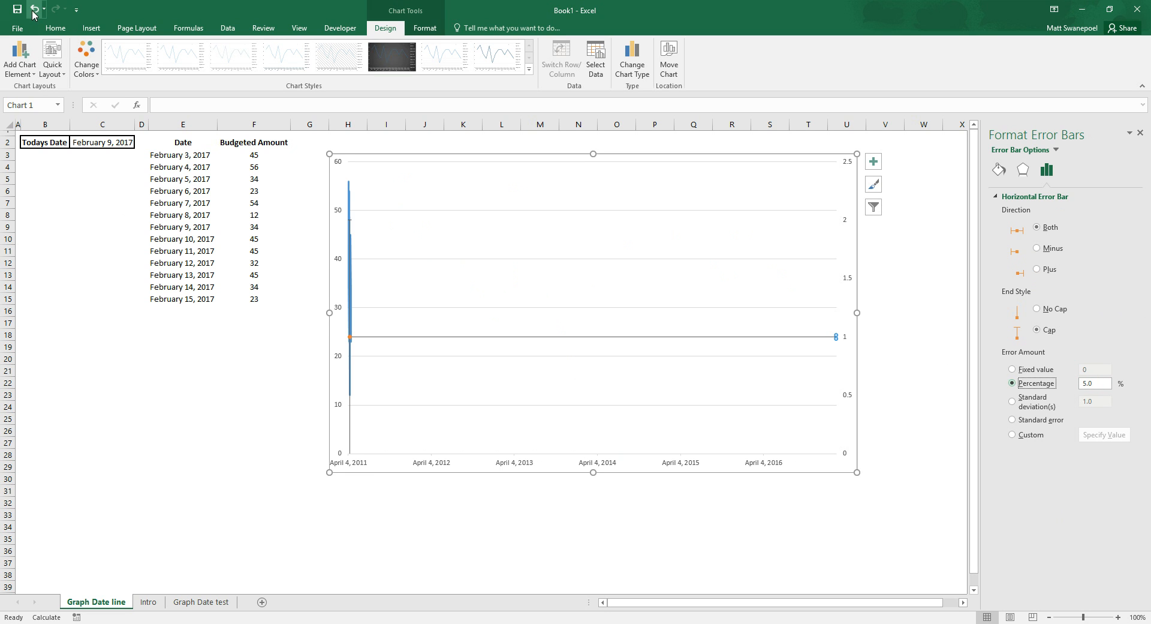
click(1013, 369)
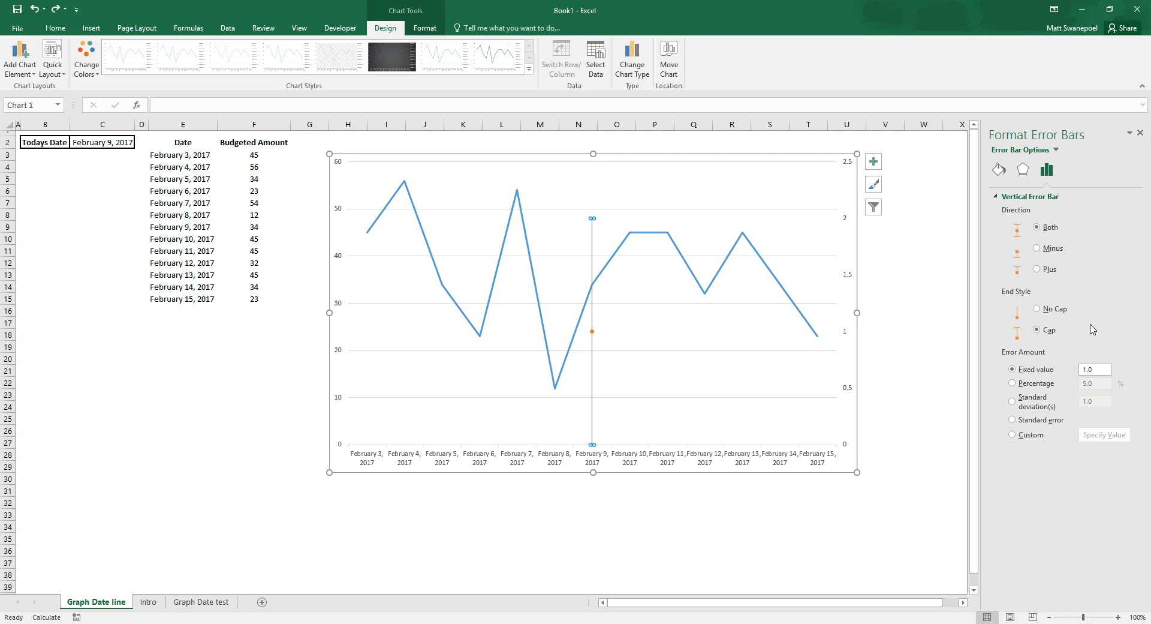
- Set the vertical error bar's Error Amount to Percentage 5% so it spans the plot
click(1094, 369)
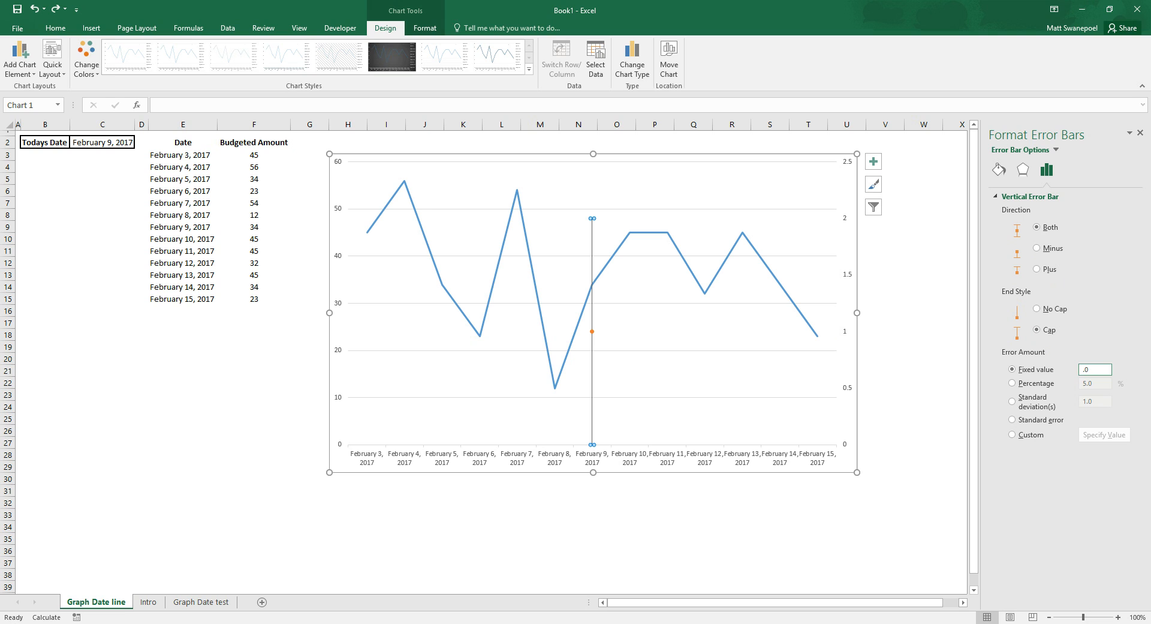
text(0.0)
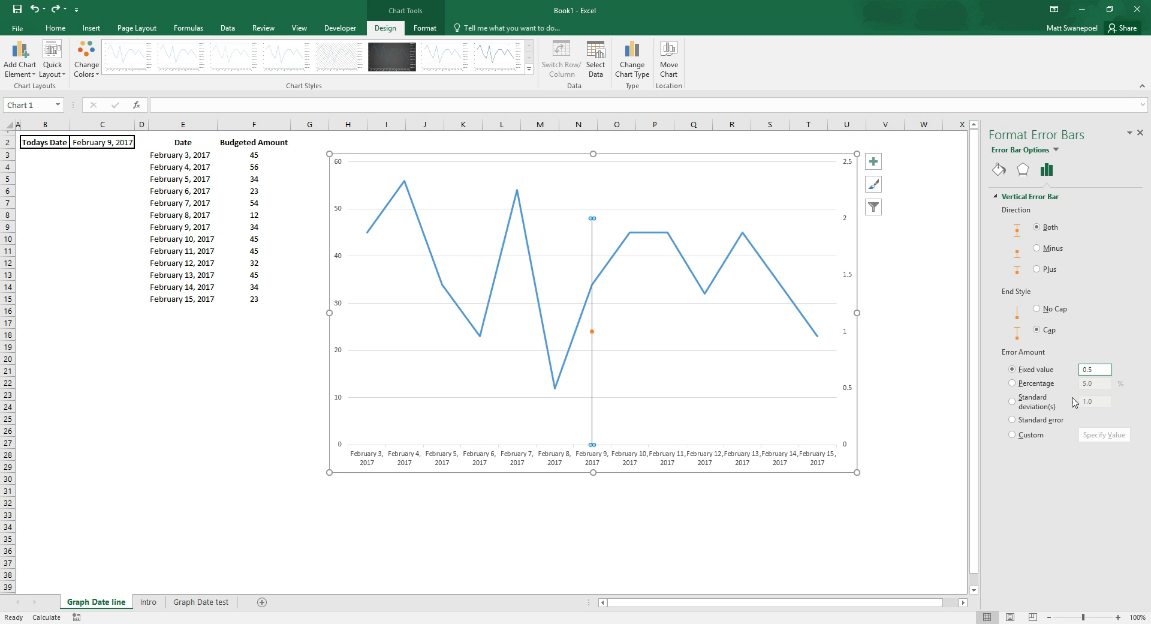
click(1012, 383)
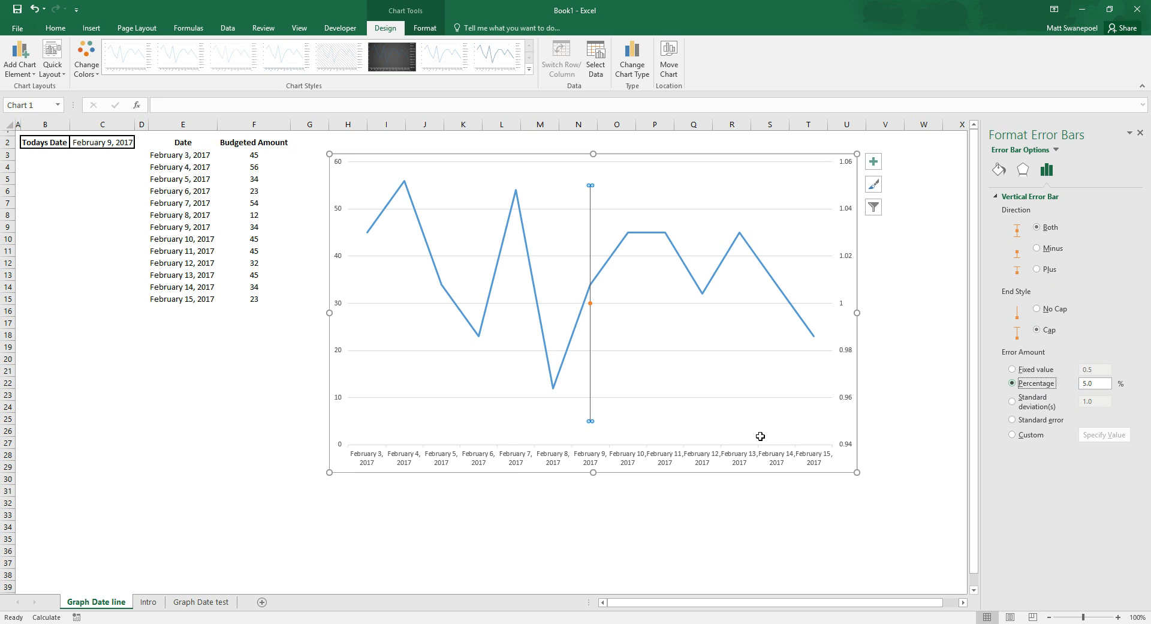
mouse_move(777, 204)
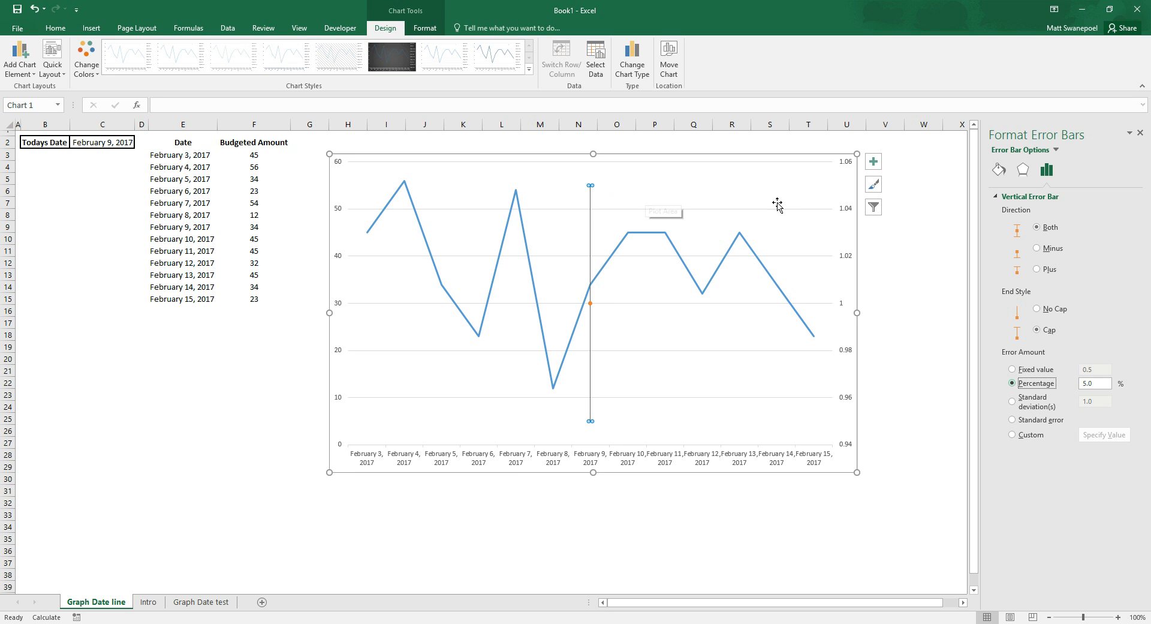
mouse_move(689, 247)
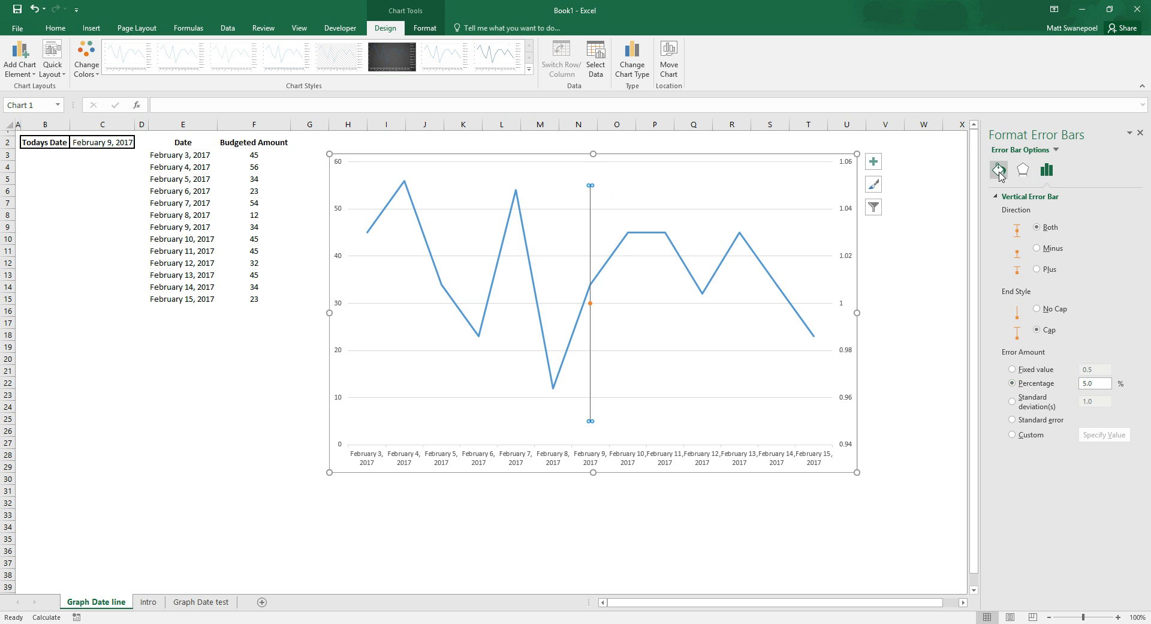
- Under Fill & Line, colour the vertical date line red and raise its width
click(997, 169)
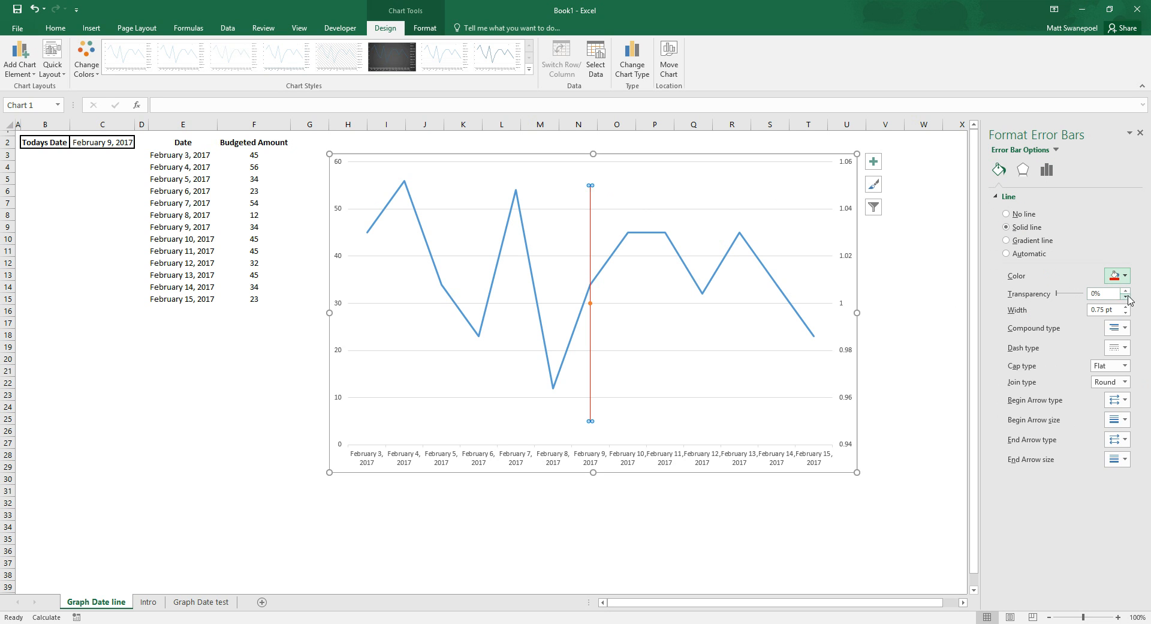
click(1126, 306)
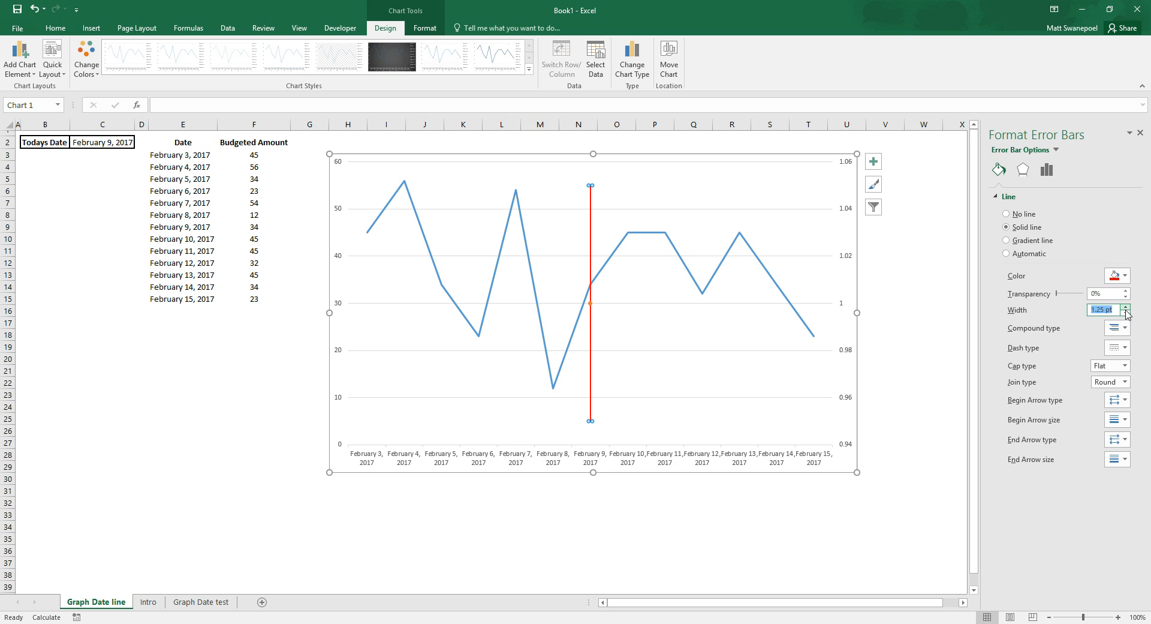
click(1119, 347)
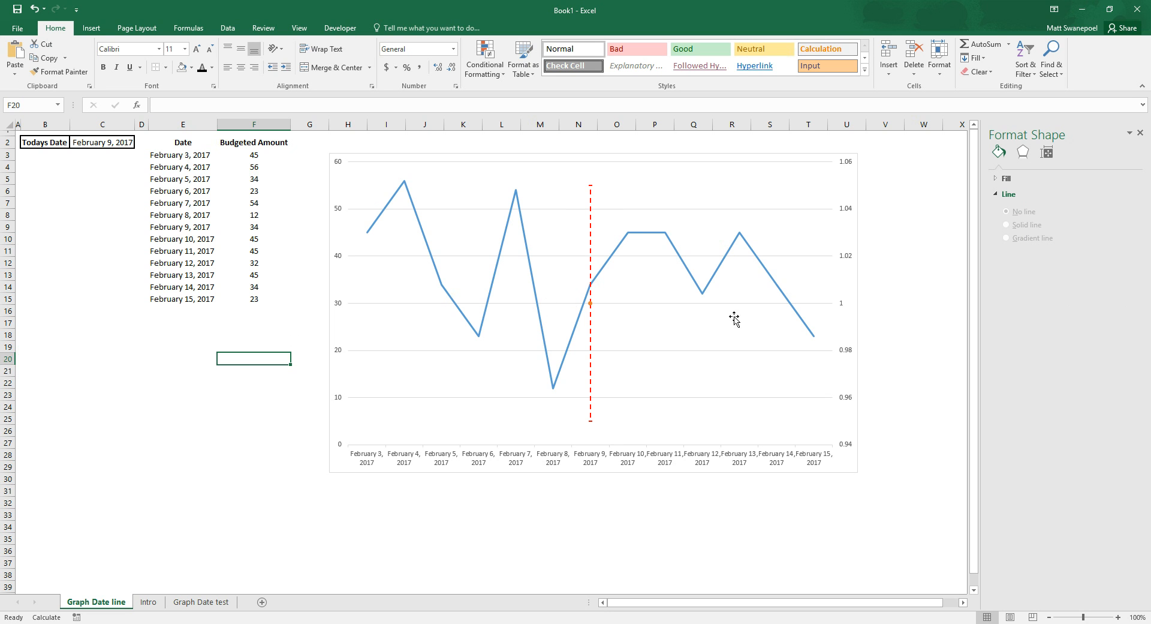
mouse_move(539, 372)
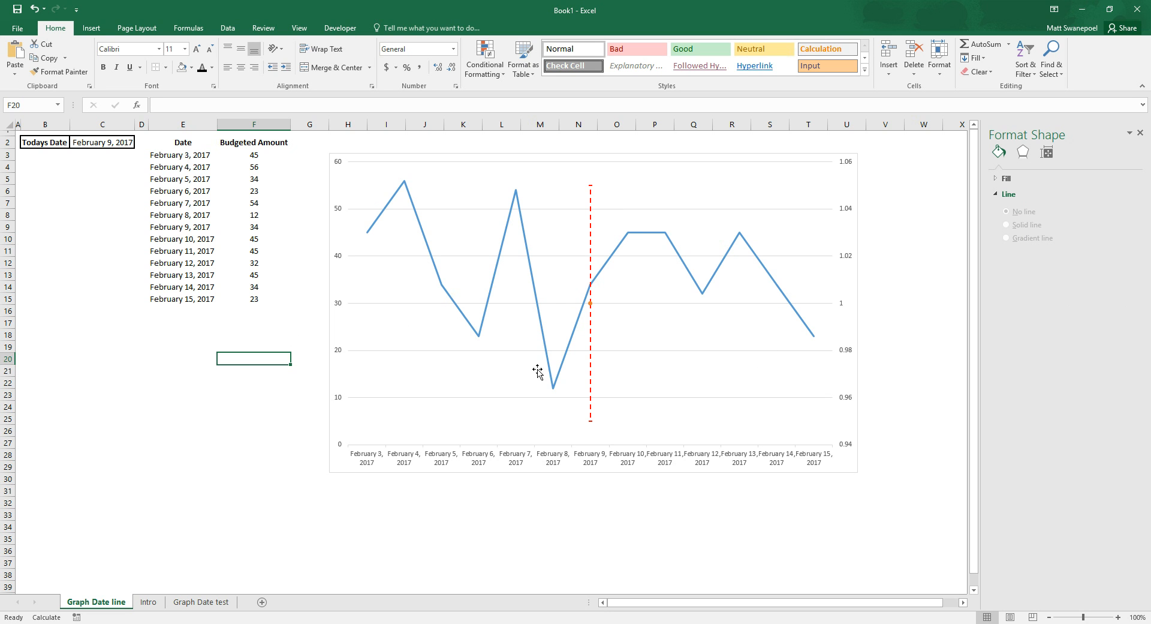
mouse_move(761, 391)
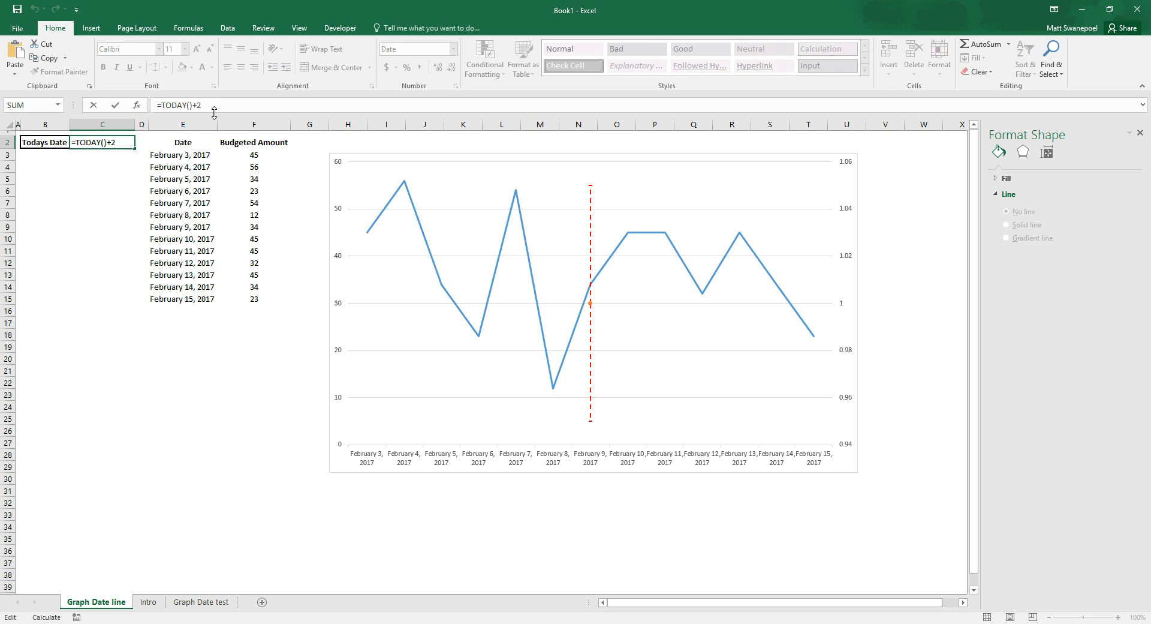
- Edit the TODAY() formula in C2 so Todays Date reads February 8, 2017
key(backspace)
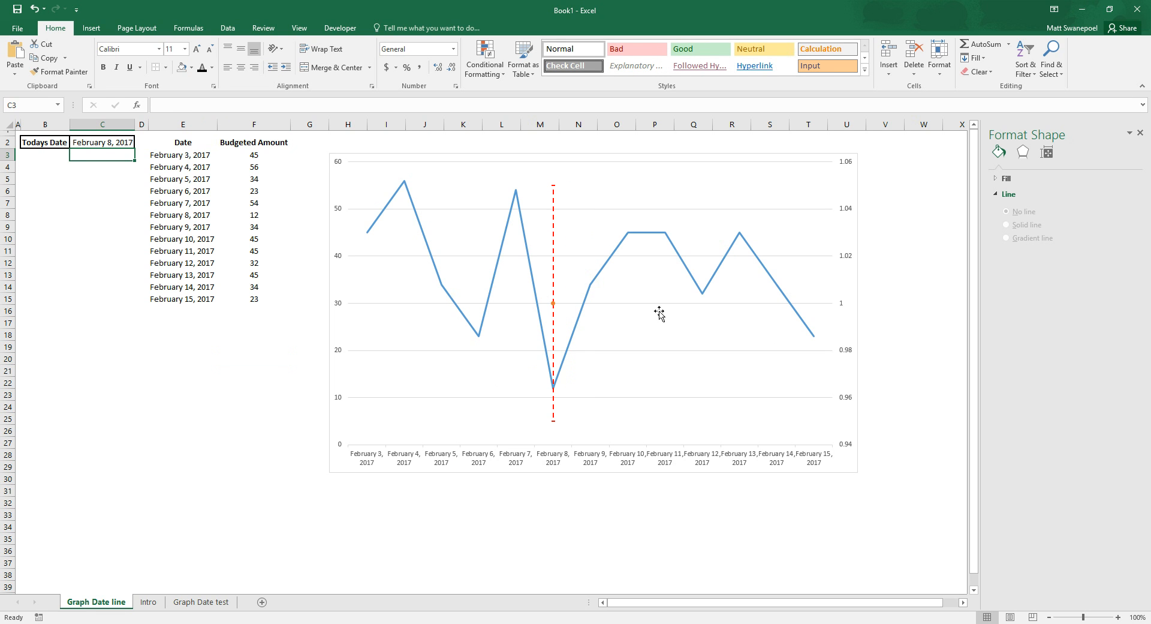
mouse_move(578, 199)
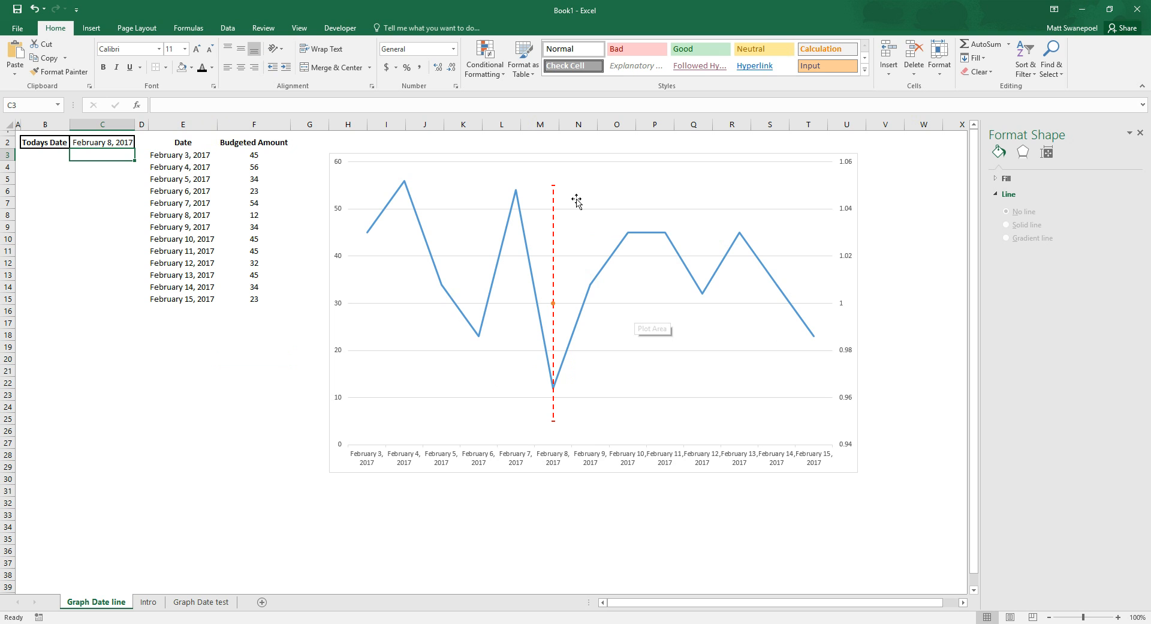